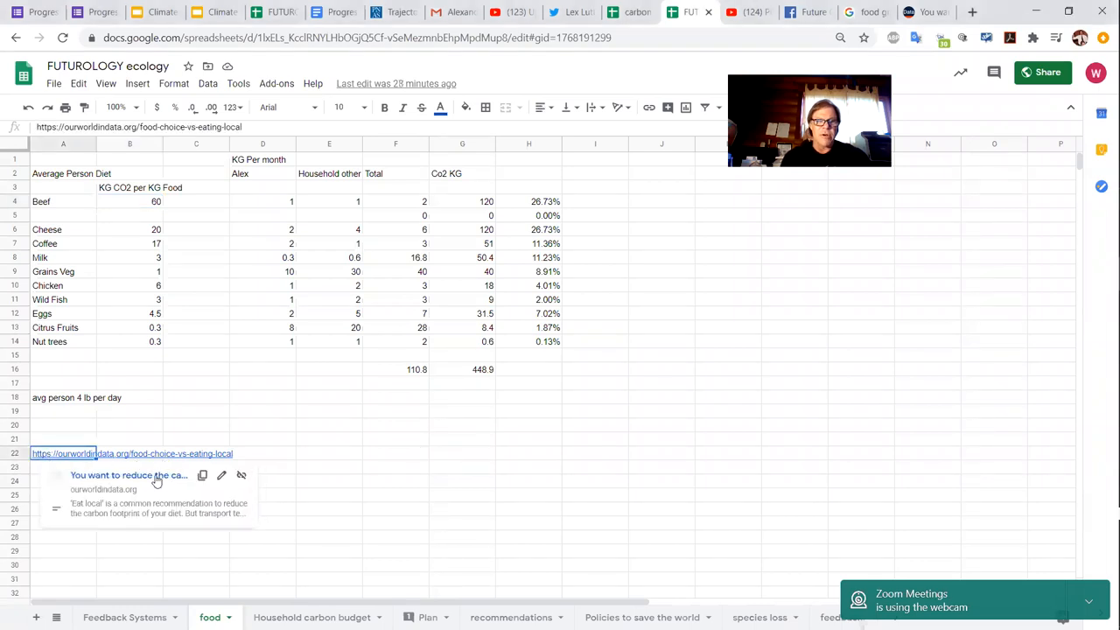
Follow the ourworldindata.org link from cell A22 and read down the food-emissions article.
{"action": "left_click", "coordinate": [130, 476]}
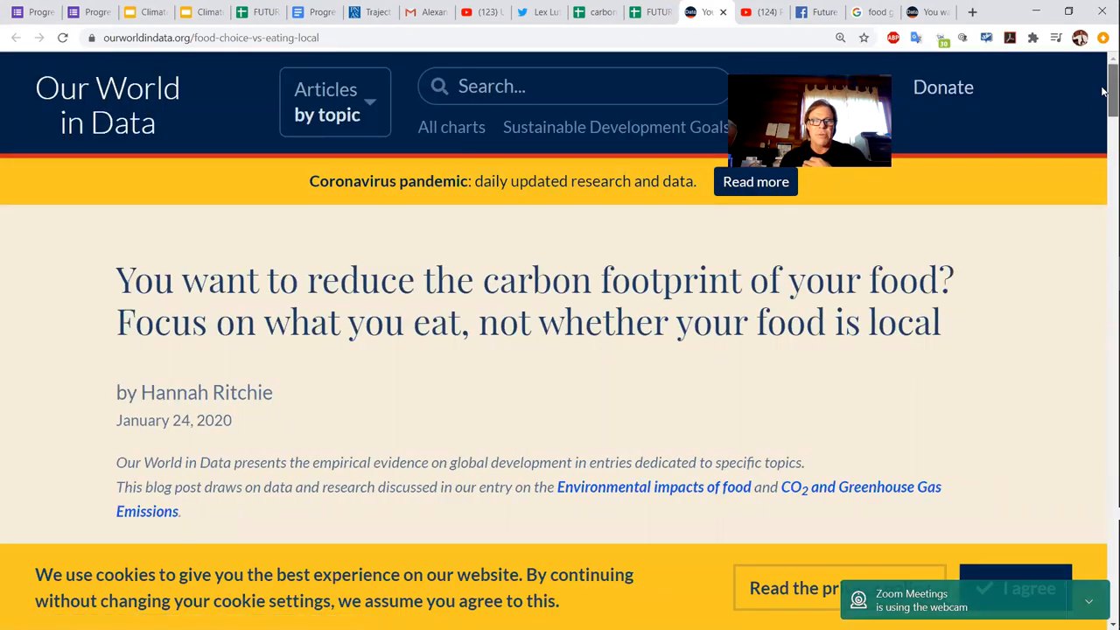
{"action": "scroll", "scroll_direction": "down", "scroll_amount": 3}
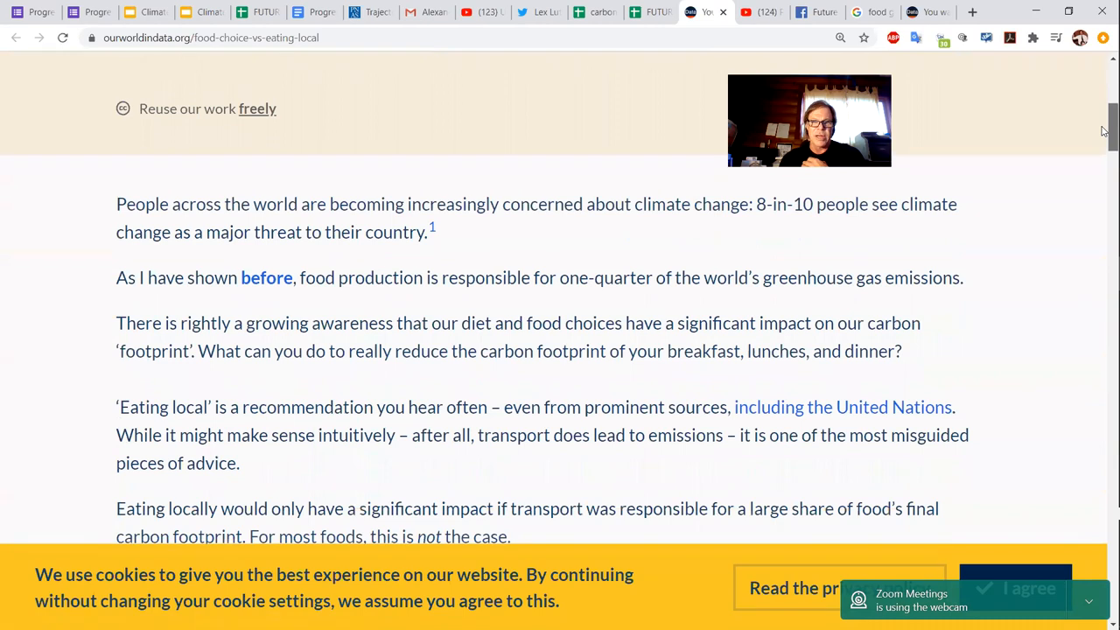
{"action": "scroll", "scroll_direction": "down", "scroll_amount": 3}
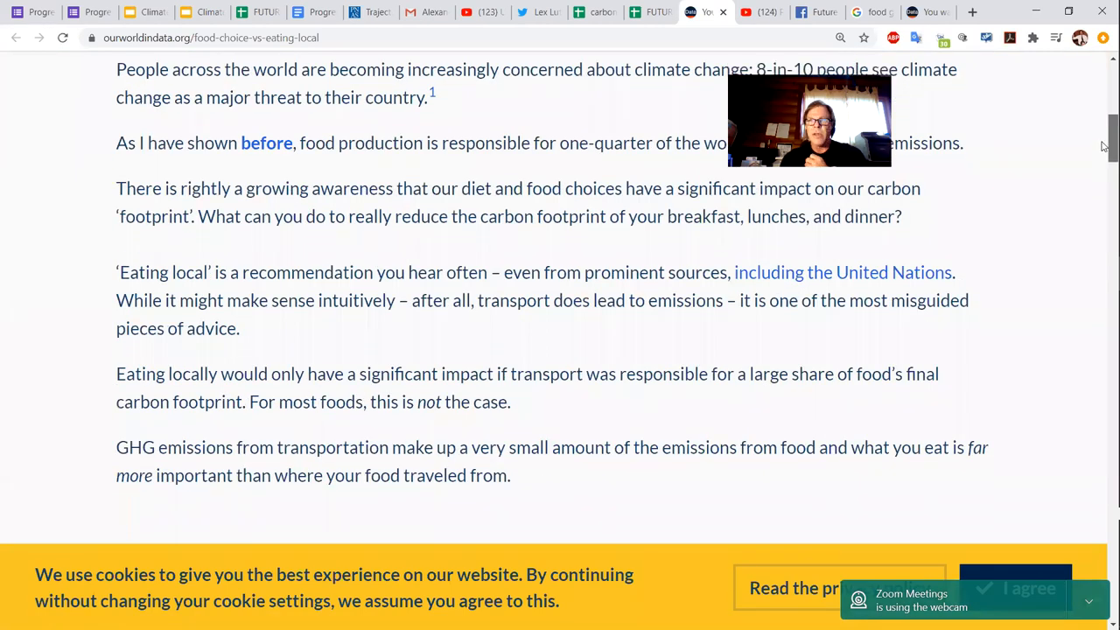
{"action": "scroll", "scroll_direction": "down", "scroll_amount": 3}
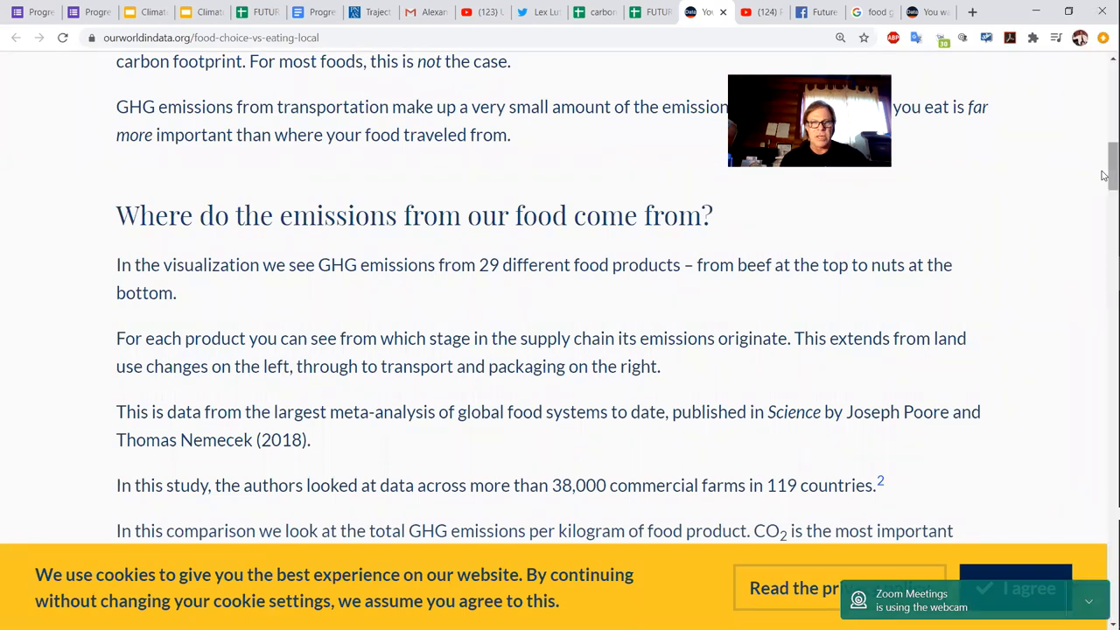
{"action": "scroll", "scroll_direction": "down", "scroll_amount": 3}
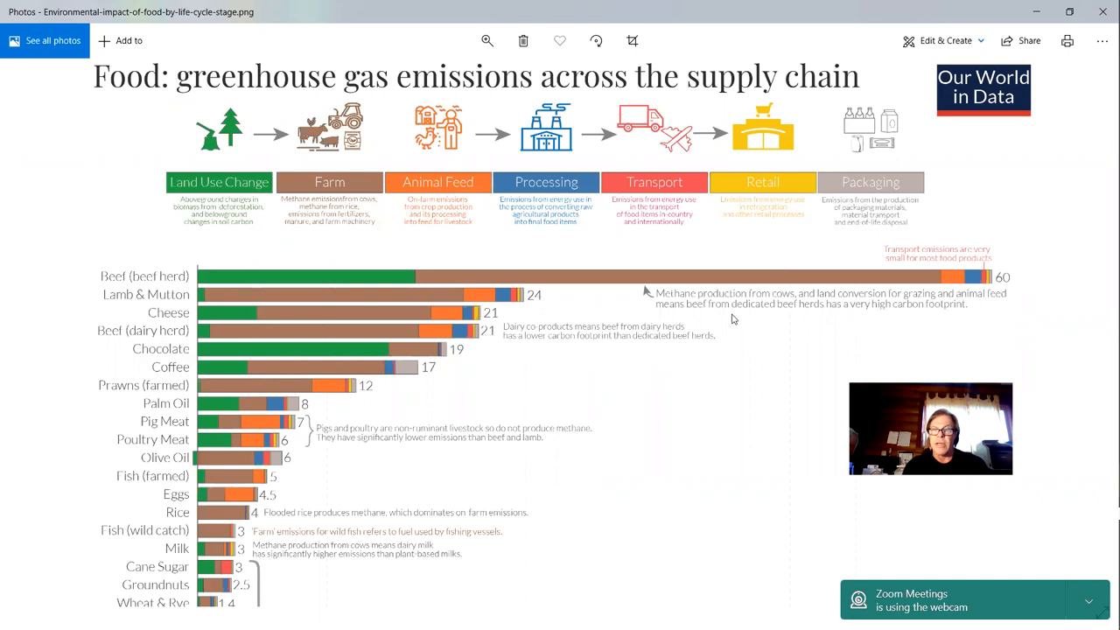
{"action": "mouse_move", "coordinate": [973, 308]}
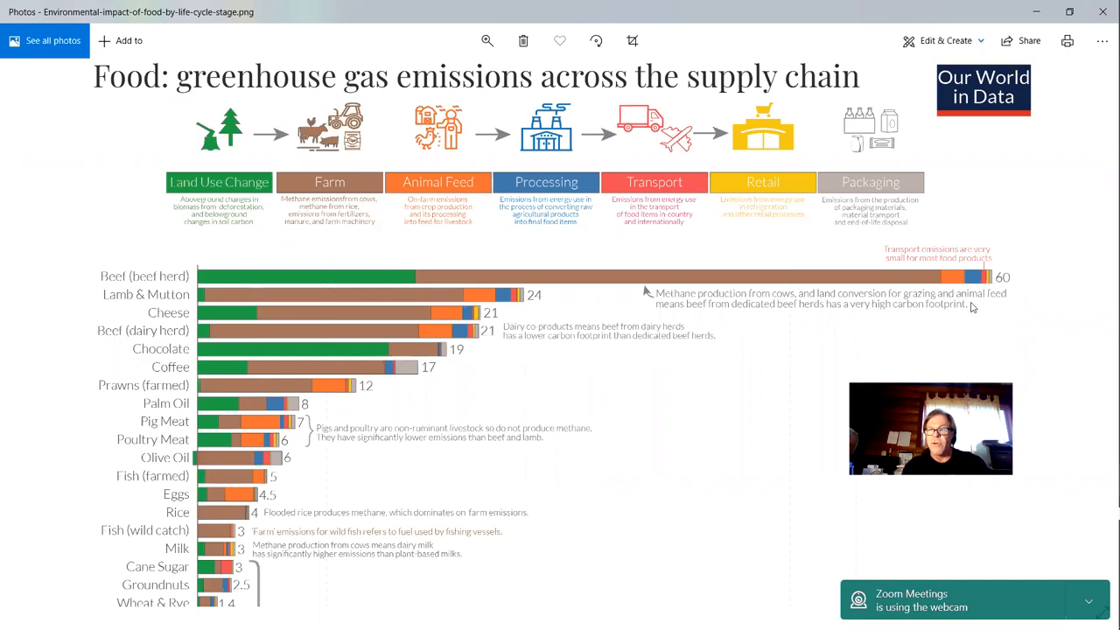
{"action": "mouse_move", "coordinate": [885, 325]}
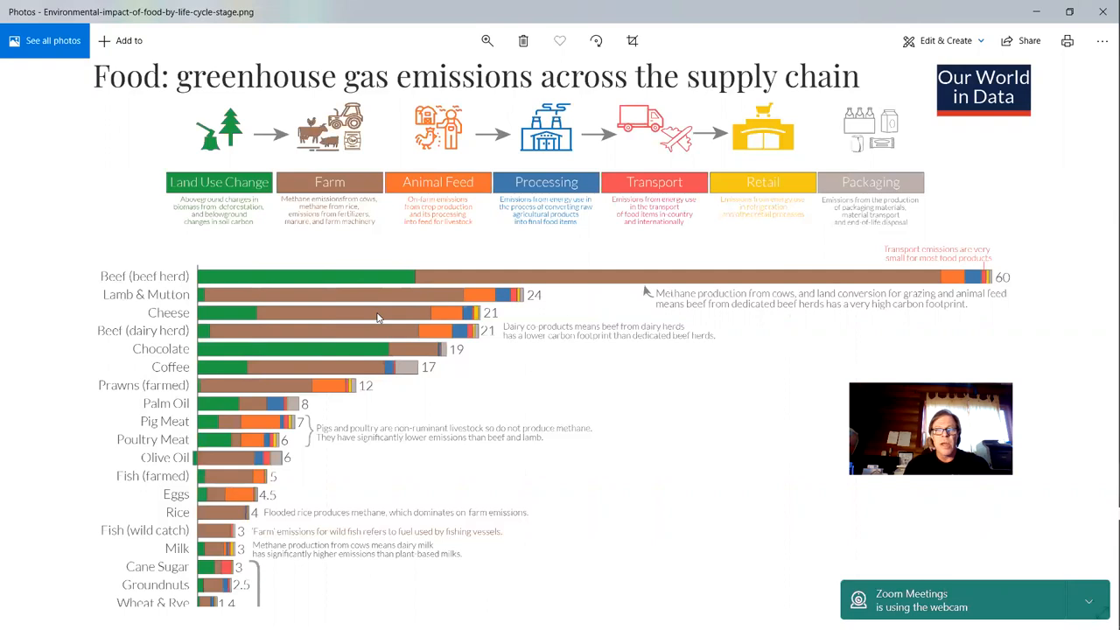
{"action": "mouse_move", "coordinate": [368, 323]}
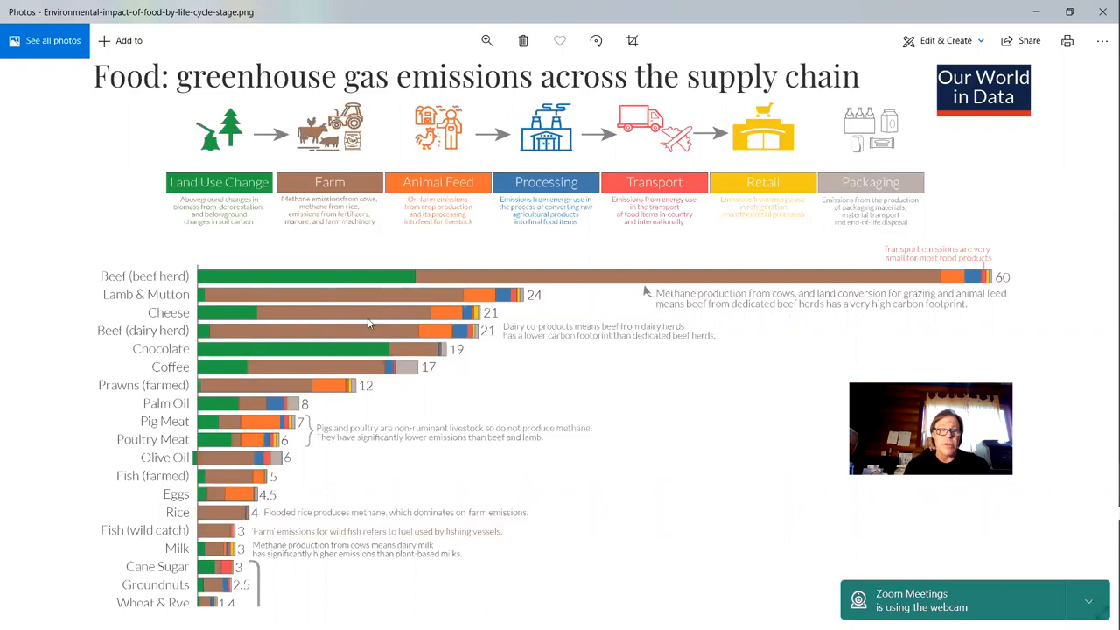
{"action": "mouse_move", "coordinate": [270, 330]}
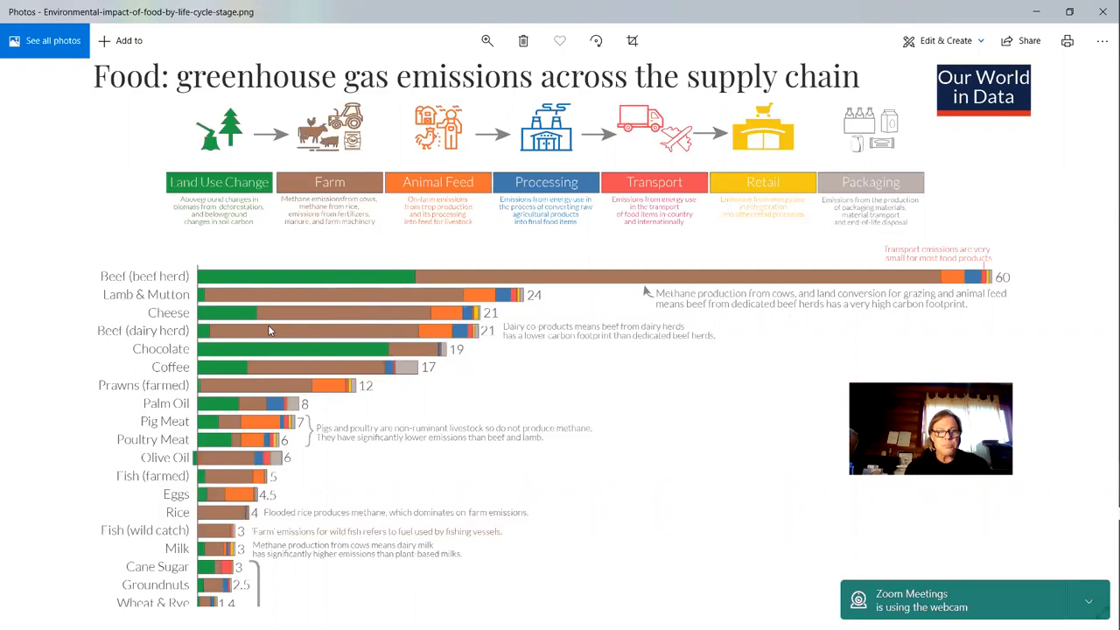
{"action": "mouse_move", "coordinate": [364, 353]}
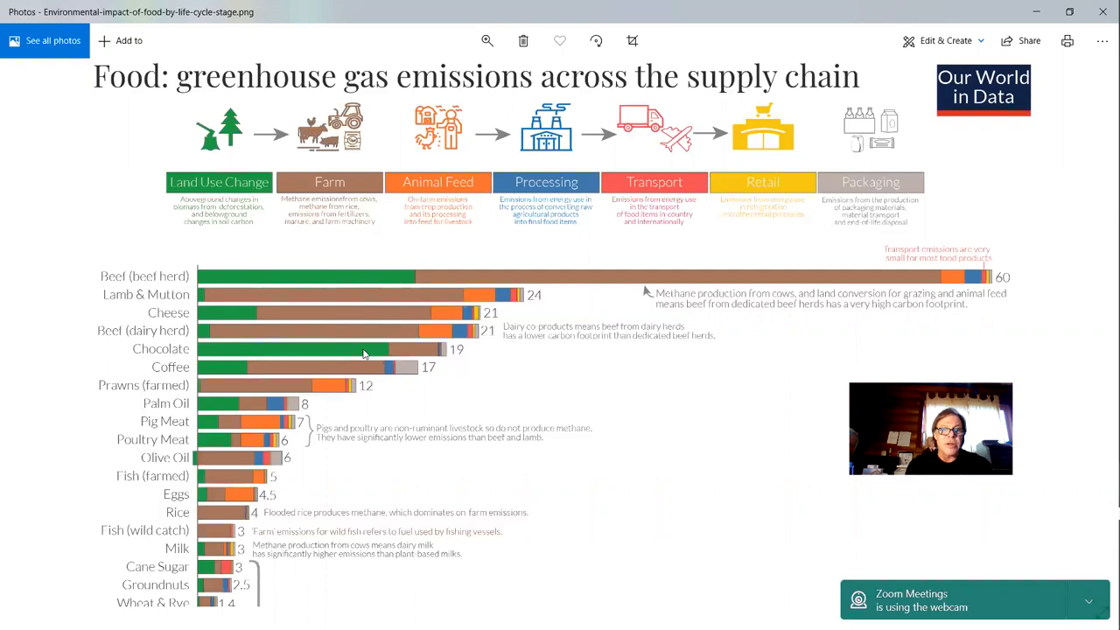
{"action": "mouse_move", "coordinate": [350, 367]}
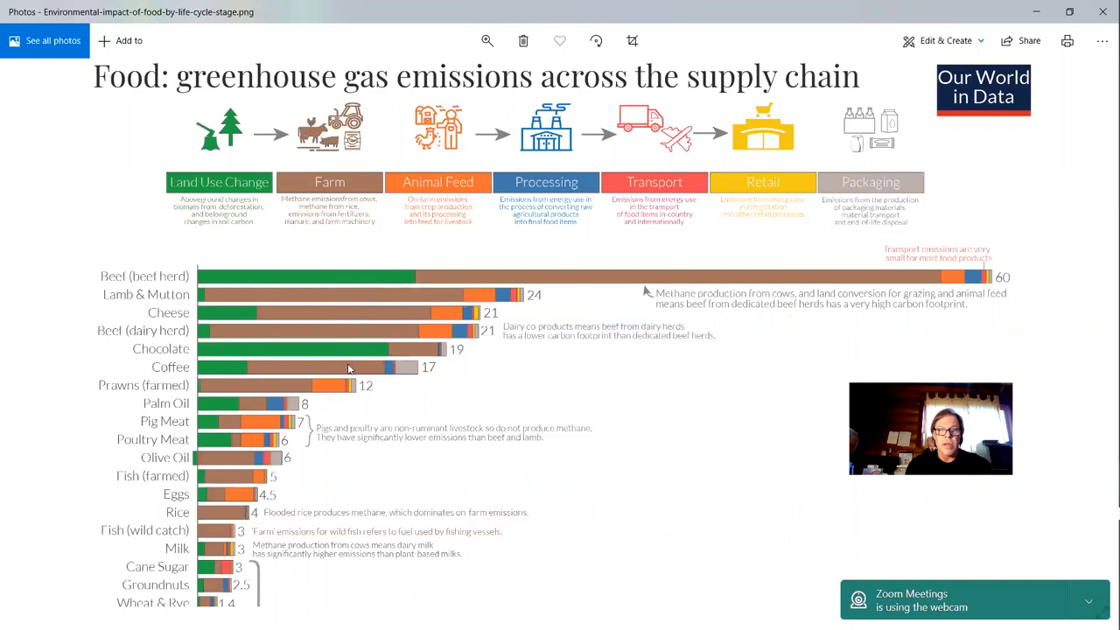
{"action": "mouse_move", "coordinate": [479, 362]}
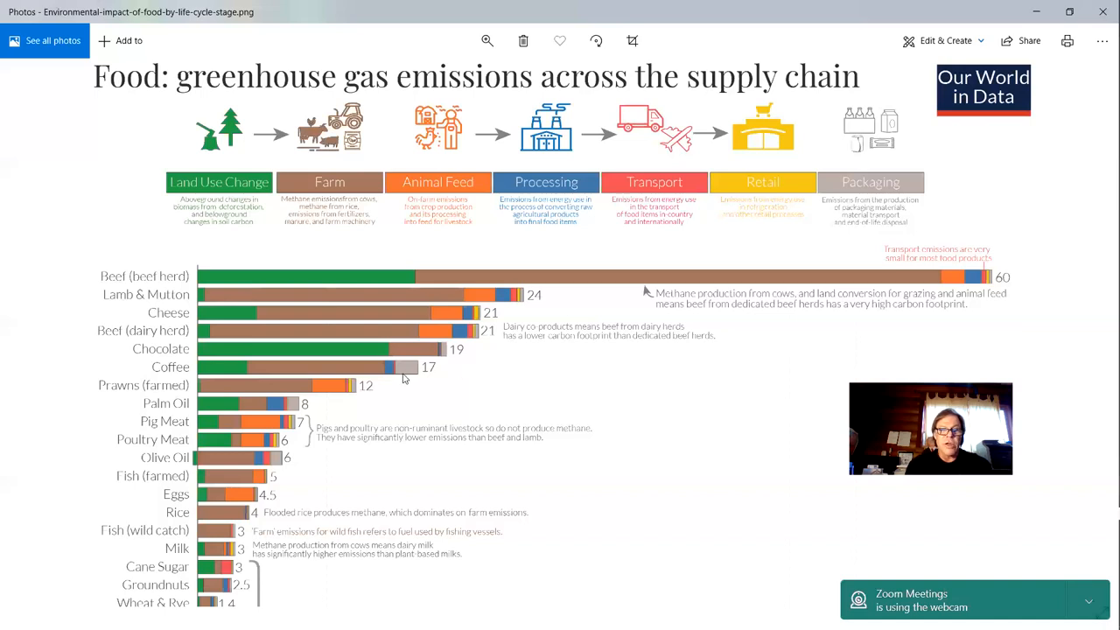
{"action": "mouse_move", "coordinate": [352, 238]}
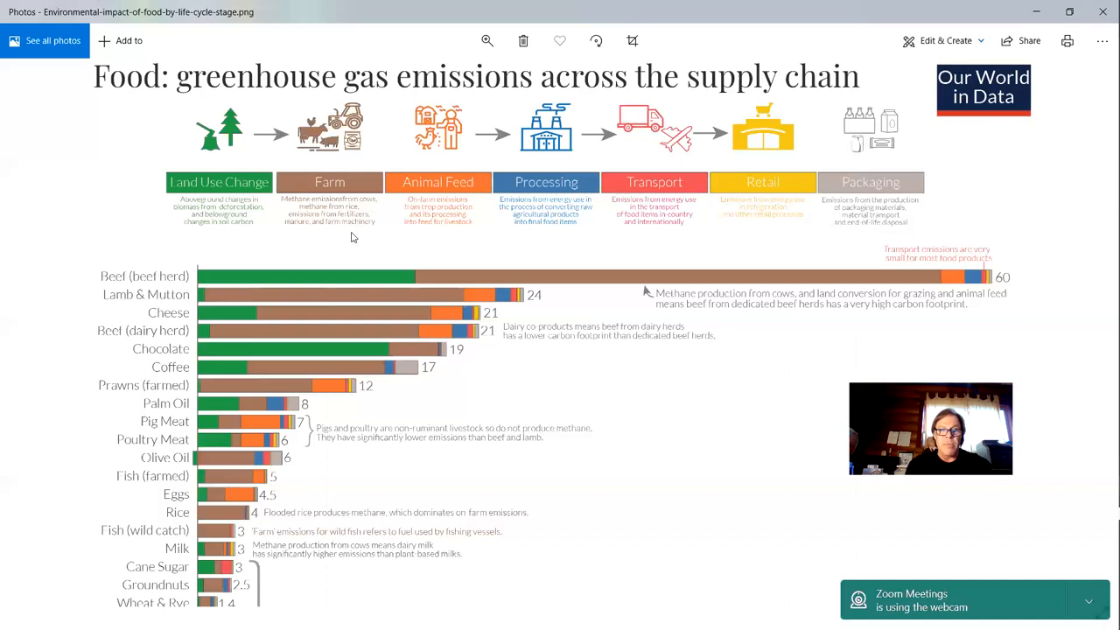
{"action": "mouse_move", "coordinate": [349, 360]}
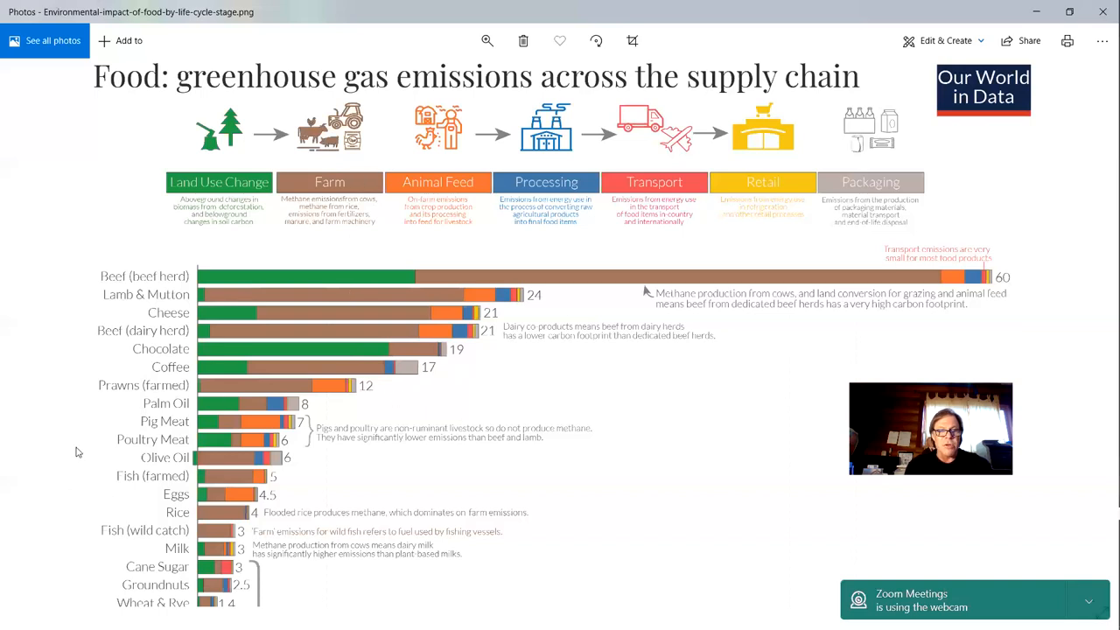
Scroll through the supply-chain emissions chart image in Photos before returning to the article.
{"action": "scroll", "scroll_direction": "down", "scroll_amount": 3}
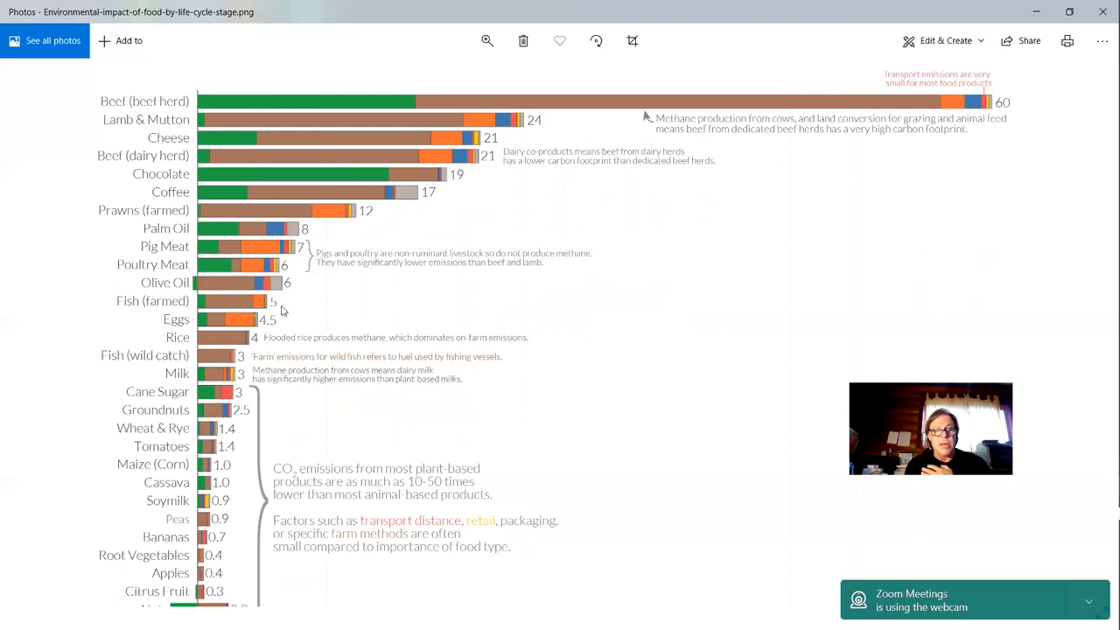
{"action": "mouse_move", "coordinate": [68, 371]}
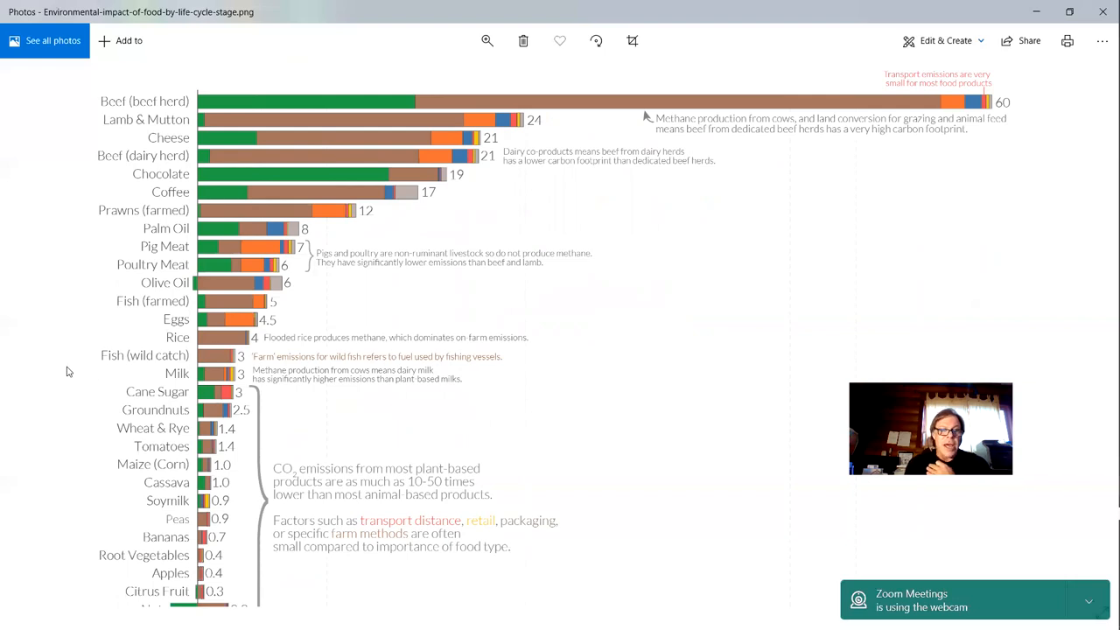
{"action": "scroll", "scroll_direction": "down", "scroll_amount": 3}
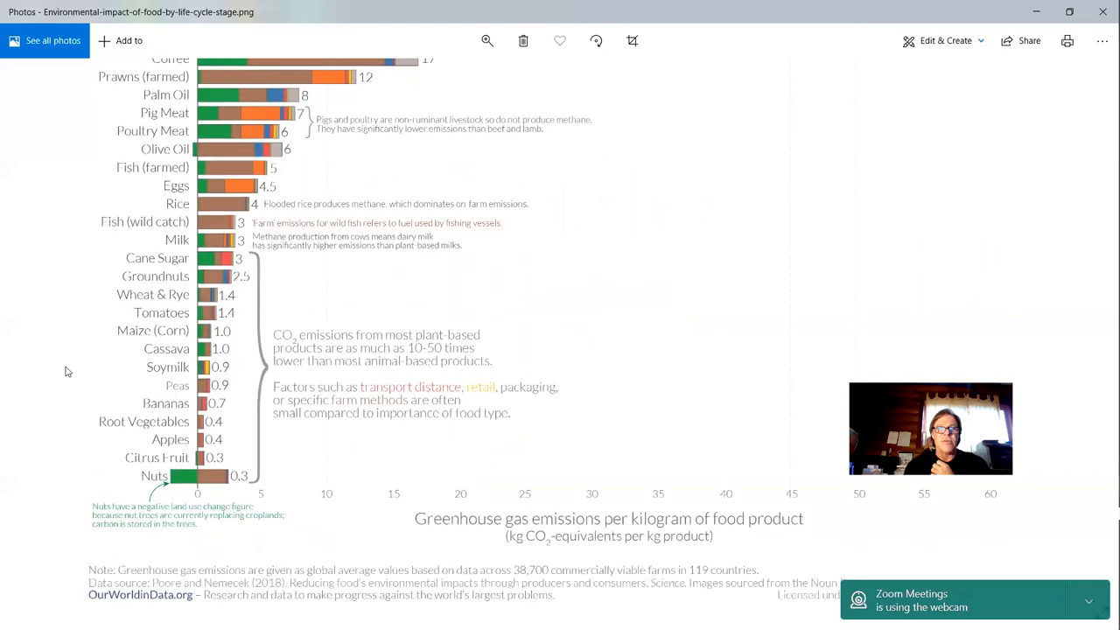
{"action": "mouse_move", "coordinate": [301, 228]}
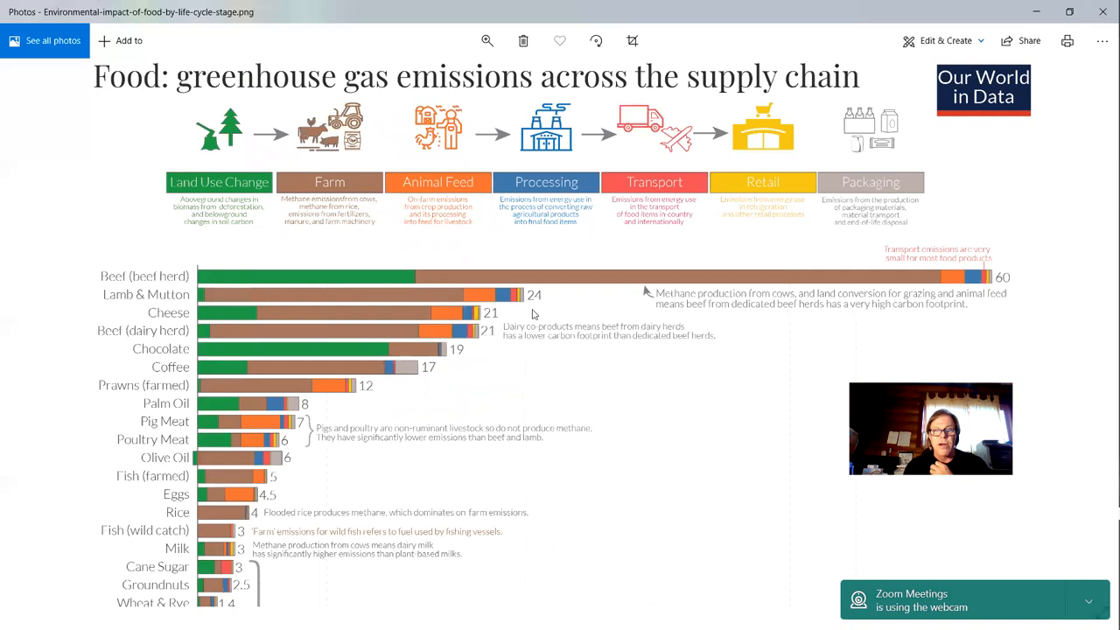
{"action": "mouse_move", "coordinate": [602, 374]}
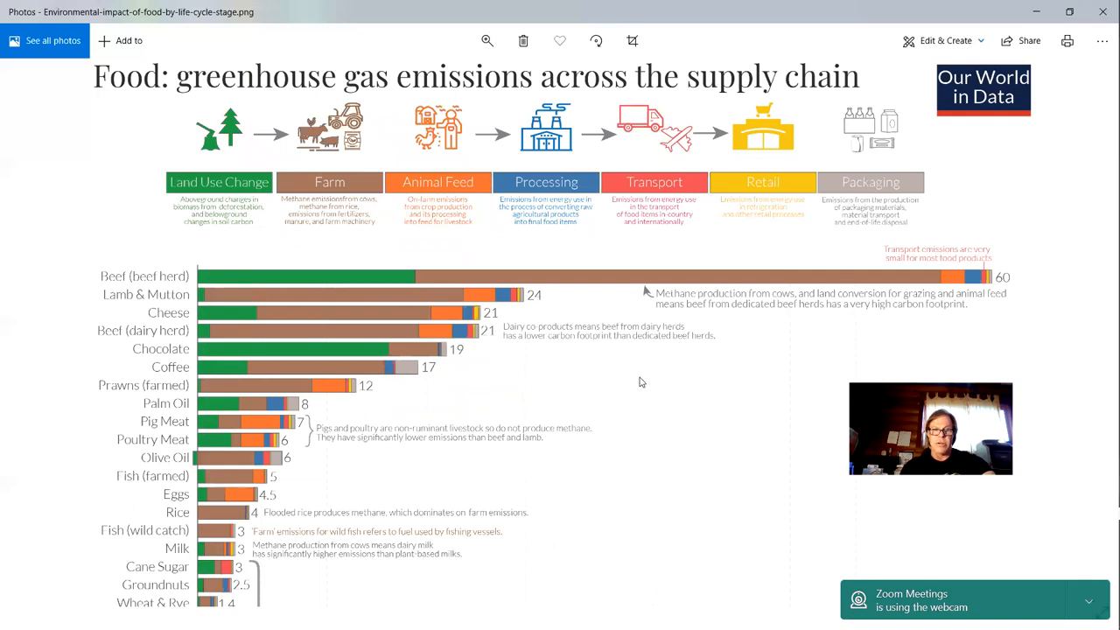
{"action": "scroll", "scroll_direction": "down", "scroll_amount": 3}
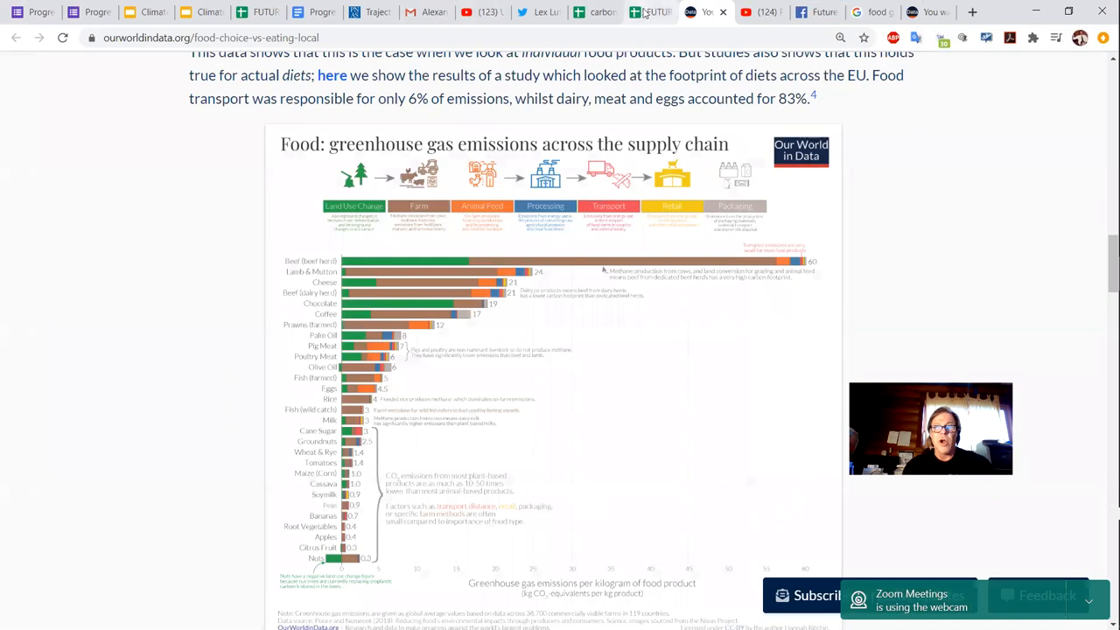
Inspect the food sheet's beef, chicken and coffee total formulas and the F15/G15 sums.
{"action": "left_click", "coordinate": [651, 11]}
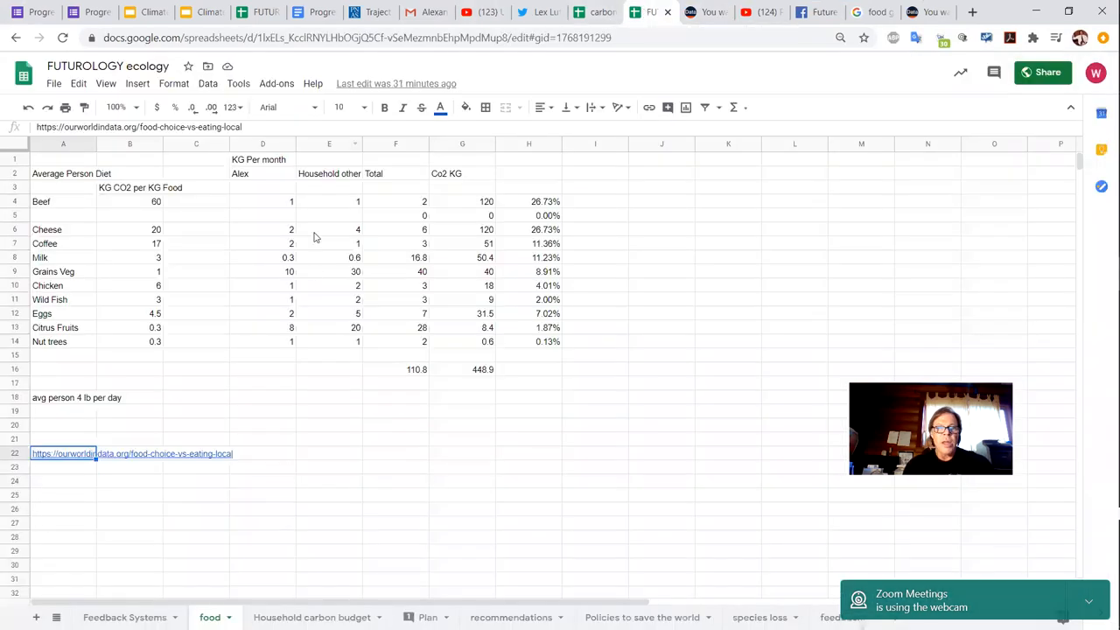
{"action": "left_click", "coordinate": [263, 201]}
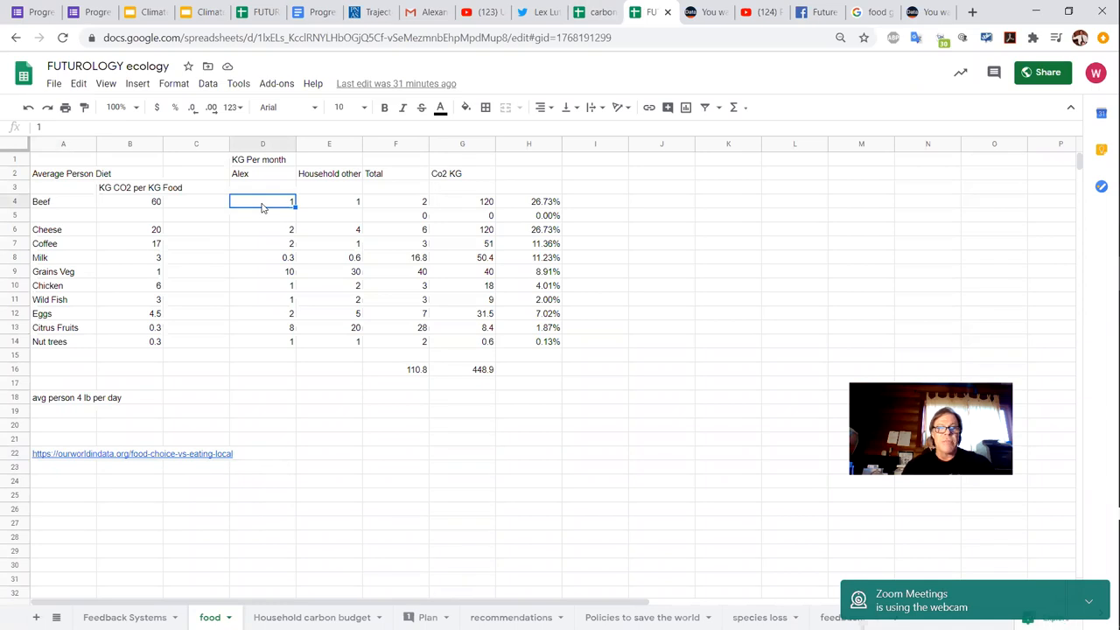
{"action": "left_click", "coordinate": [329, 201]}
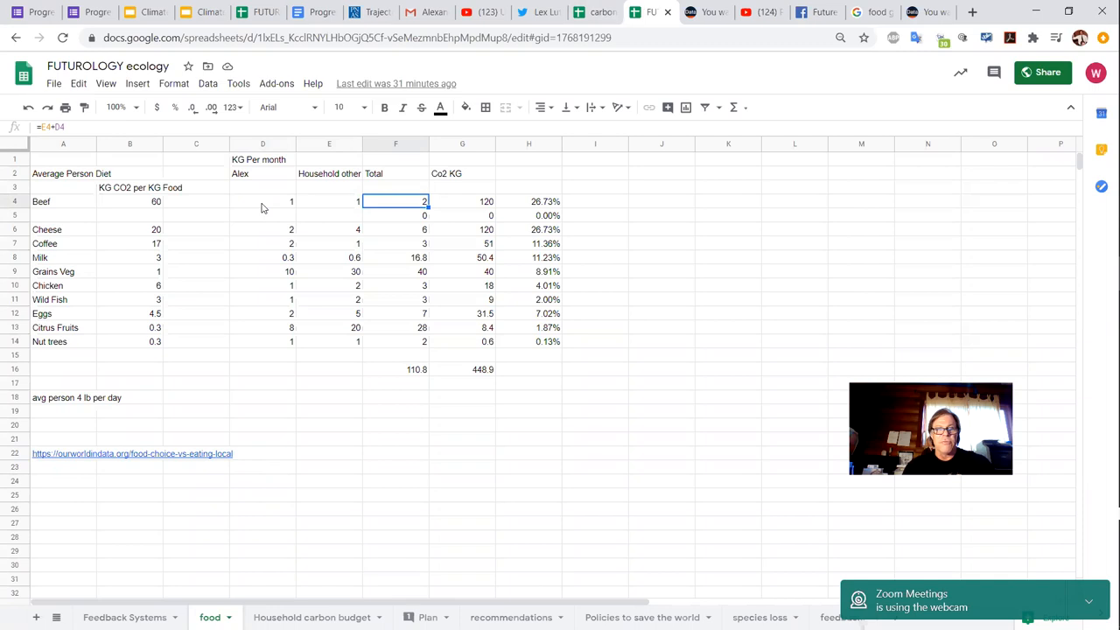
{"action": "left_click", "coordinate": [396, 286]}
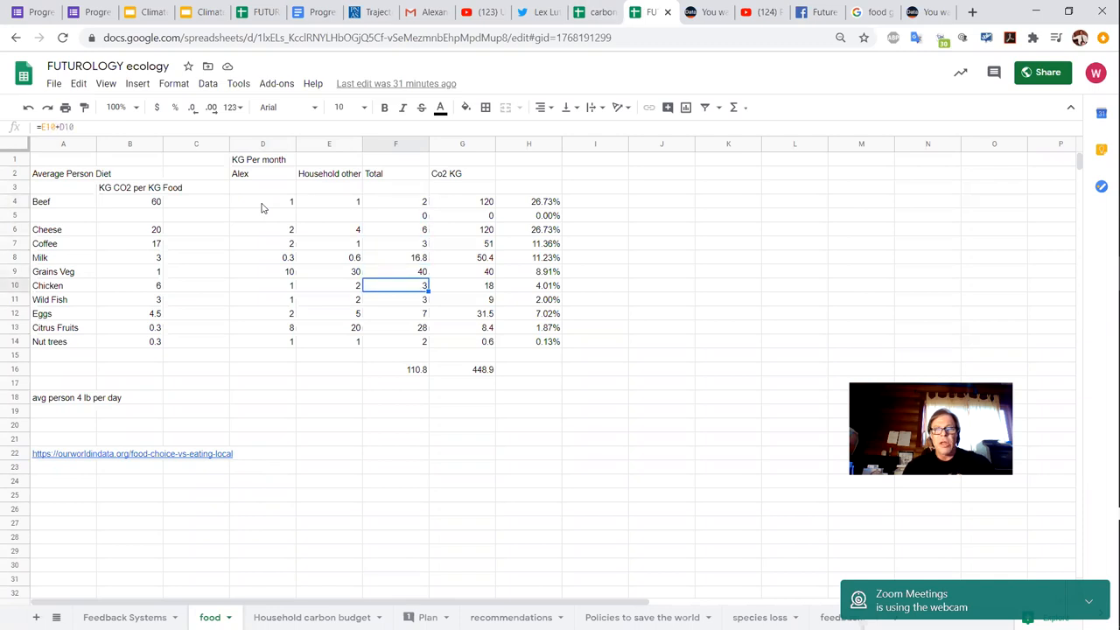
{"action": "left_click", "coordinate": [395, 368]}
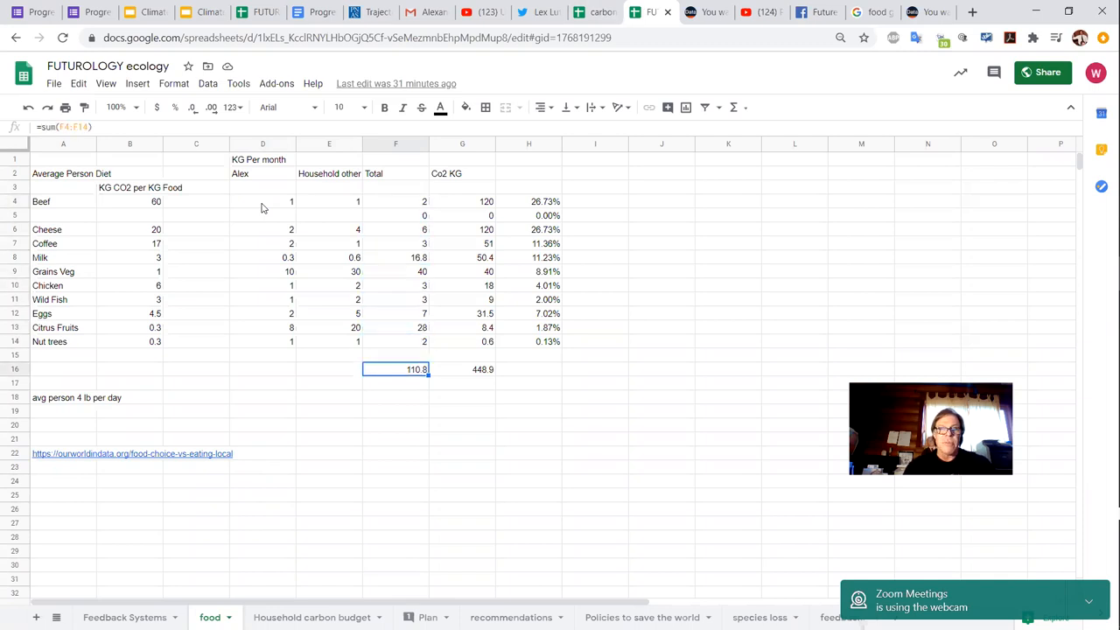
{"action": "left_click", "coordinate": [395, 243]}
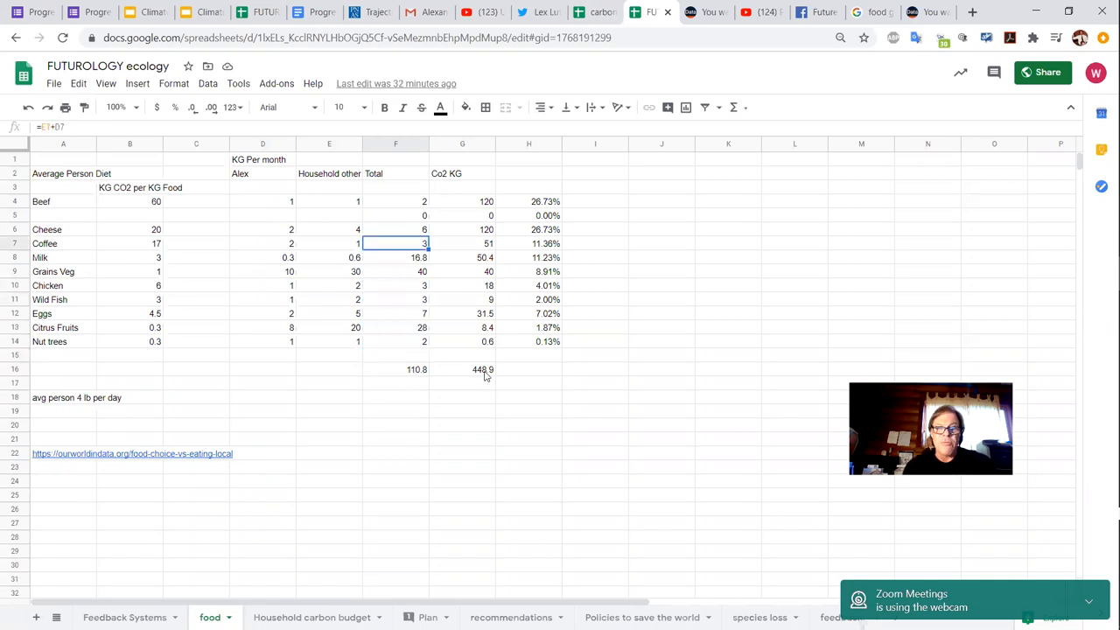
{"action": "left_click", "coordinate": [461, 367]}
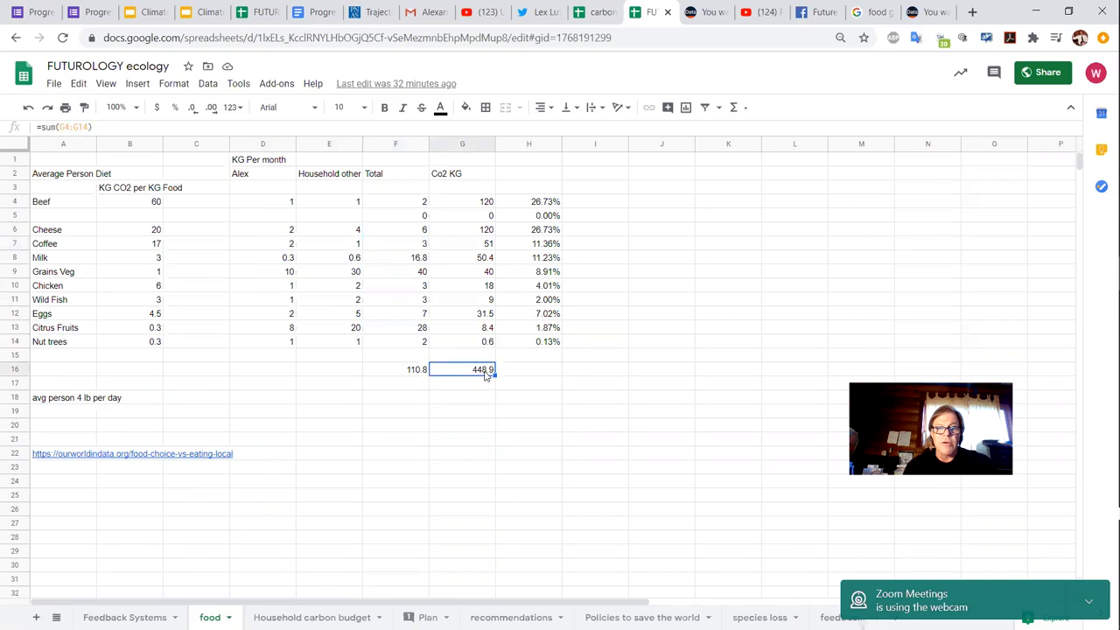
{"action": "mouse_move", "coordinate": [464, 362]}
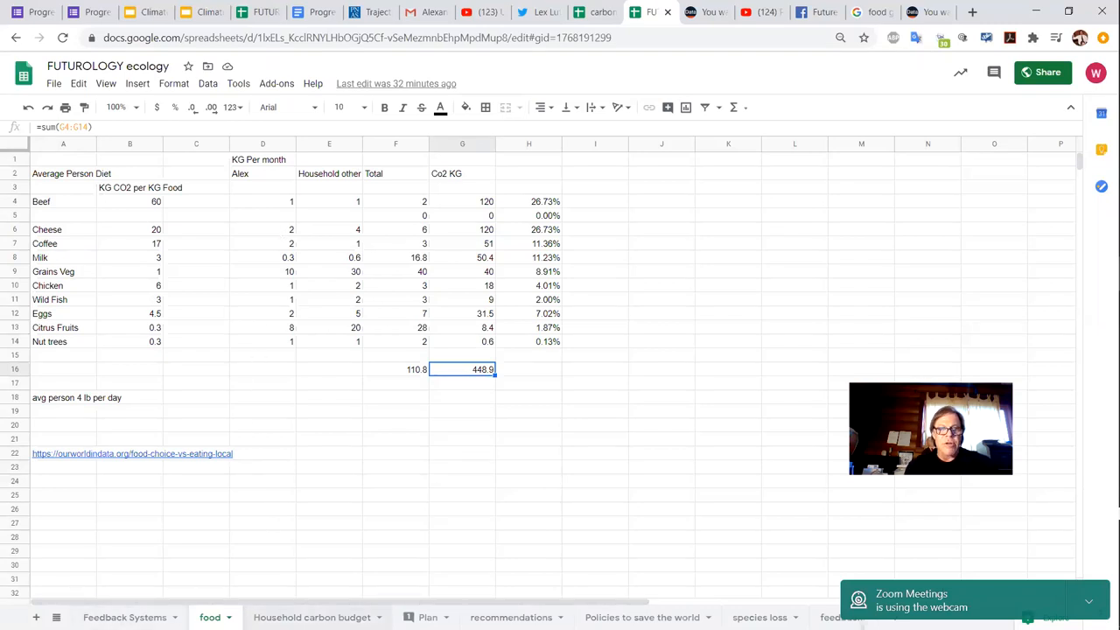
Switch to the carbon budget spreadsheet showing the US Government and DOD energy chart.
{"action": "left_click", "coordinate": [311, 616]}
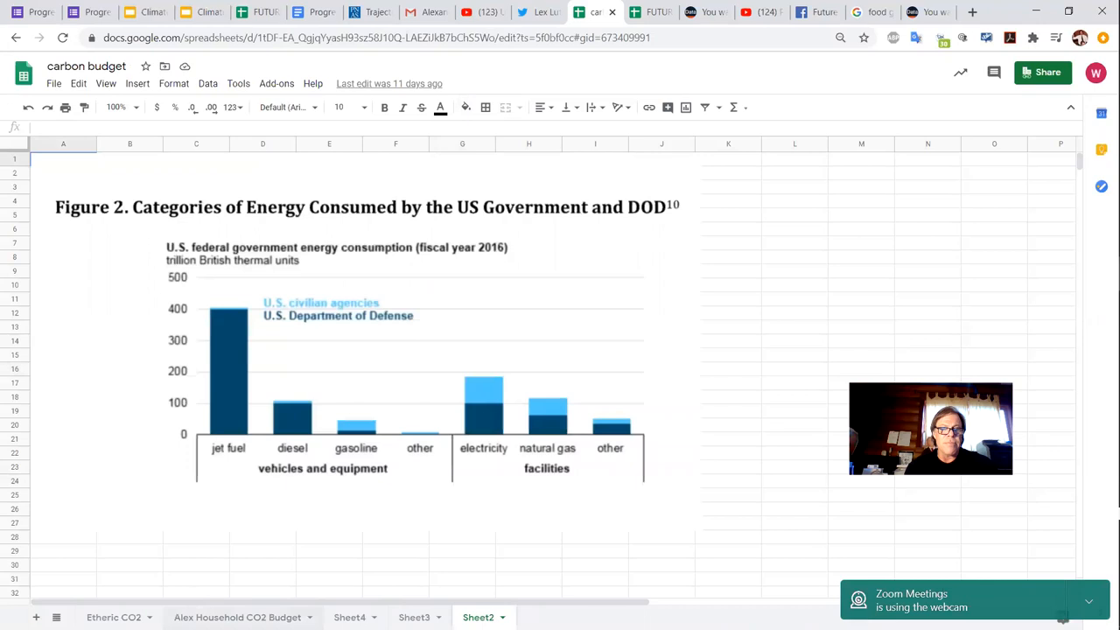
Open the Household carbon budget sheet tab and select its first cell.
{"action": "left_click", "coordinate": [238, 616]}
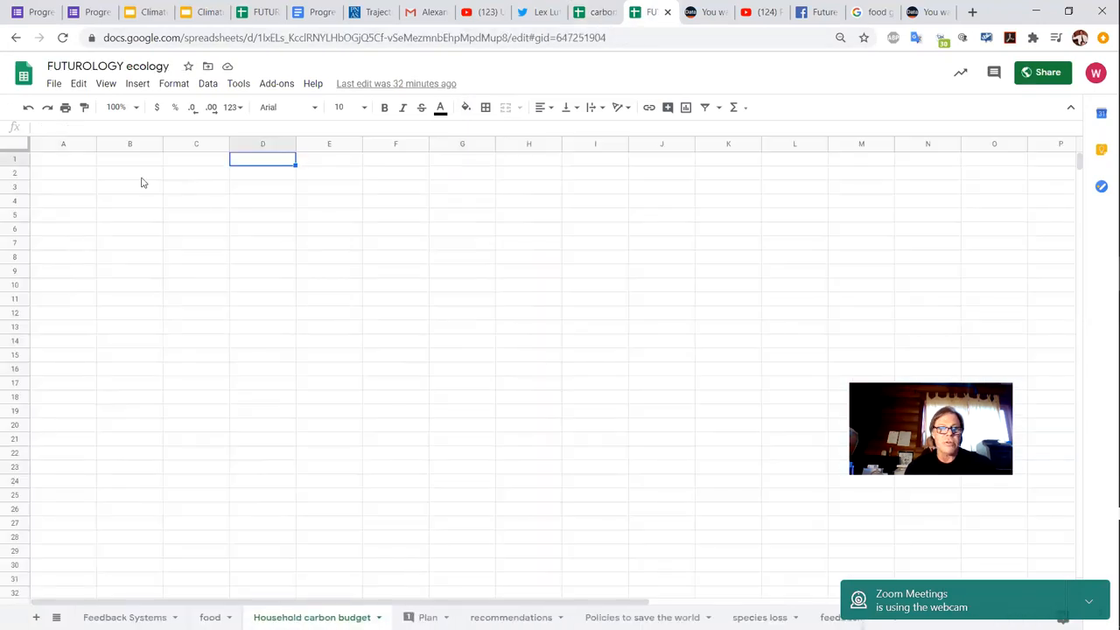
{"action": "left_click", "coordinate": [63, 157]}
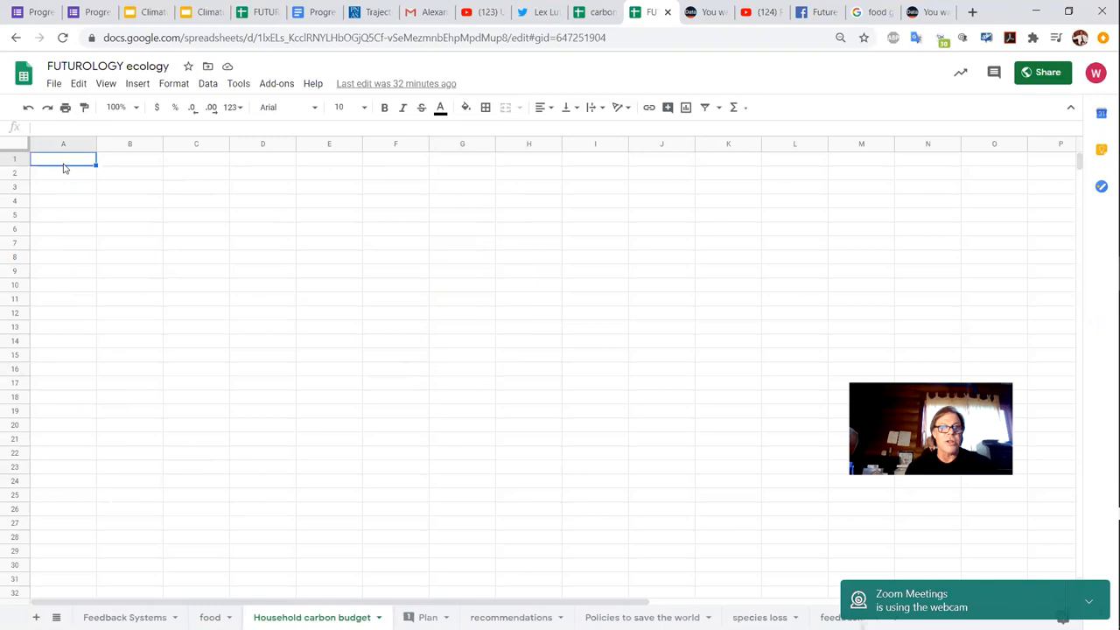
{"action": "mouse_move", "coordinate": [80, 215]}
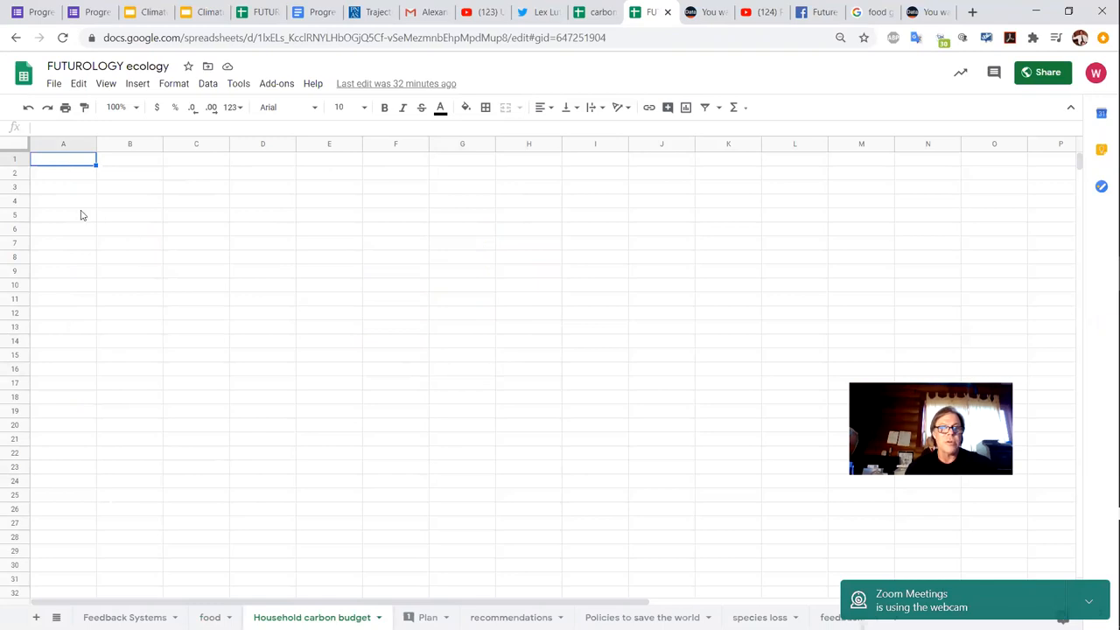
{"action": "mouse_move", "coordinate": [708, 349]}
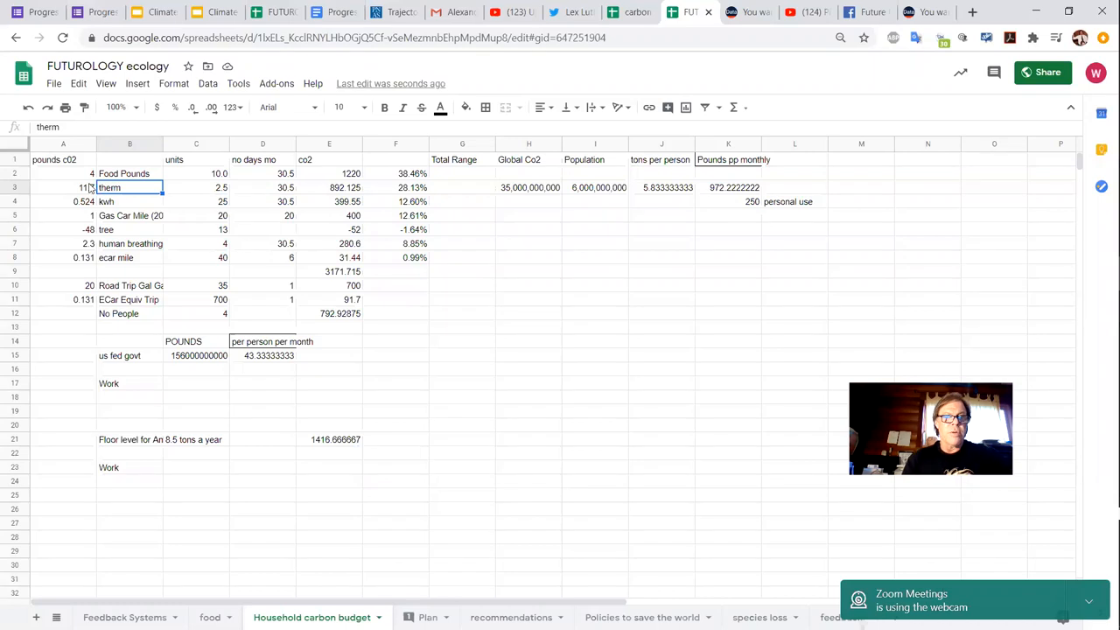
{"action": "left_click", "coordinate": [63, 173]}
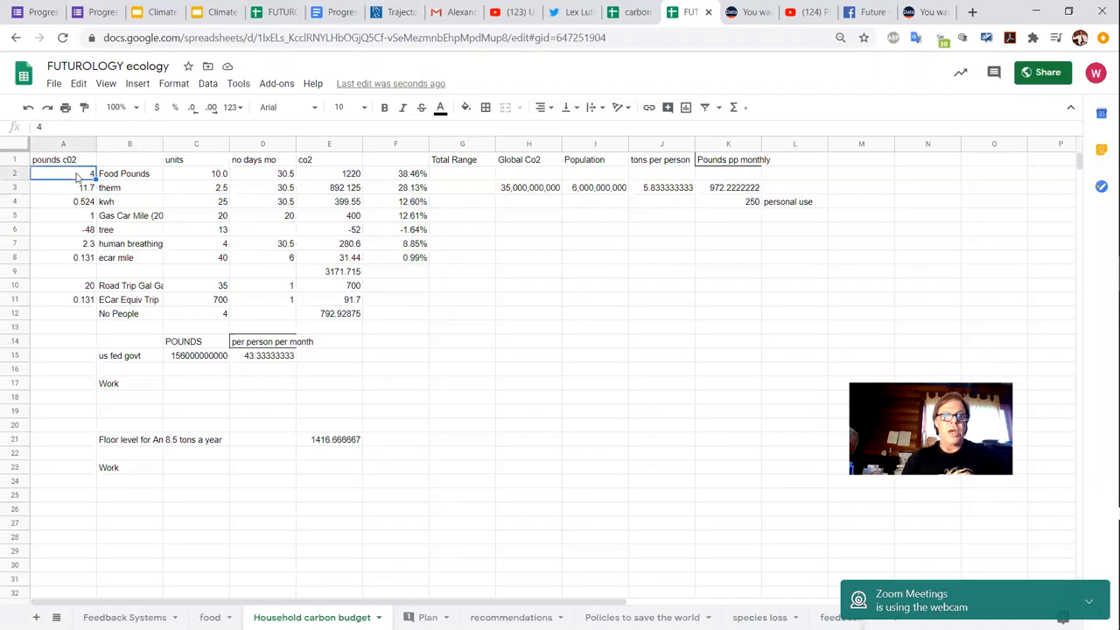
{"action": "left_click", "coordinate": [63, 159]}
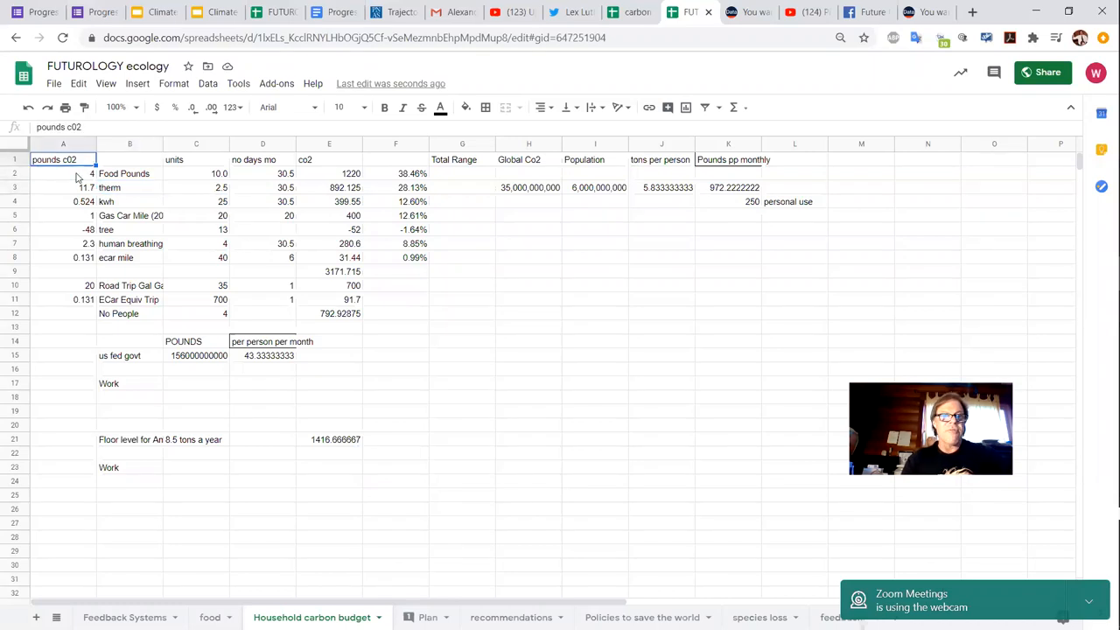
{"action": "left_click", "coordinate": [63, 173]}
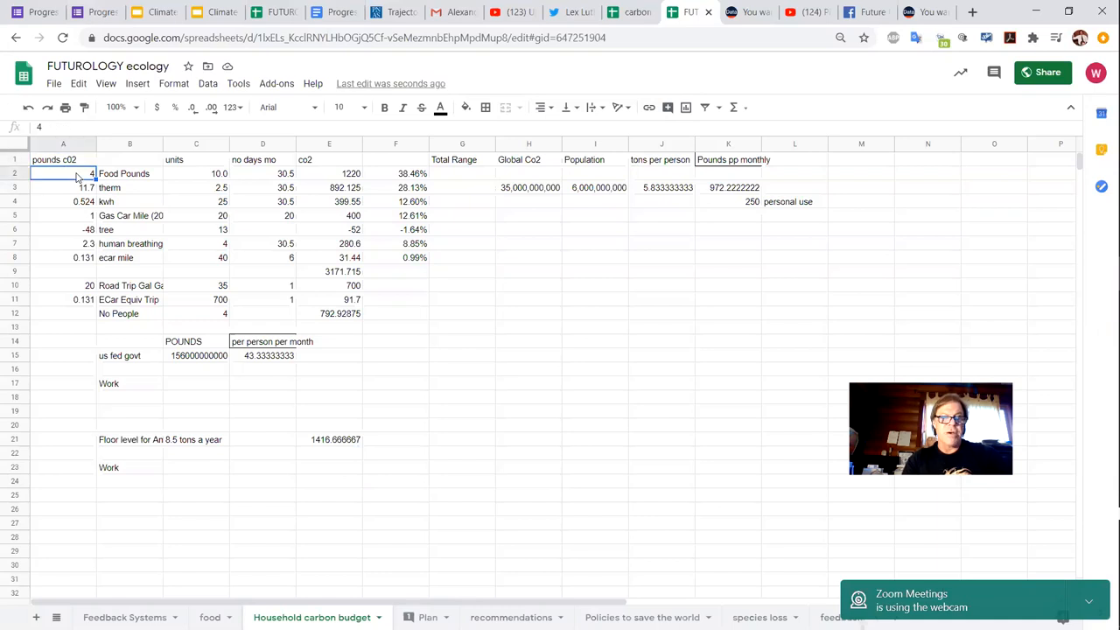
{"action": "left_click", "coordinate": [130, 173]}
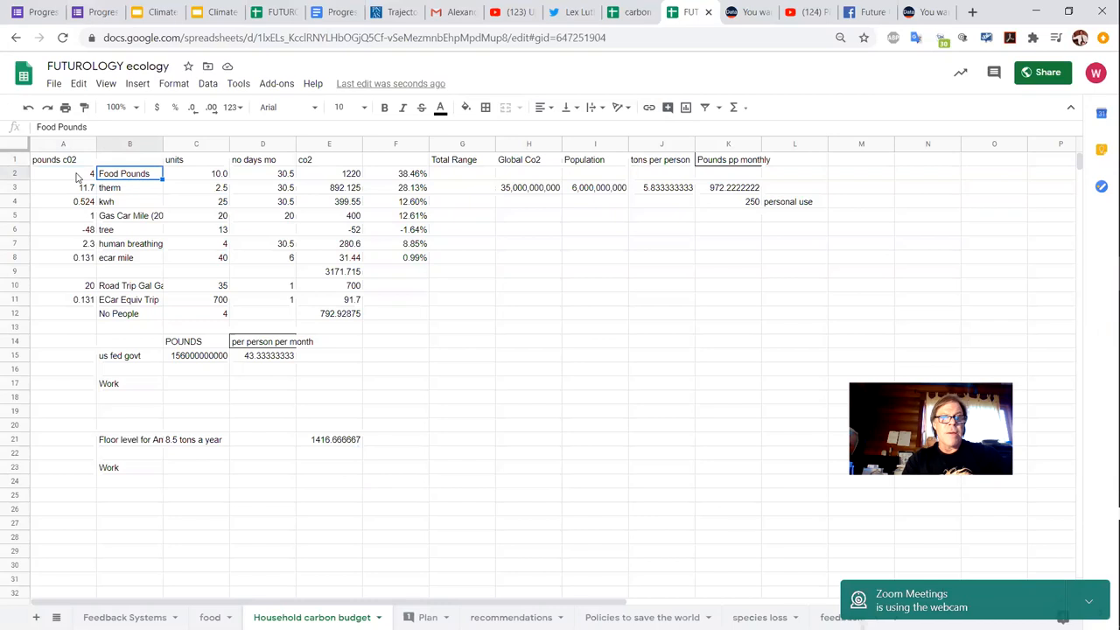
{"action": "left_click", "coordinate": [195, 173]}
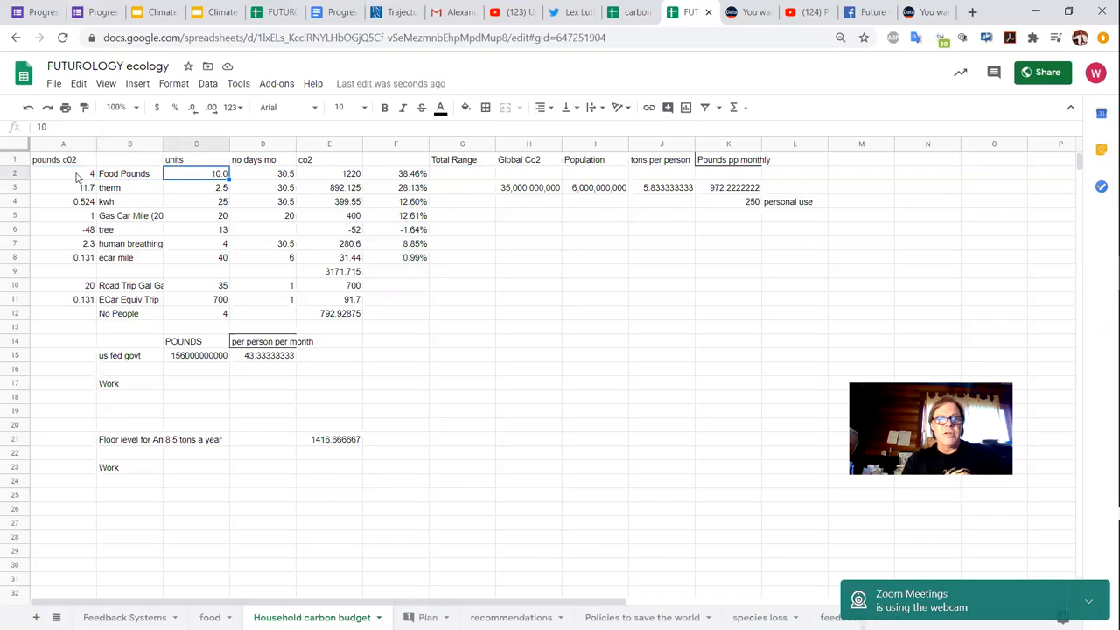
{"action": "left_click", "coordinate": [263, 174]}
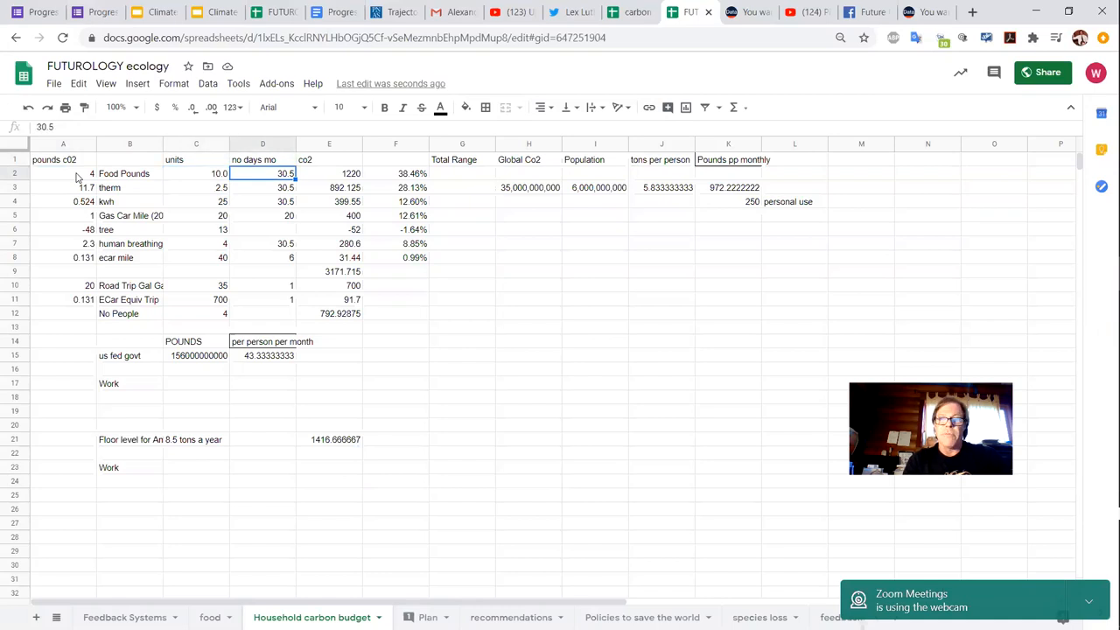
{"action": "left_click", "coordinate": [329, 173]}
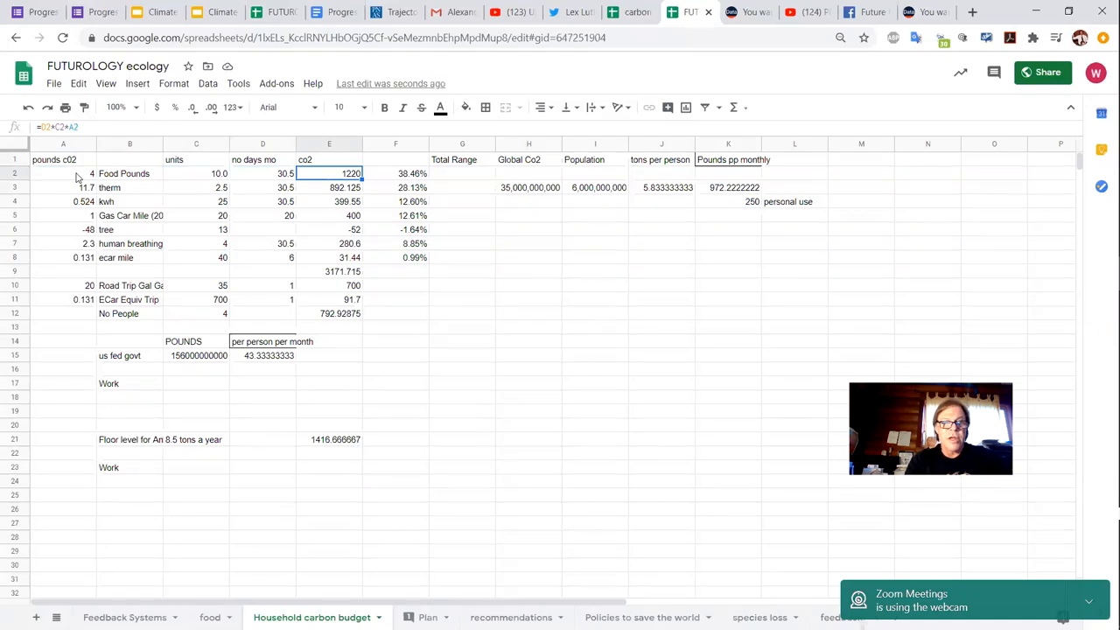
{"action": "left_click", "coordinate": [130, 187]}
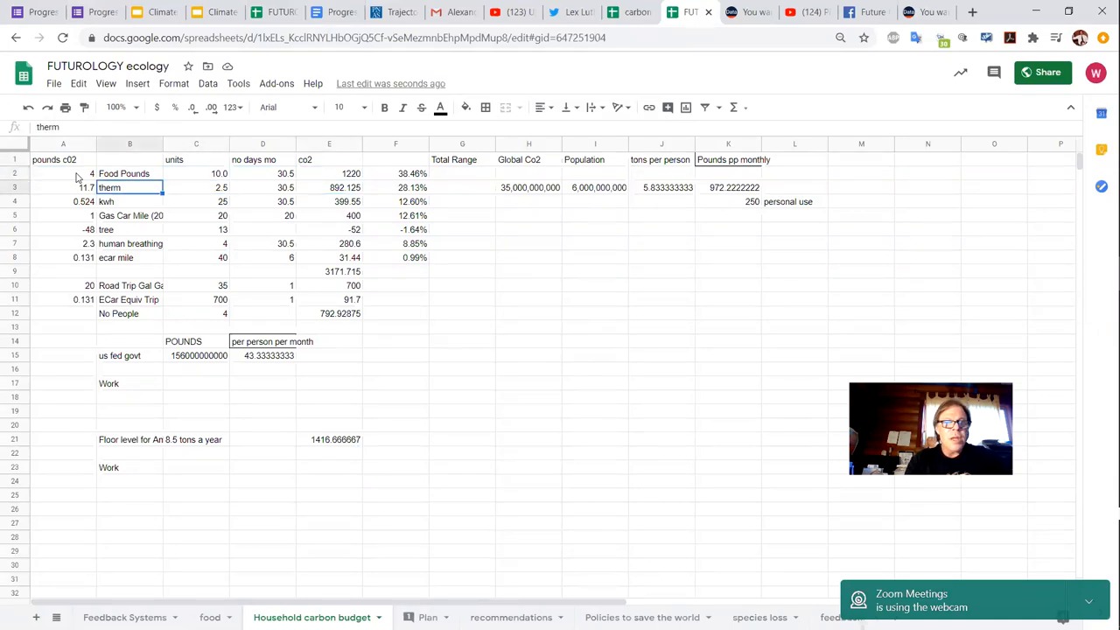
{"action": "left_click", "coordinate": [63, 173]}
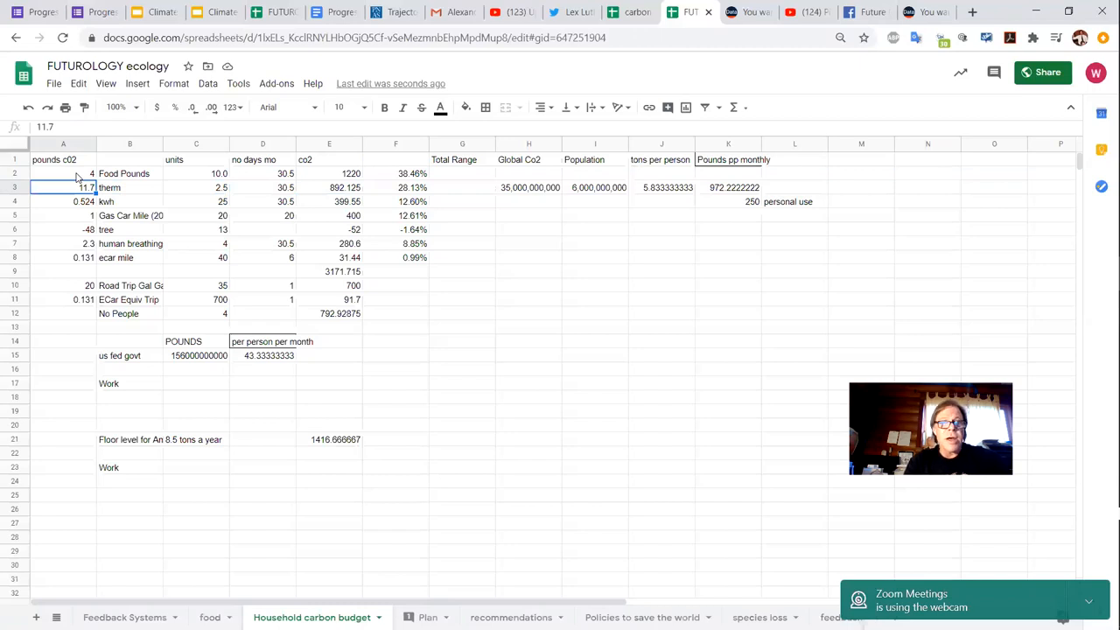
{"action": "left_click", "coordinate": [63, 173]}
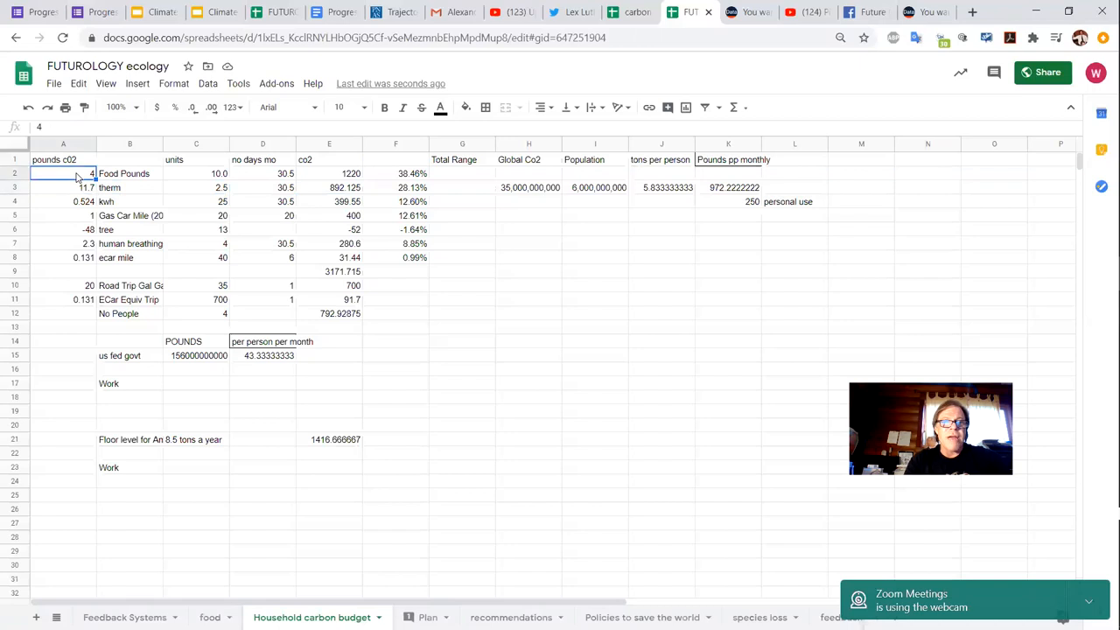
{"action": "left_click", "coordinate": [63, 187]}
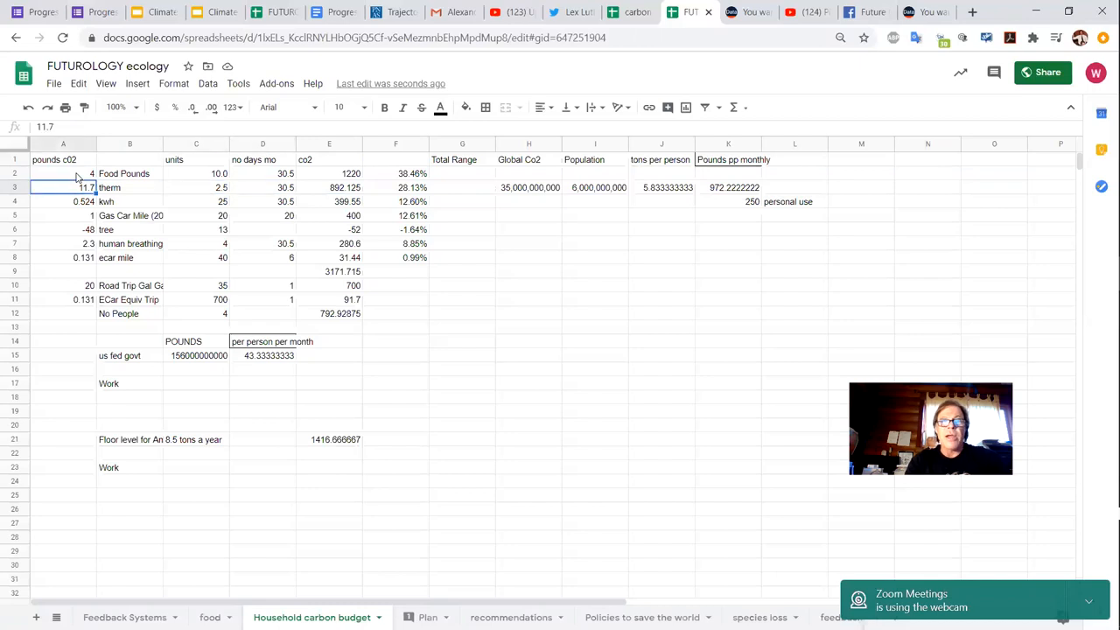
{"action": "left_click", "coordinate": [130, 187]}
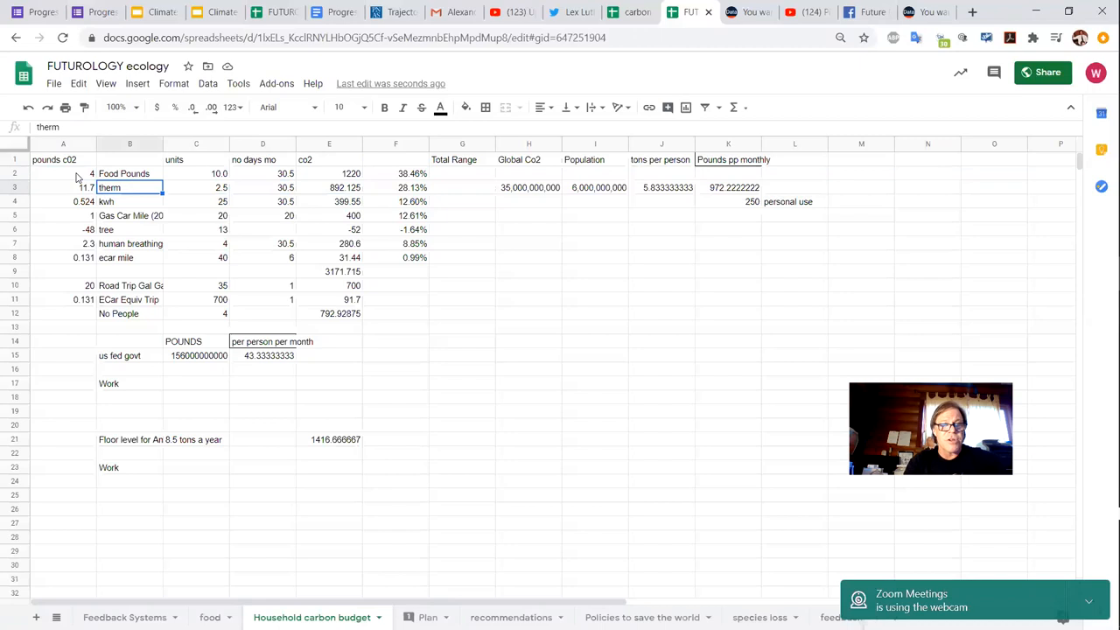
{"action": "left_click", "coordinate": [196, 187]}
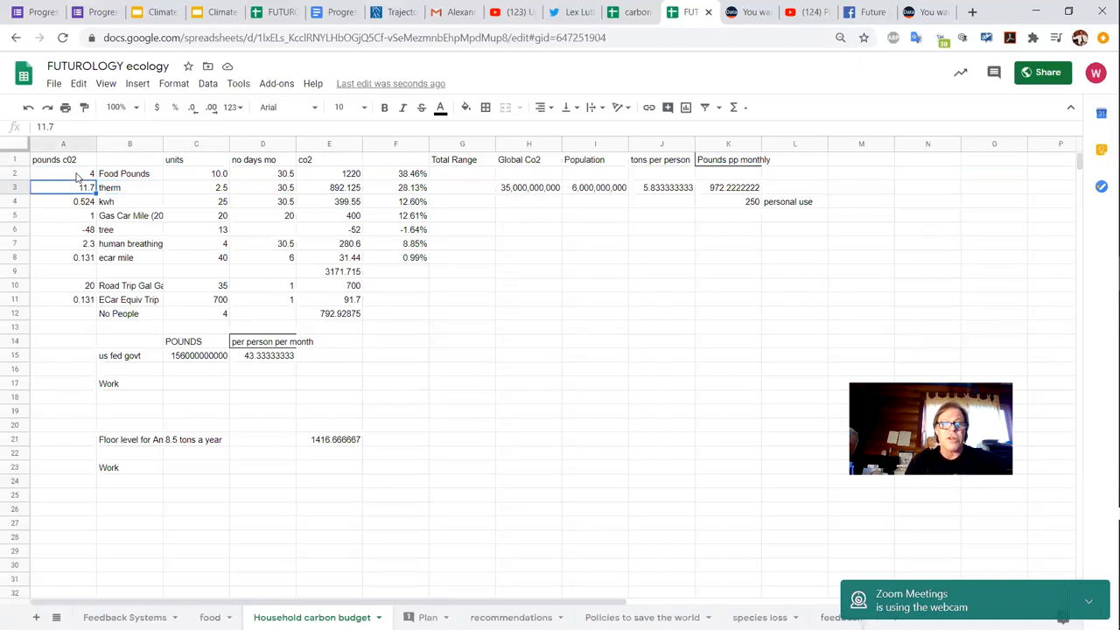
{"action": "left_click", "coordinate": [196, 187]}
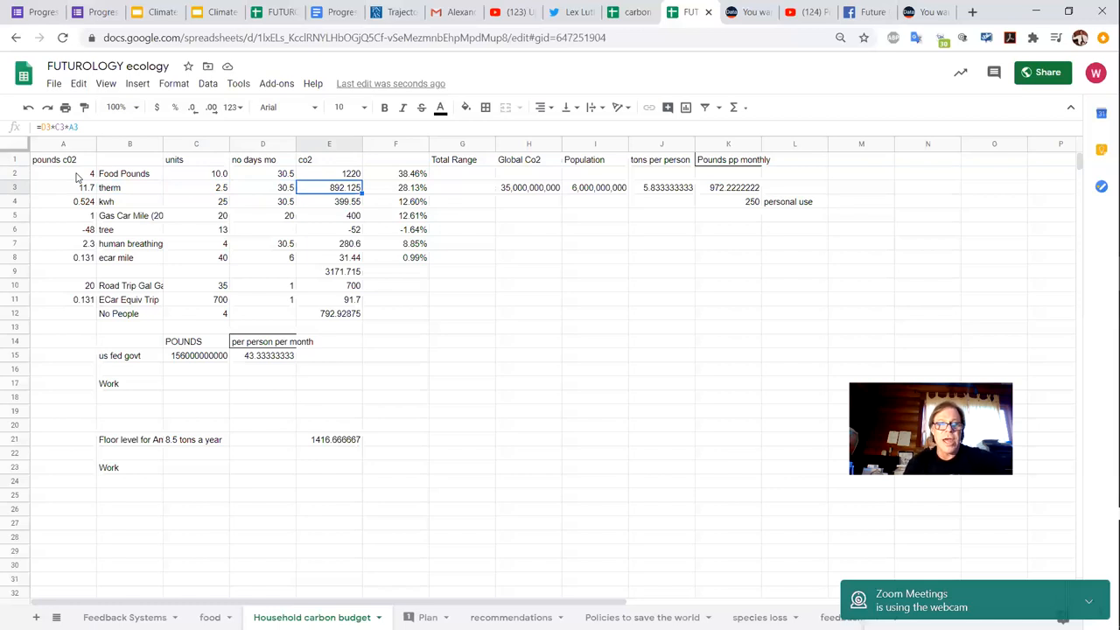
{"action": "left_click", "coordinate": [63, 187]}
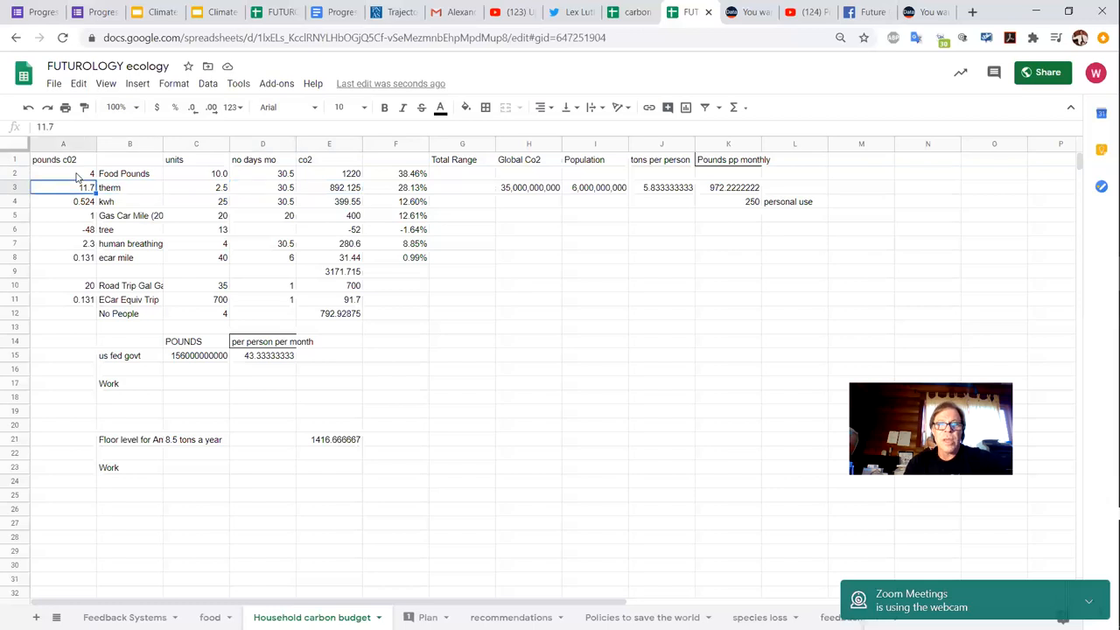
{"action": "left_click", "coordinate": [63, 202]}
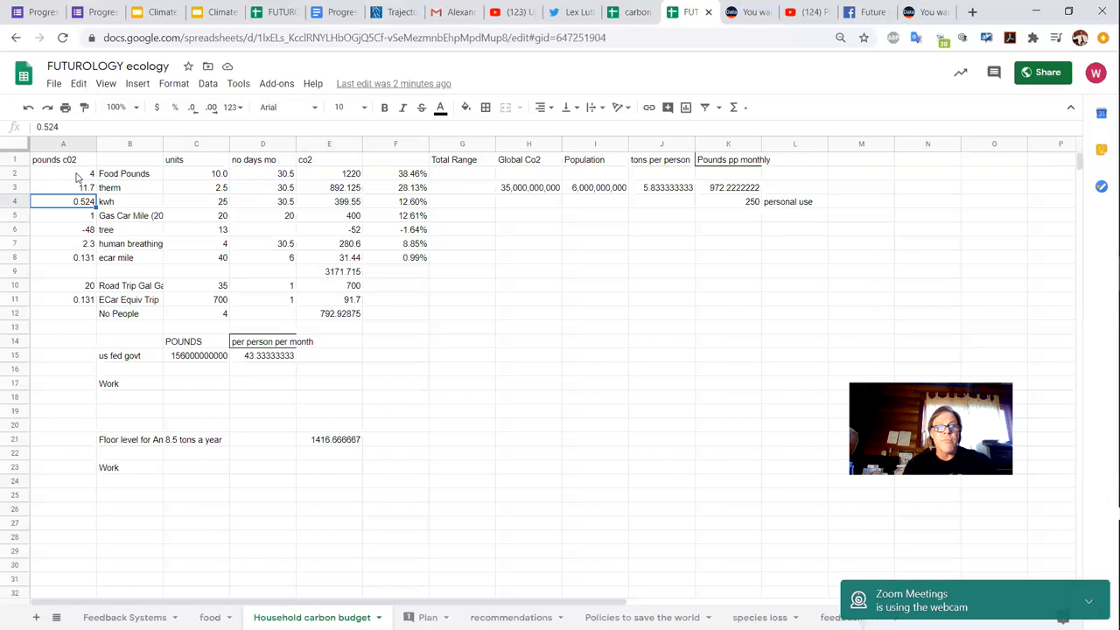
{"action": "left_click", "coordinate": [196, 201]}
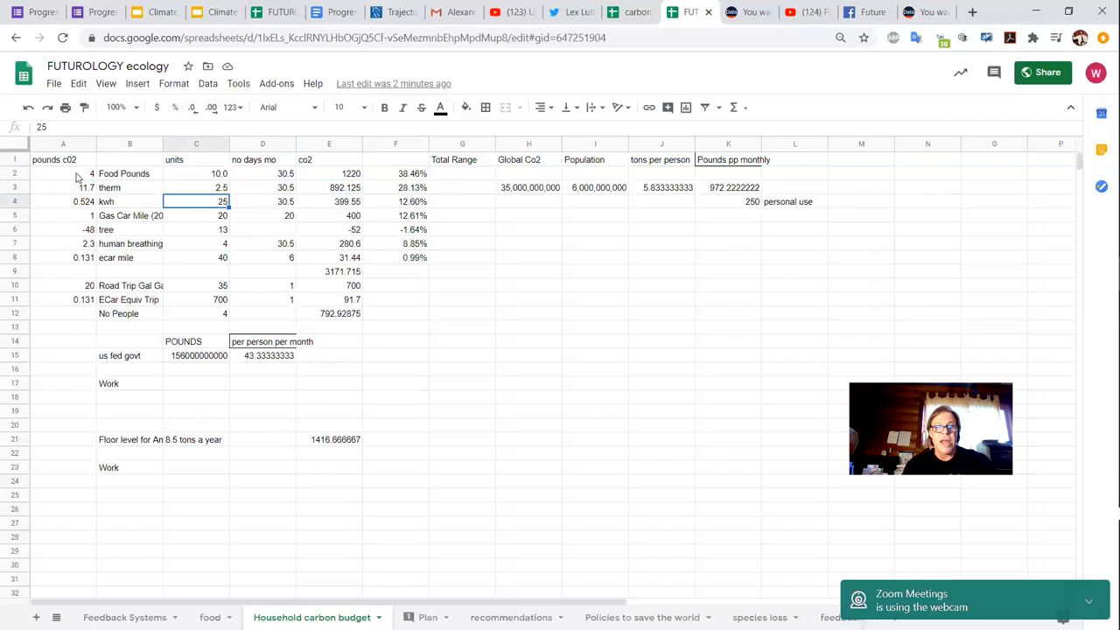
{"action": "left_click", "coordinate": [63, 202]}
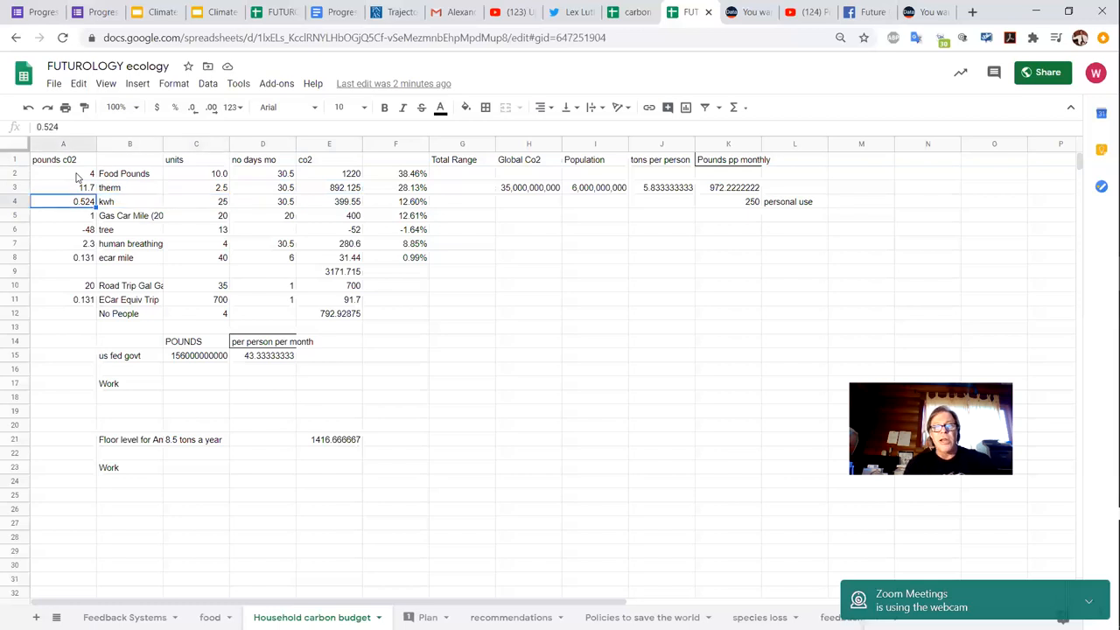
{"action": "left_click", "coordinate": [196, 202]}
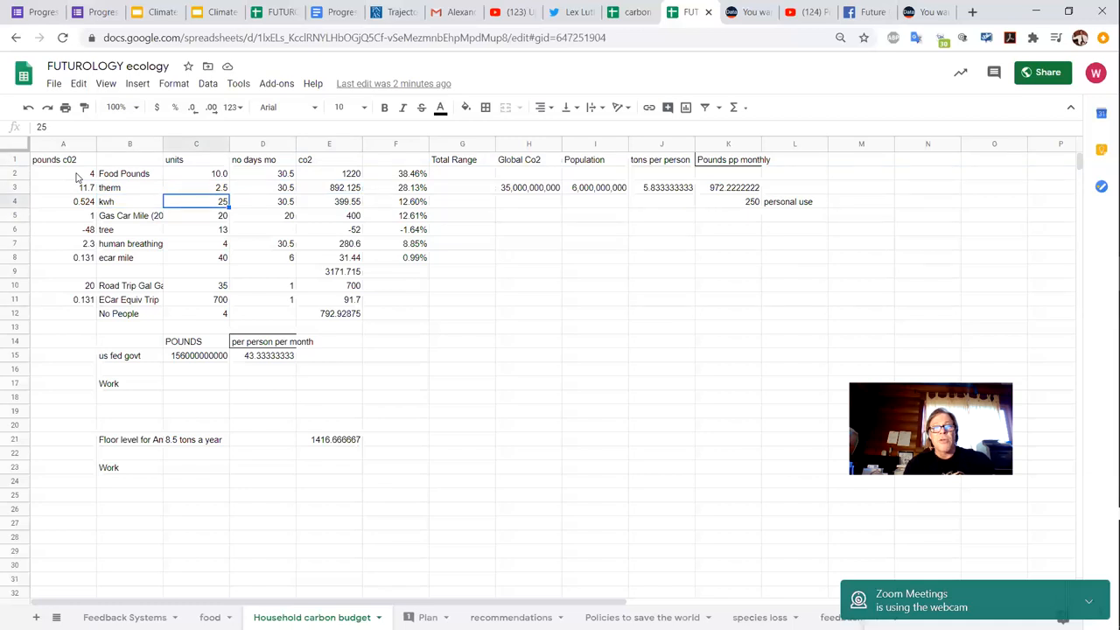
{"action": "left_click", "coordinate": [63, 202]}
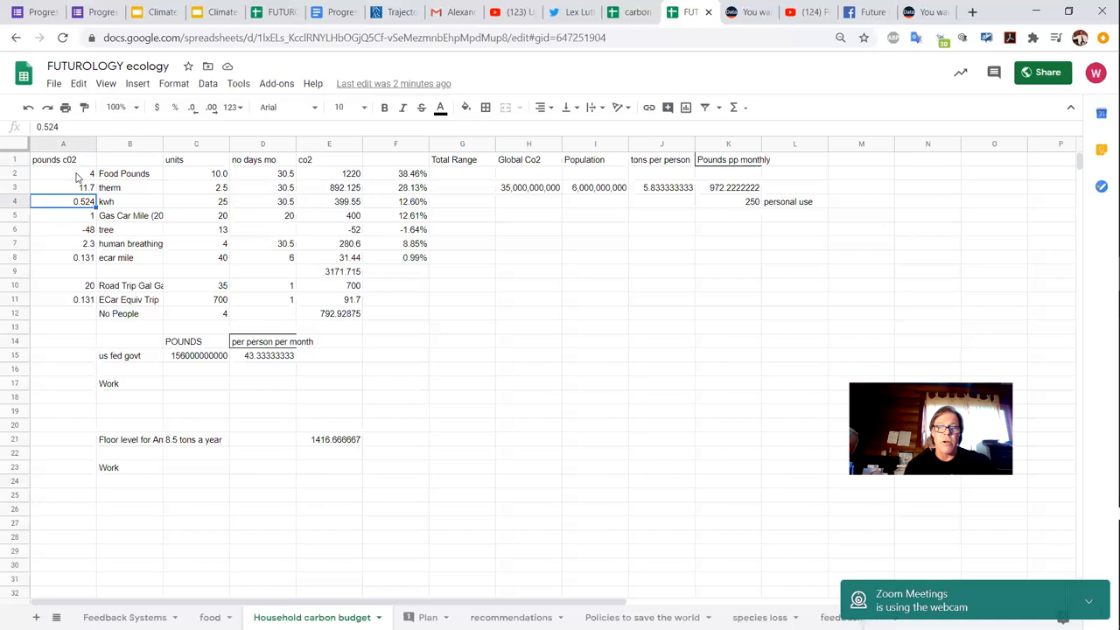
{"action": "mouse_move", "coordinate": [315, 430]}
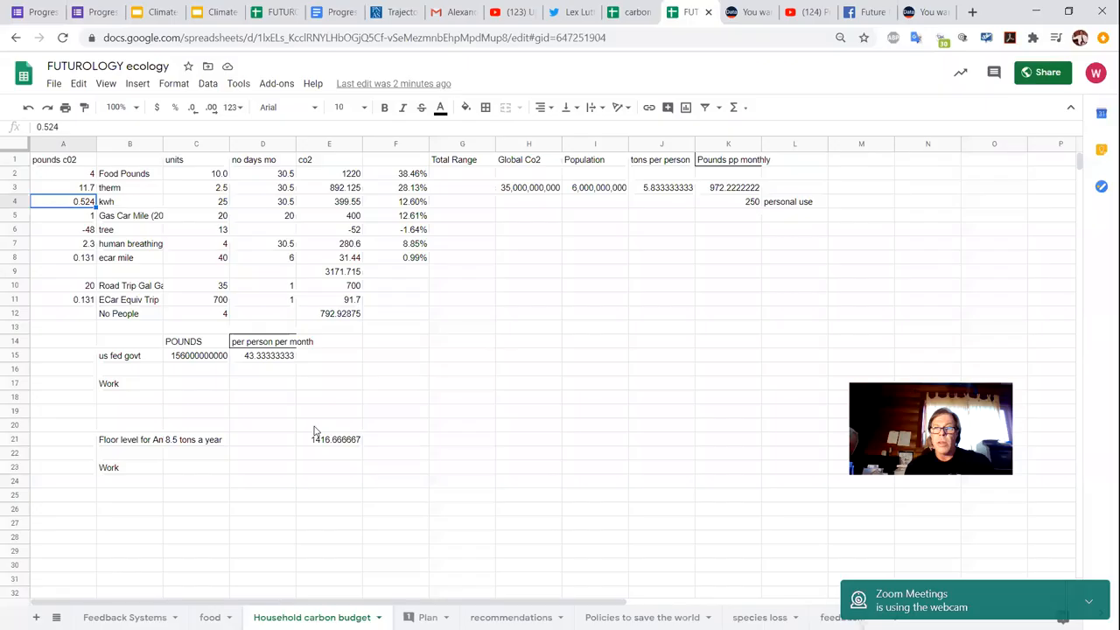
{"action": "mouse_move", "coordinate": [528, 374]}
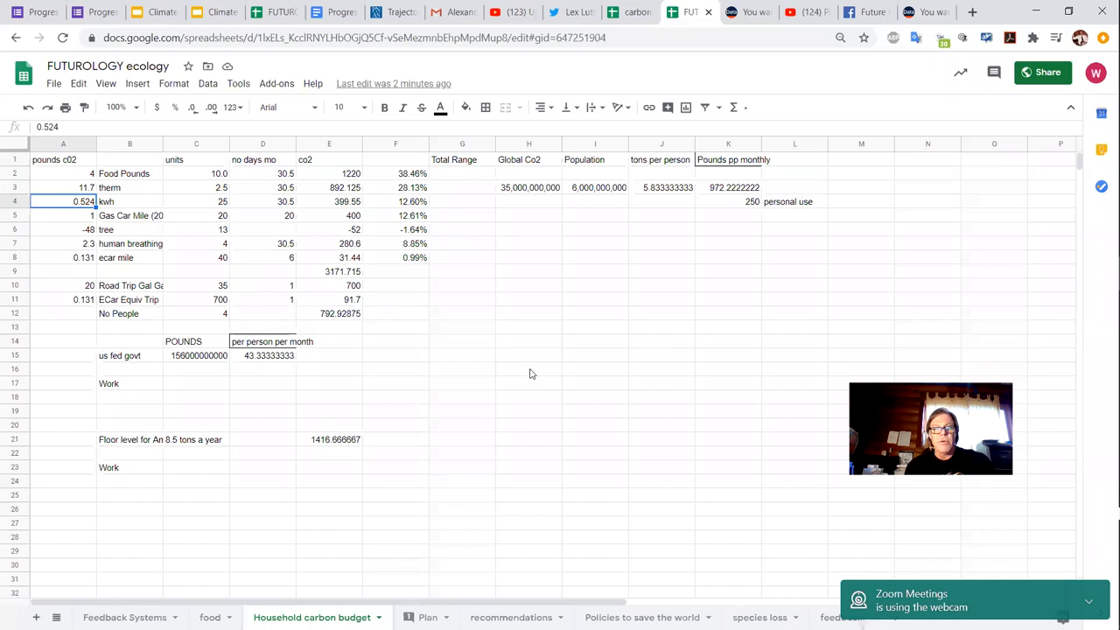
{"action": "mouse_move", "coordinate": [526, 371]}
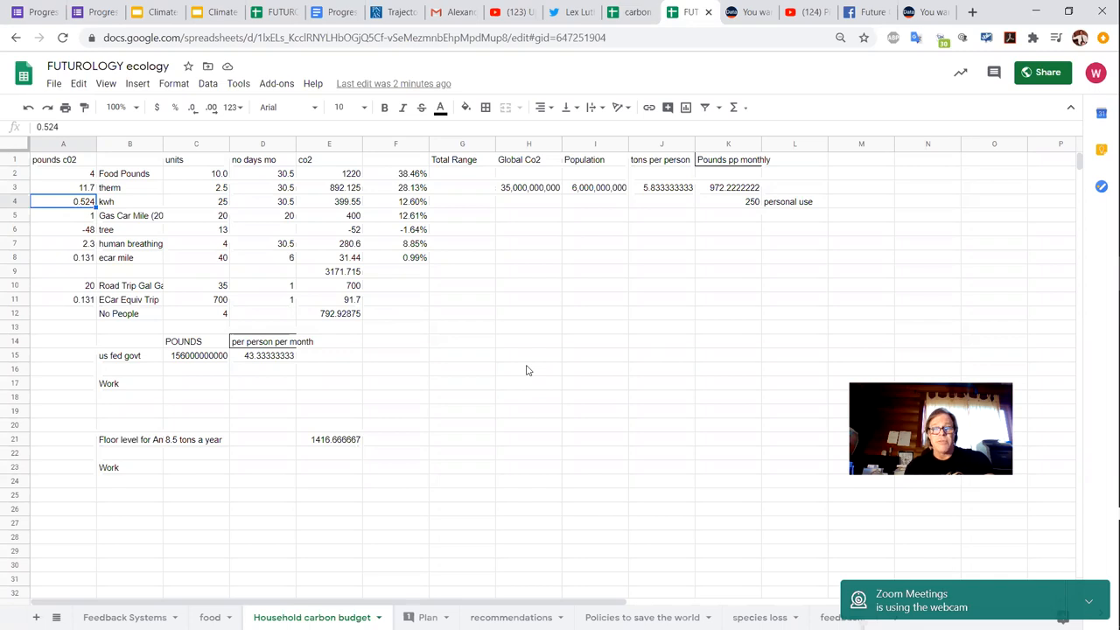
{"action": "mouse_move", "coordinate": [768, 419]}
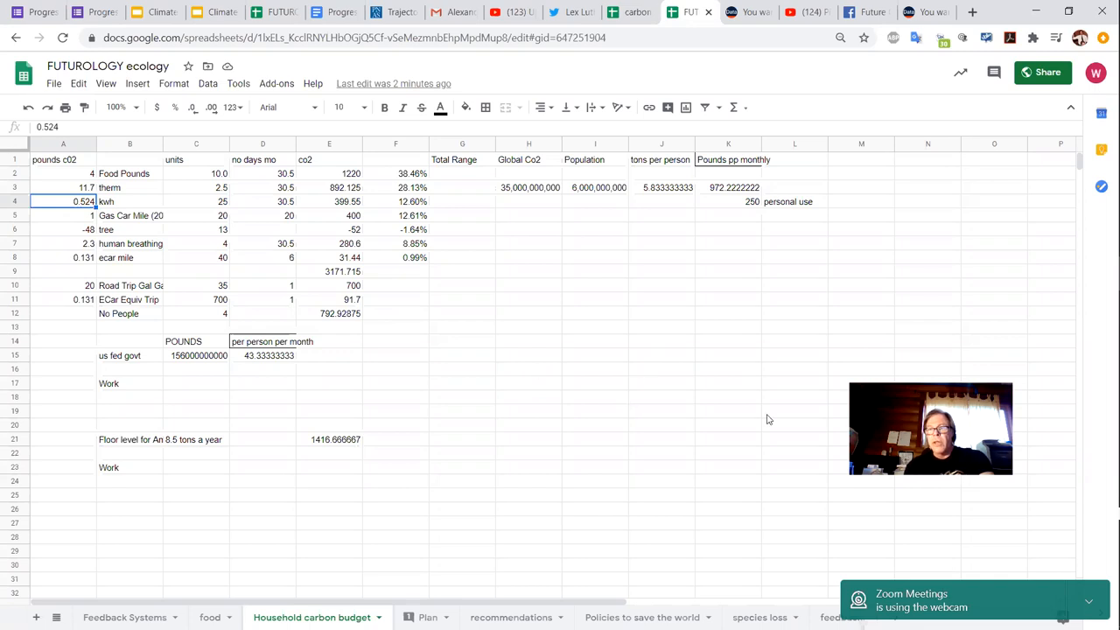
{"action": "mouse_move", "coordinate": [689, 392]}
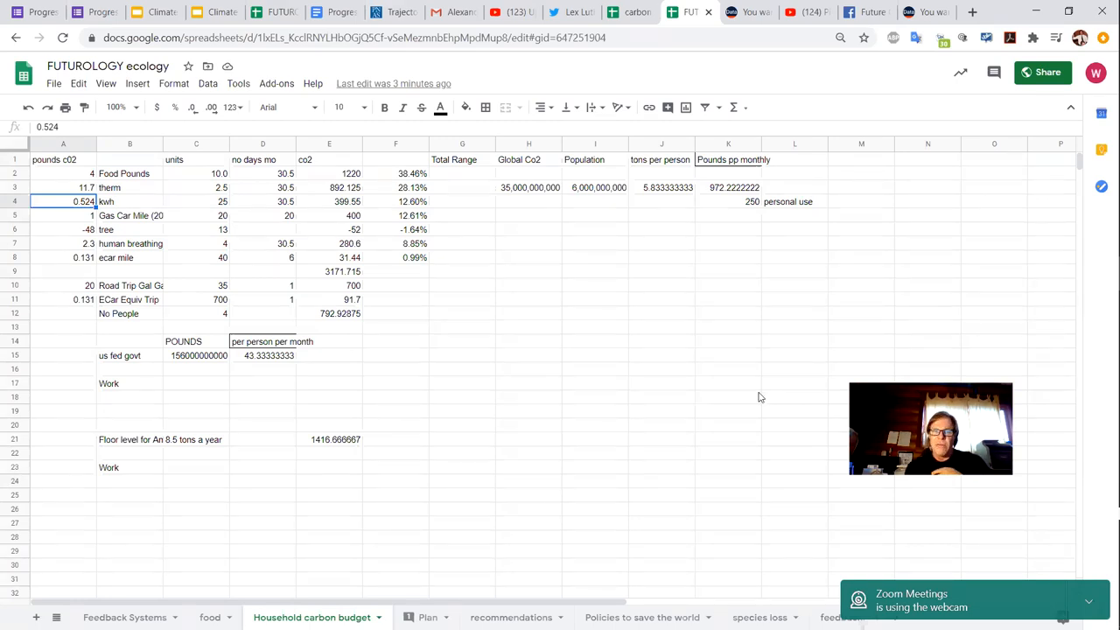
{"action": "mouse_move", "coordinate": [744, 382]}
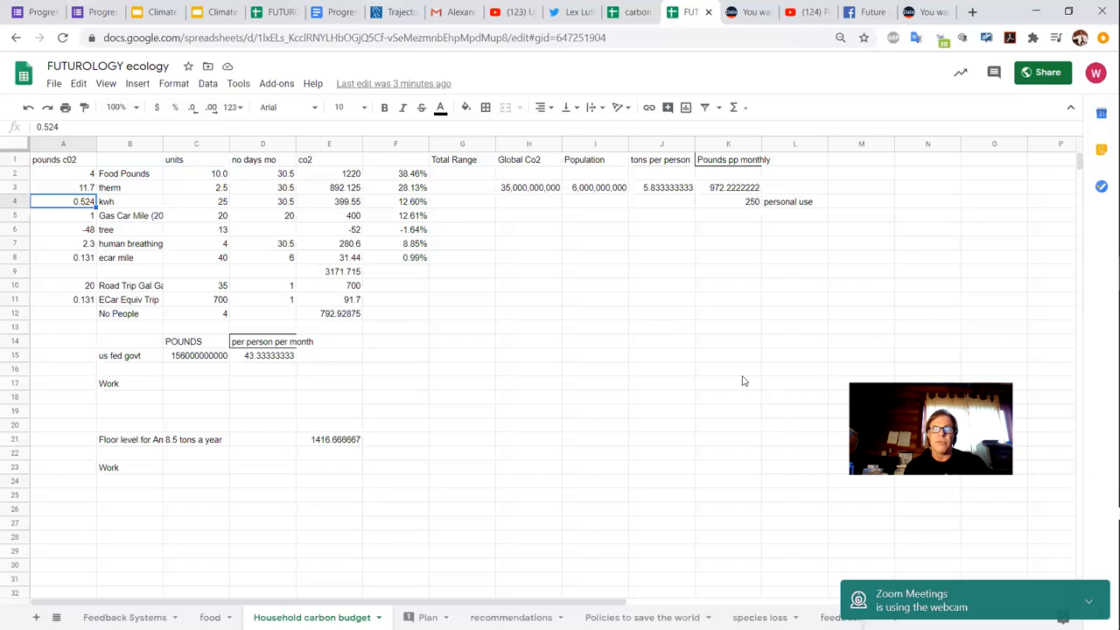
{"action": "mouse_move", "coordinate": [486, 221]}
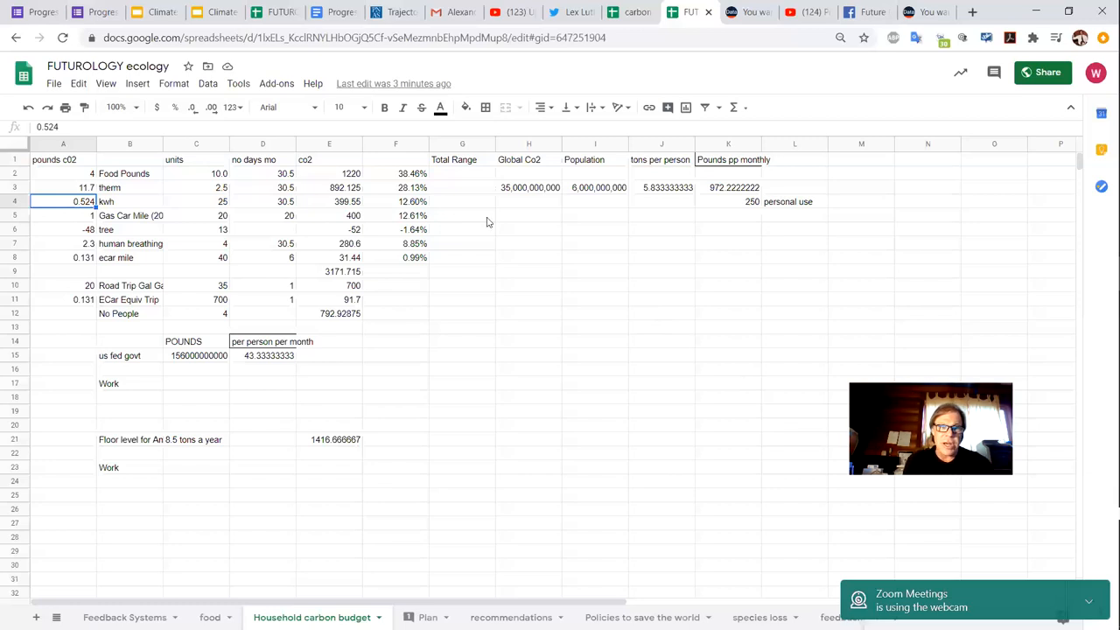
{"action": "mouse_move", "coordinate": [270, 203]}
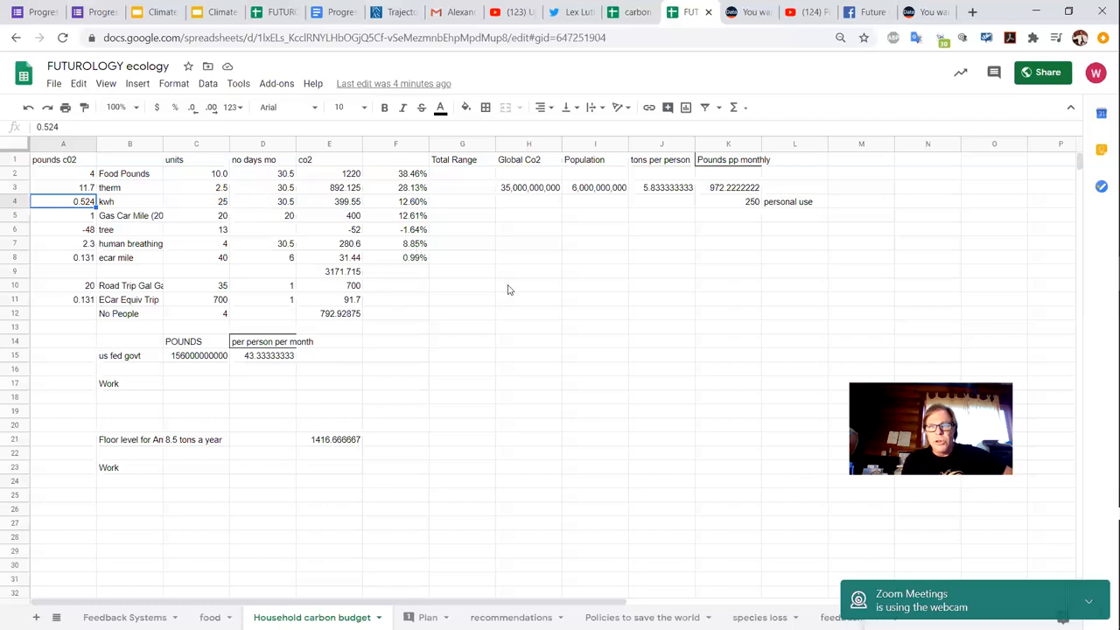
{"action": "mouse_move", "coordinate": [599, 410]}
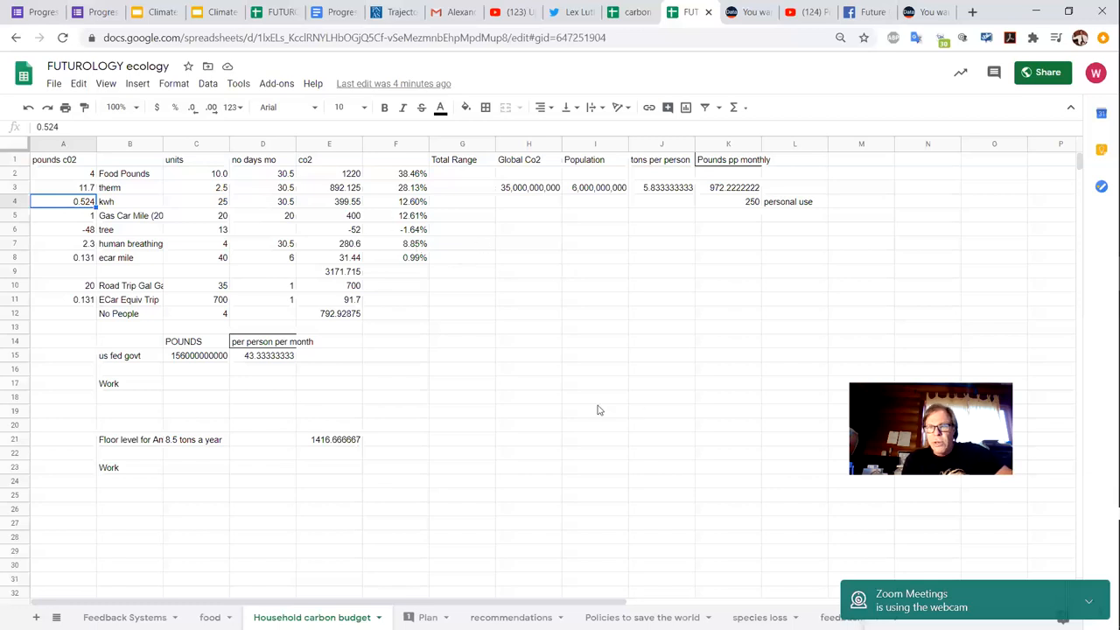
{"action": "mouse_move", "coordinate": [551, 361]}
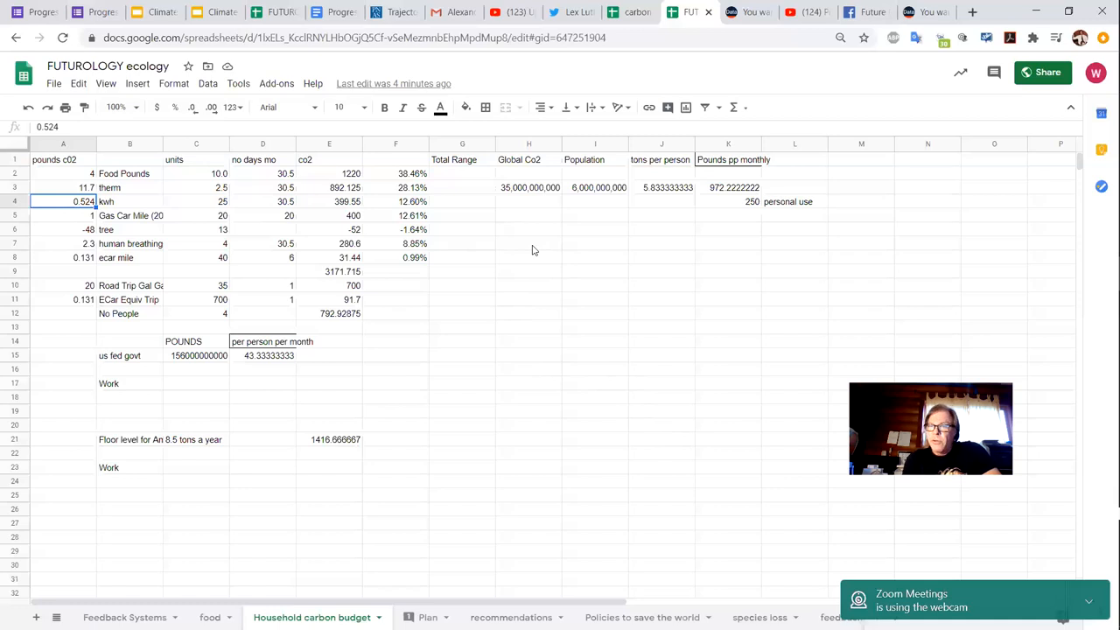
{"action": "mouse_move", "coordinate": [413, 200]}
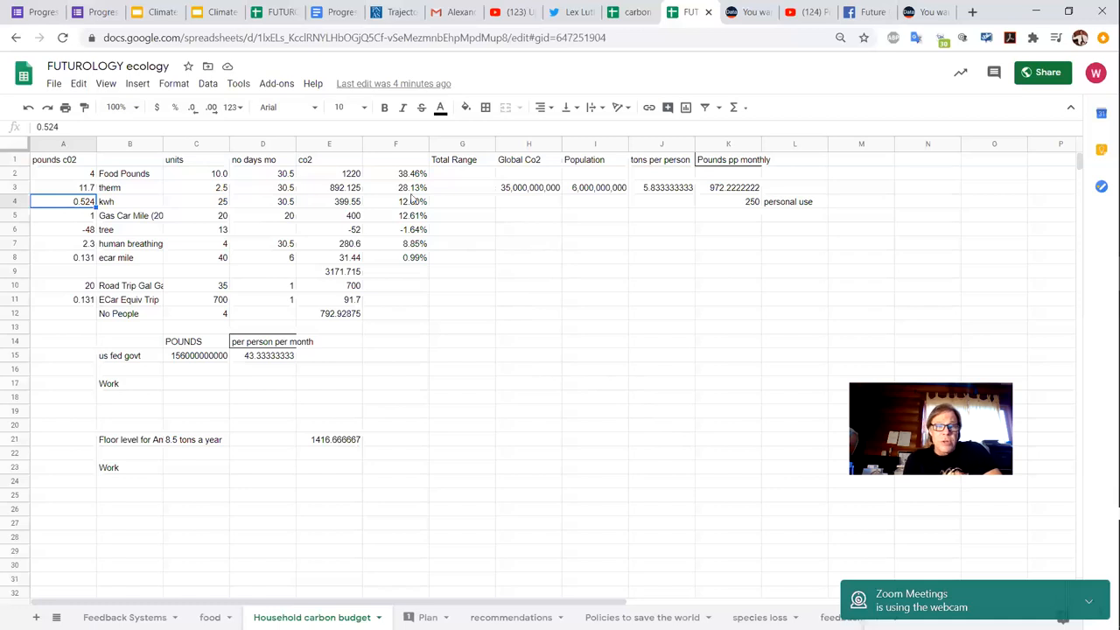
{"action": "left_click", "coordinate": [395, 201]}
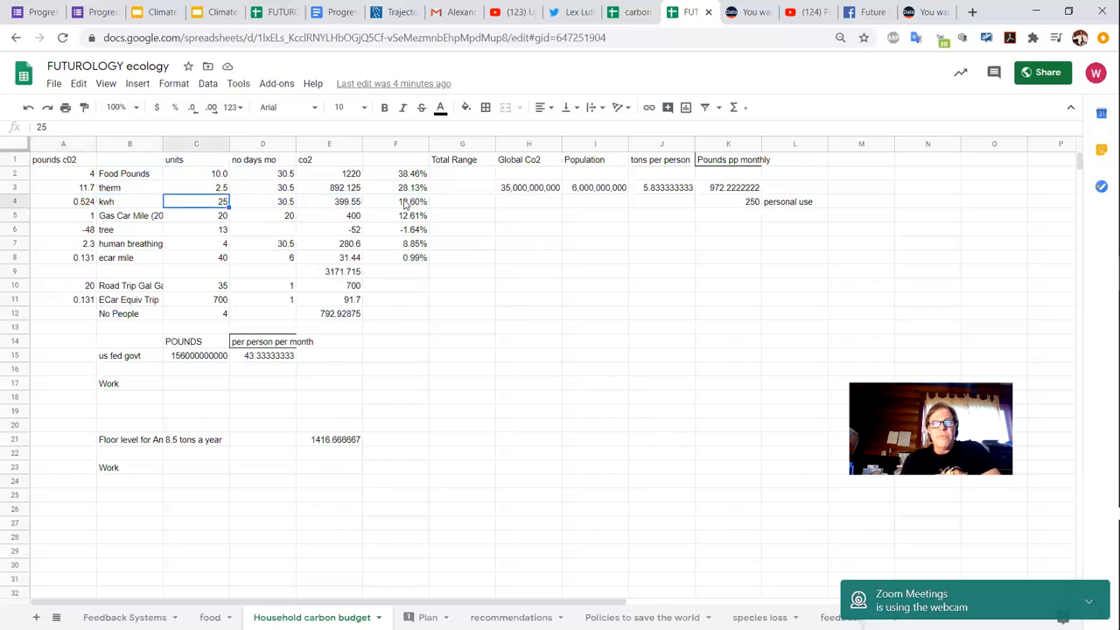
{"action": "left_click", "coordinate": [63, 202]}
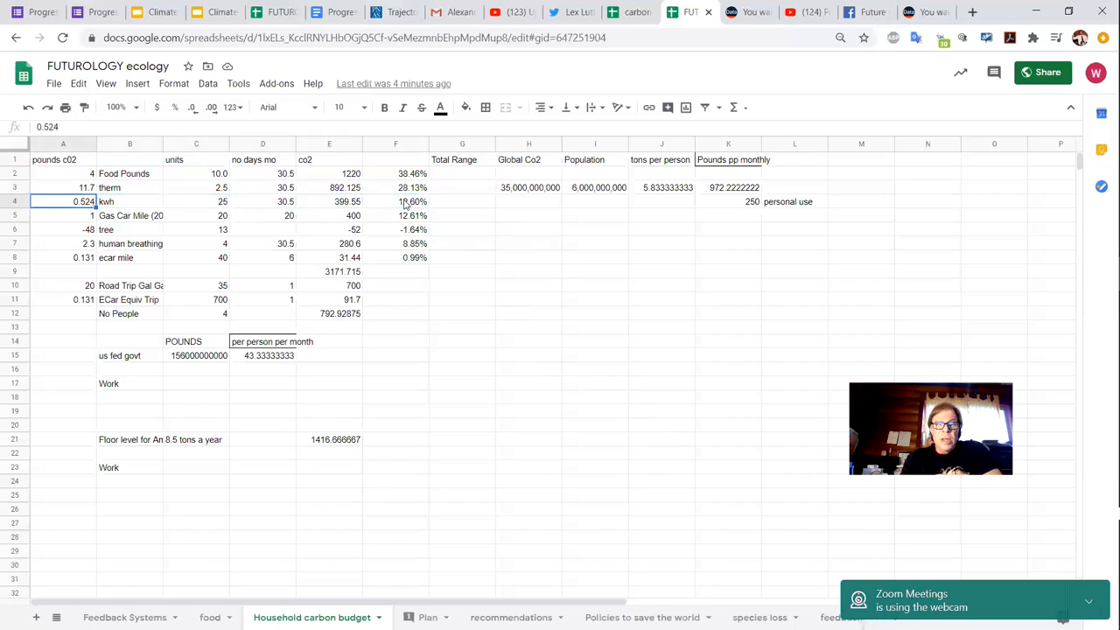
{"action": "left_click", "coordinate": [63, 188]}
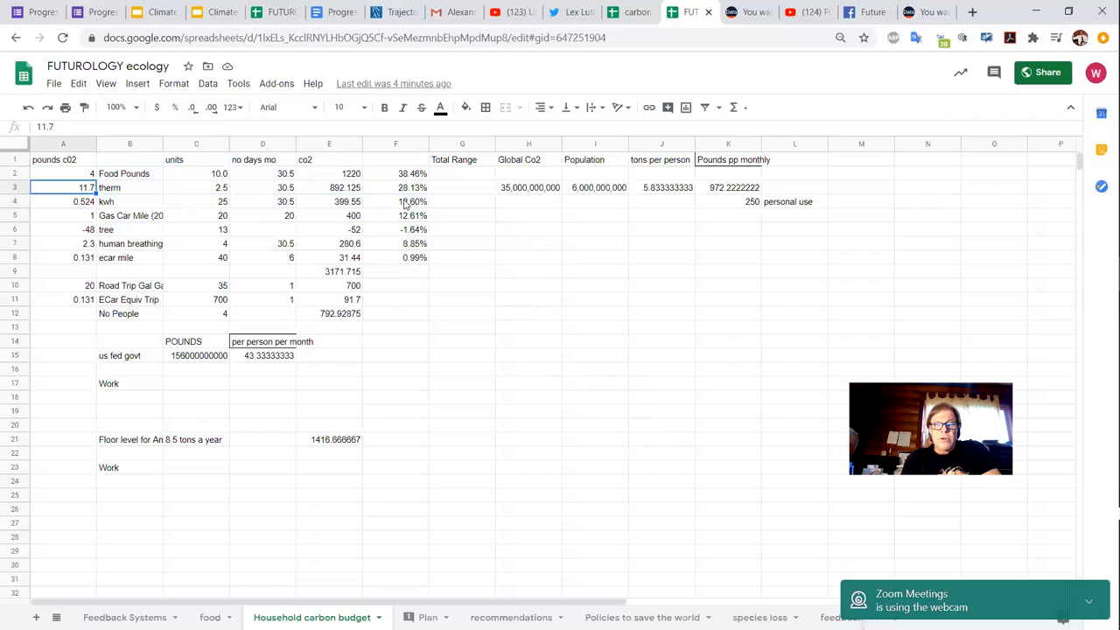
{"action": "left_click", "coordinate": [395, 201]}
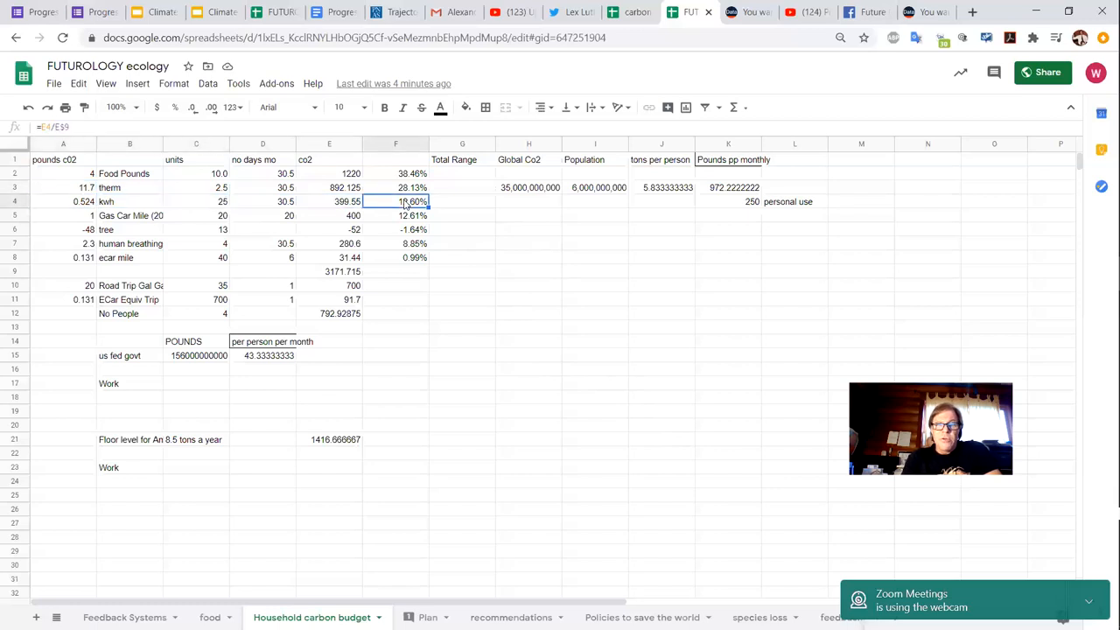
{"action": "left_click", "coordinate": [63, 202]}
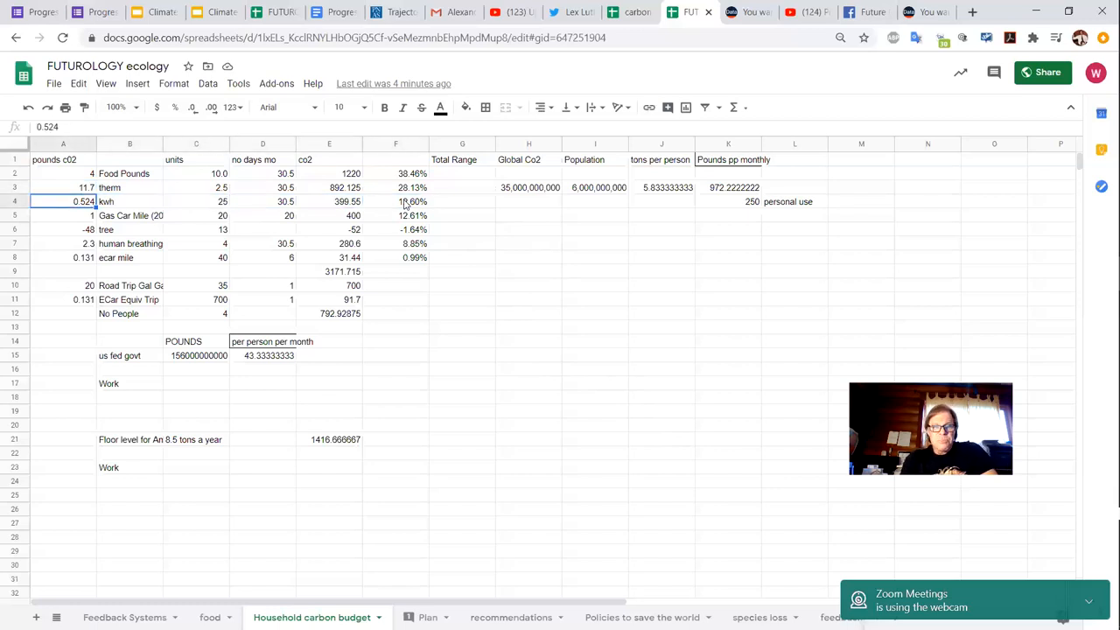
{"action": "left_click", "coordinate": [395, 201]}
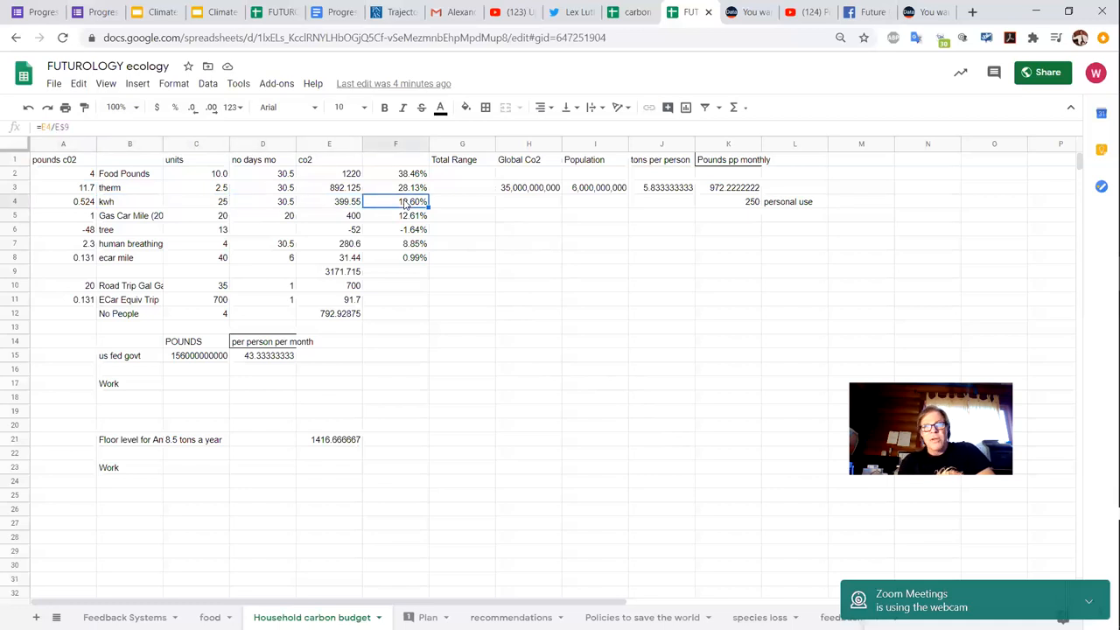
{"action": "left_click", "coordinate": [263, 202]}
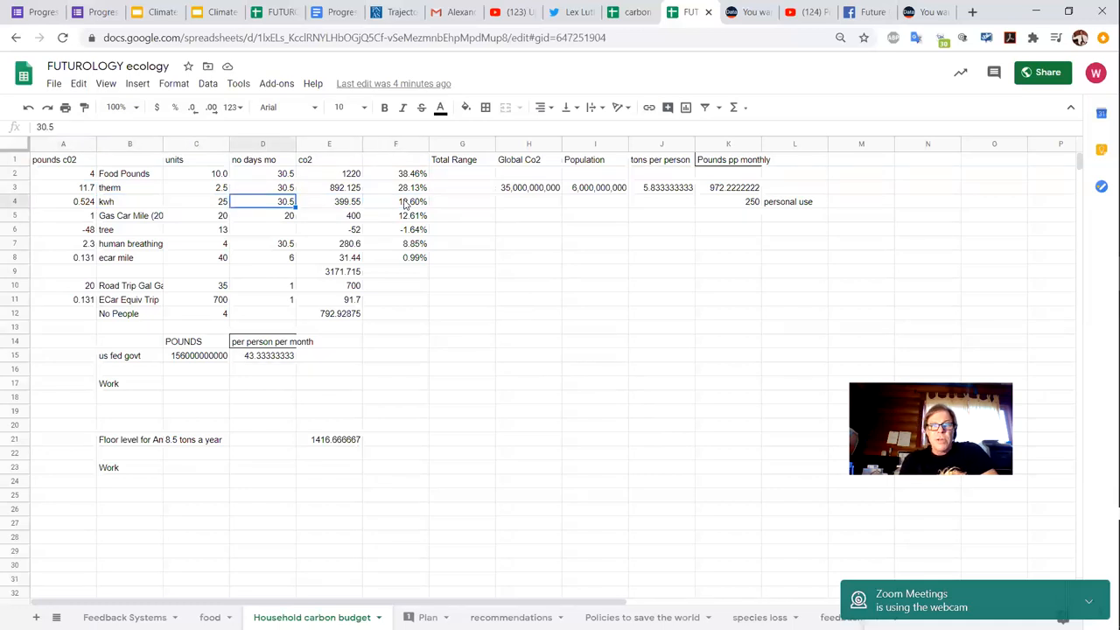
{"action": "left_click", "coordinate": [196, 201]}
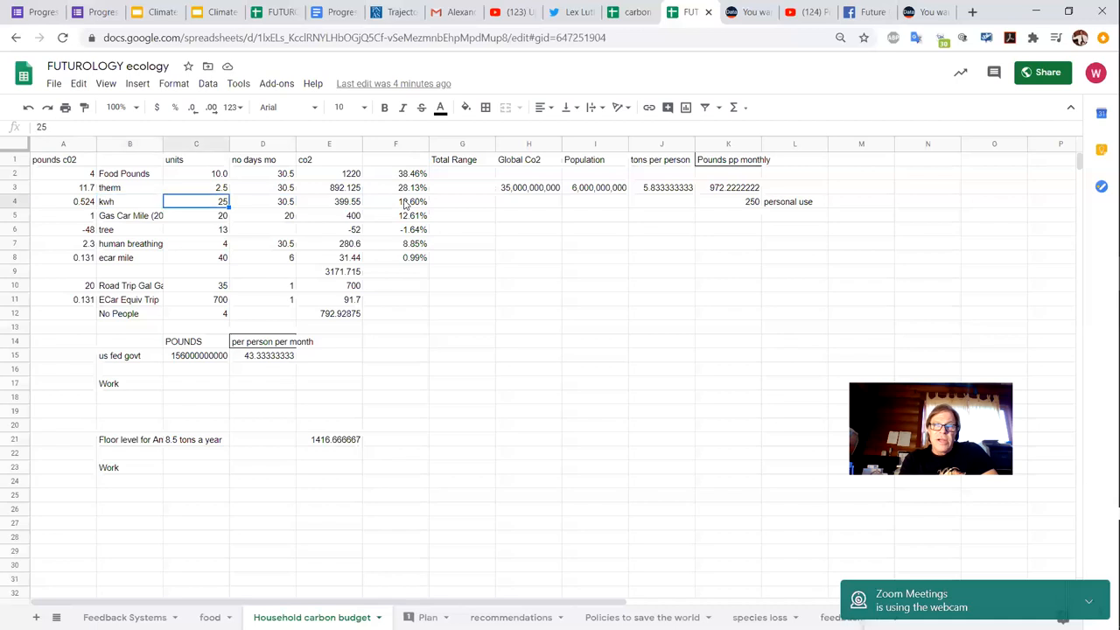
{"action": "left_click", "coordinate": [262, 201]}
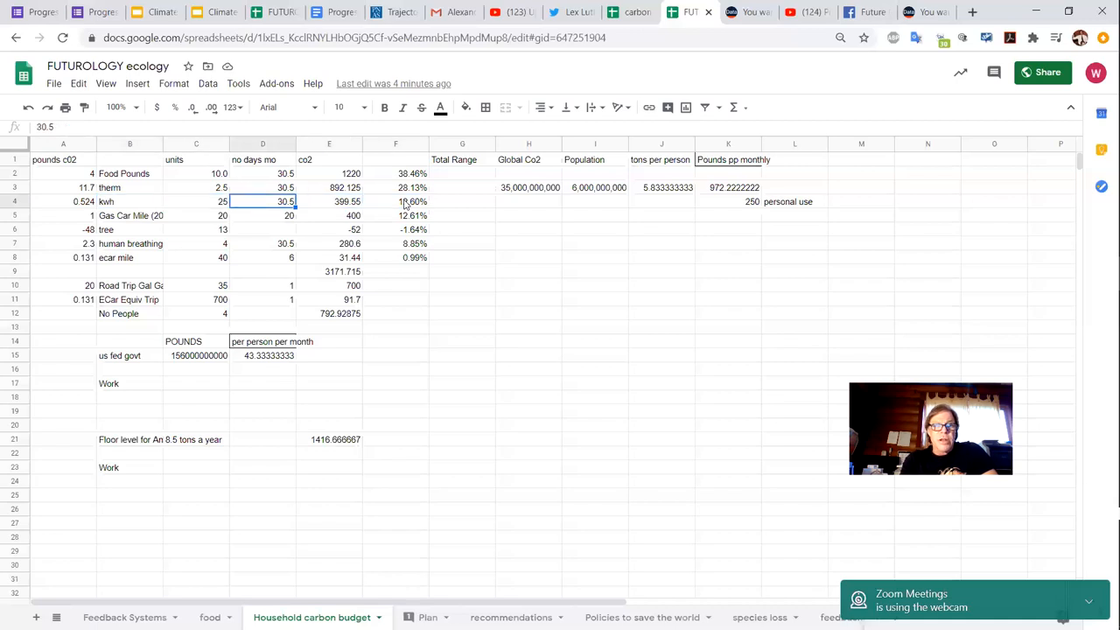
{"action": "left_click", "coordinate": [329, 201]}
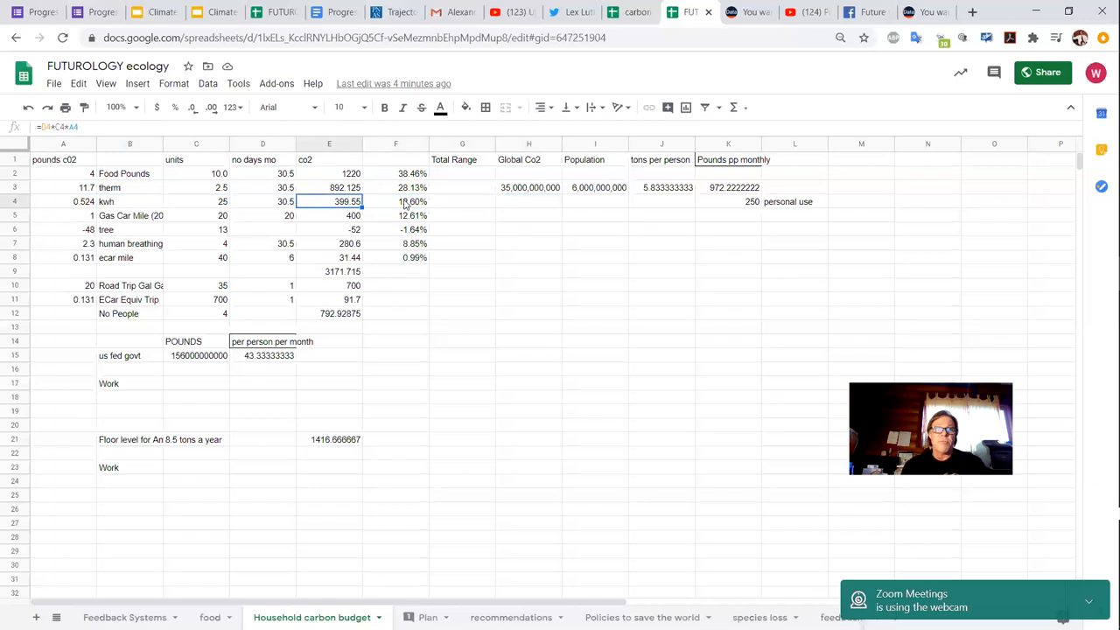
{"action": "left_click", "coordinate": [262, 201]}
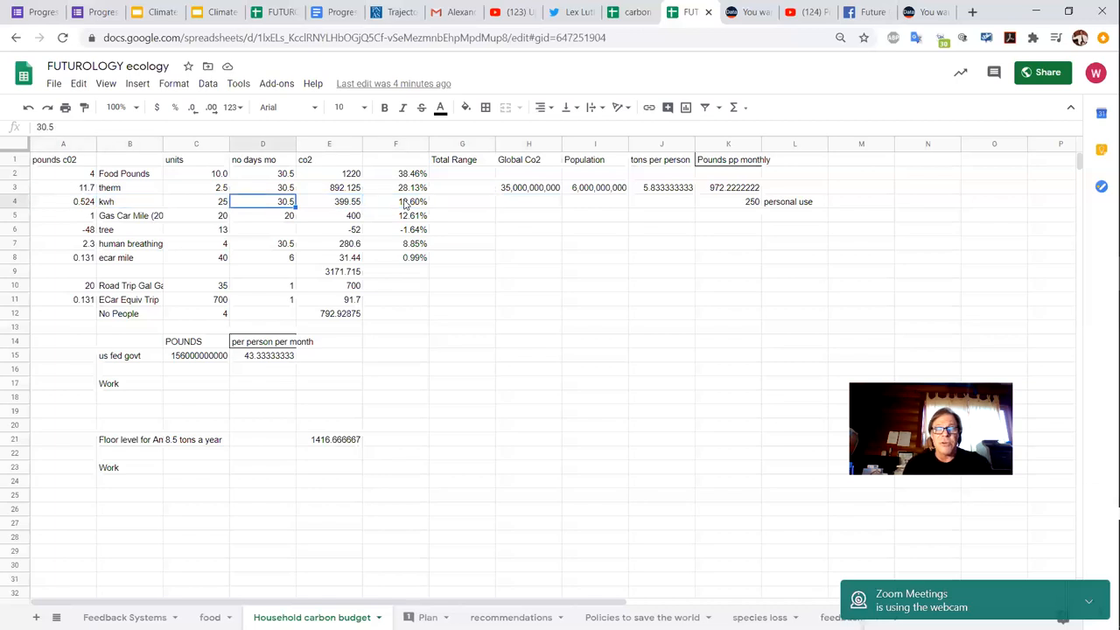
{"action": "left_click", "coordinate": [396, 201]}
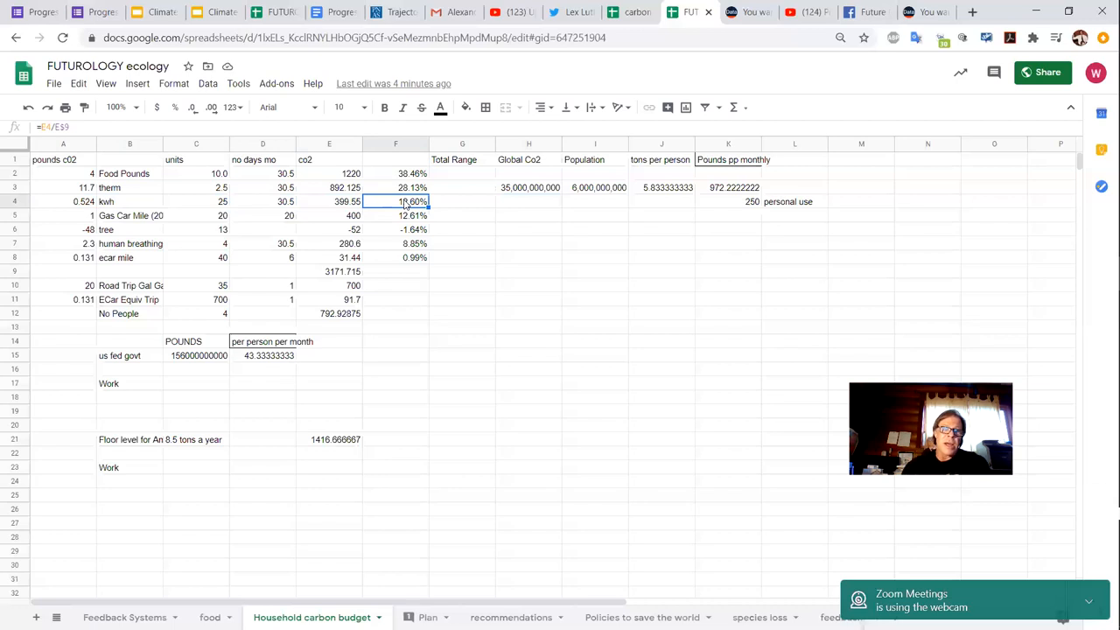
{"action": "left_click", "coordinate": [63, 215]}
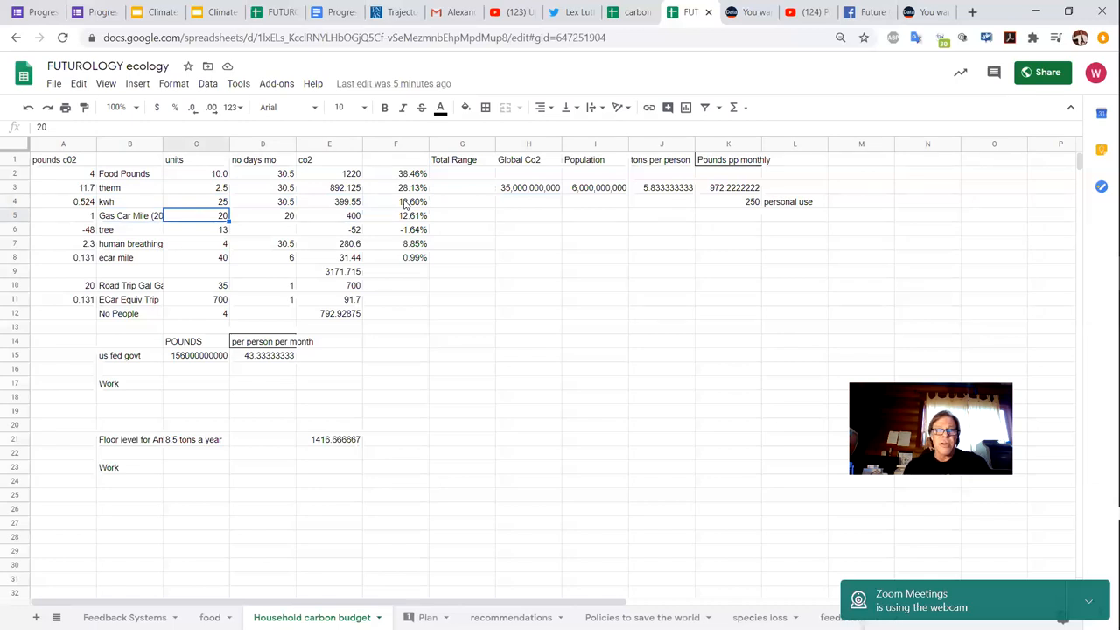
{"action": "left_click", "coordinate": [329, 215]}
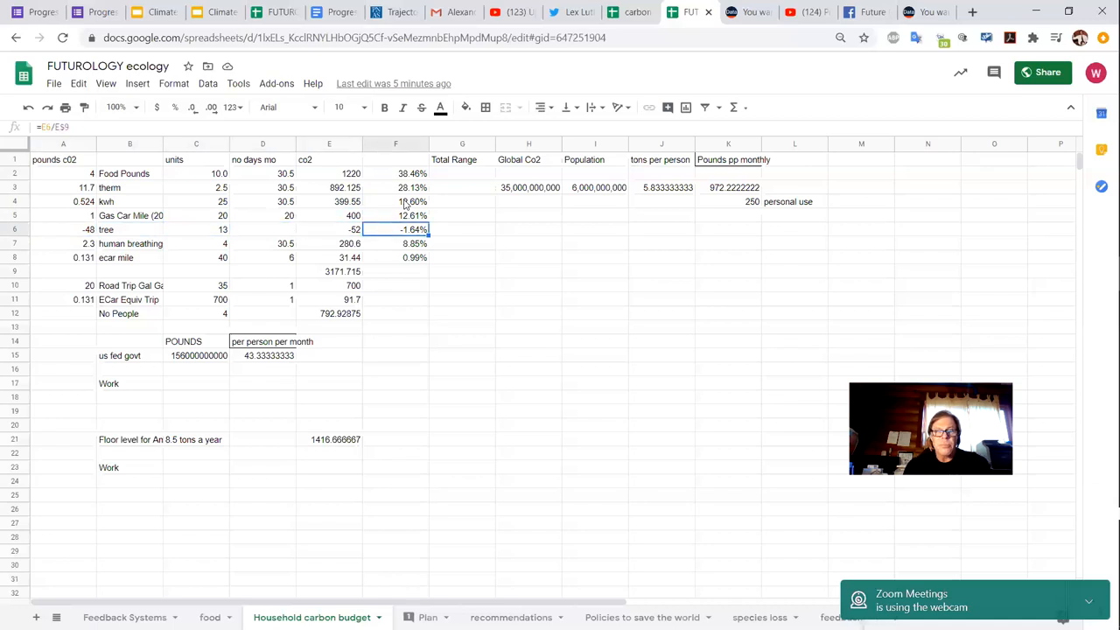
{"action": "left_click", "coordinate": [329, 230]}
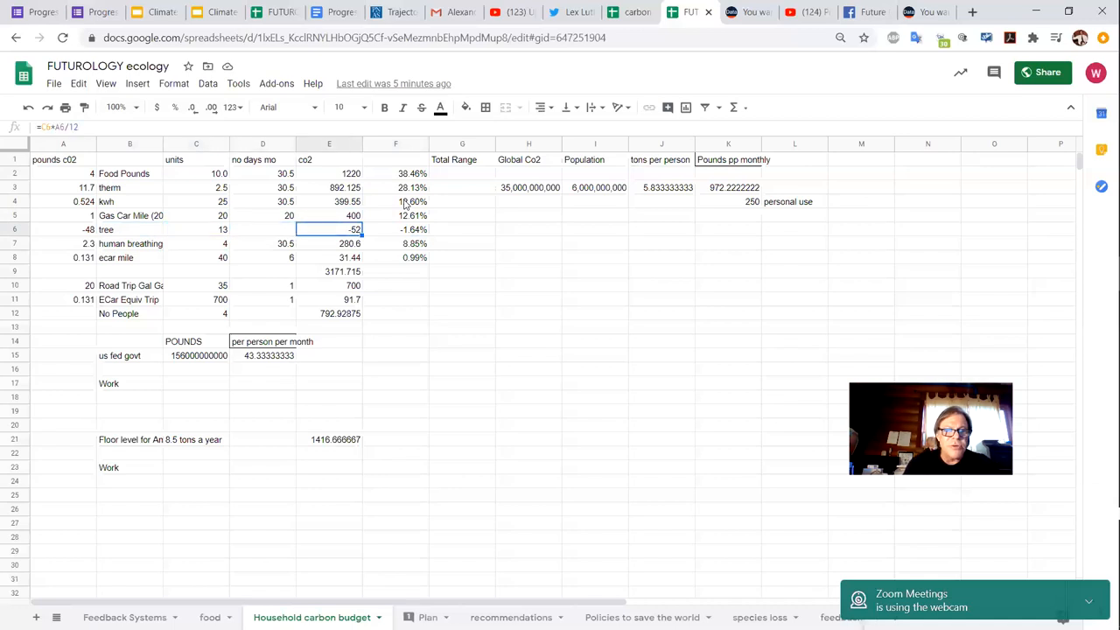
{"action": "left_click", "coordinate": [63, 229]}
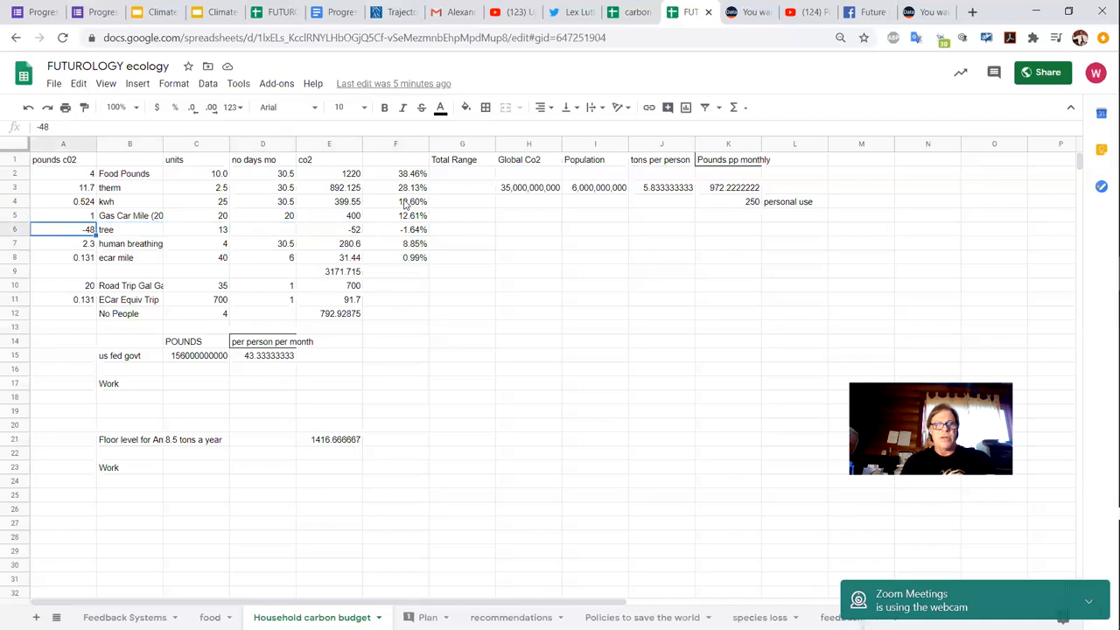
{"action": "mouse_move", "coordinate": [686, 353]}
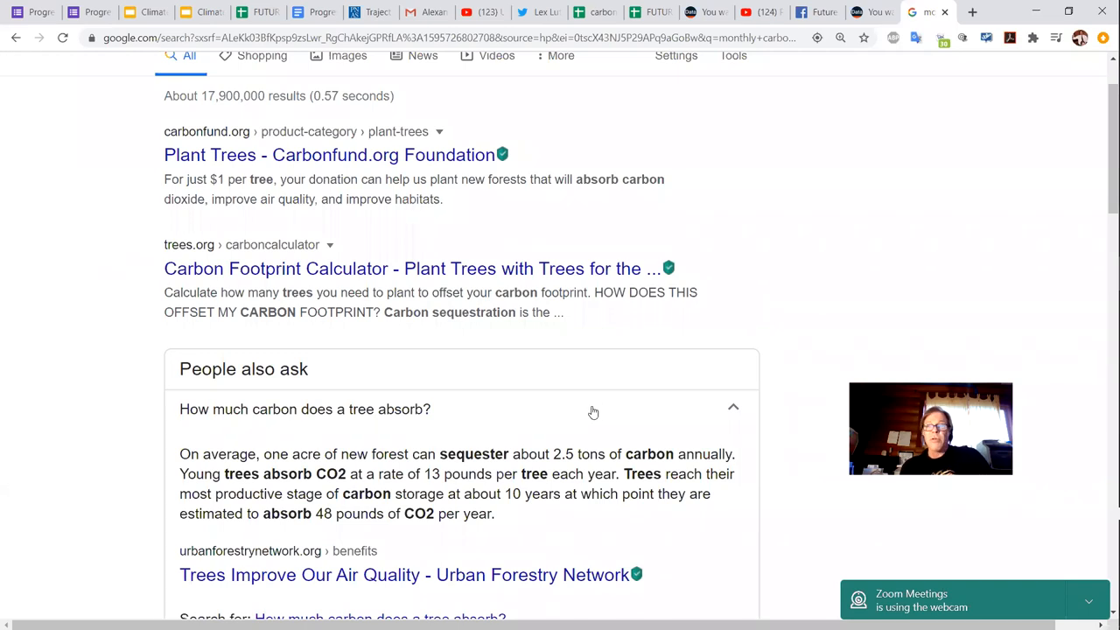
{"action": "mouse_move", "coordinate": [788, 136]}
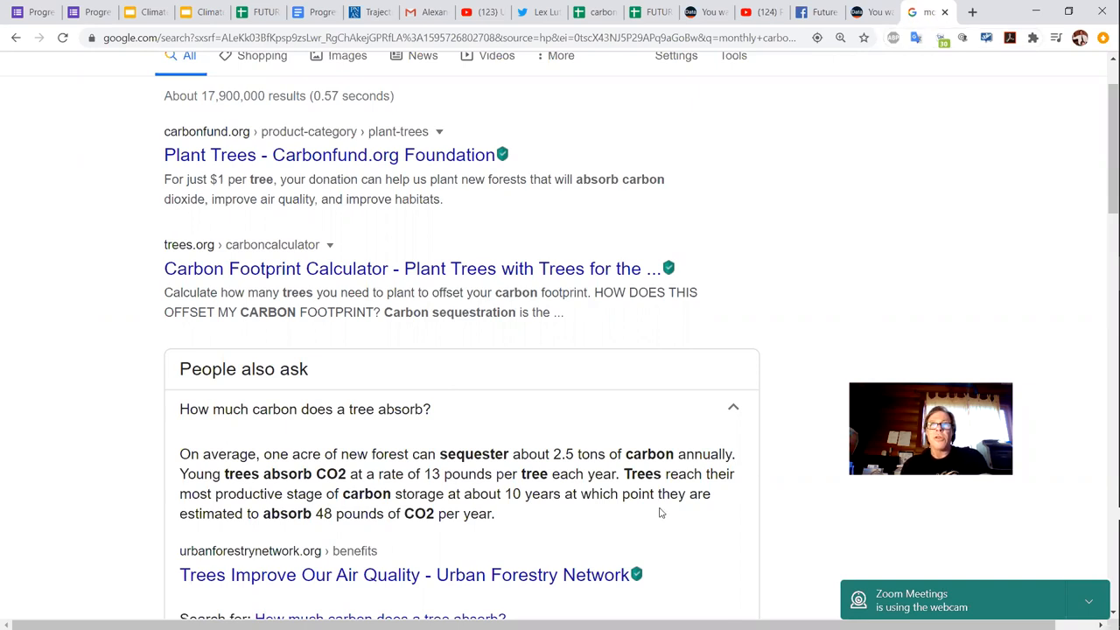
Return to the carbon budget spreadsheet after reading the 48-pounds-per-tree answer.
{"action": "left_click", "coordinate": [651, 10]}
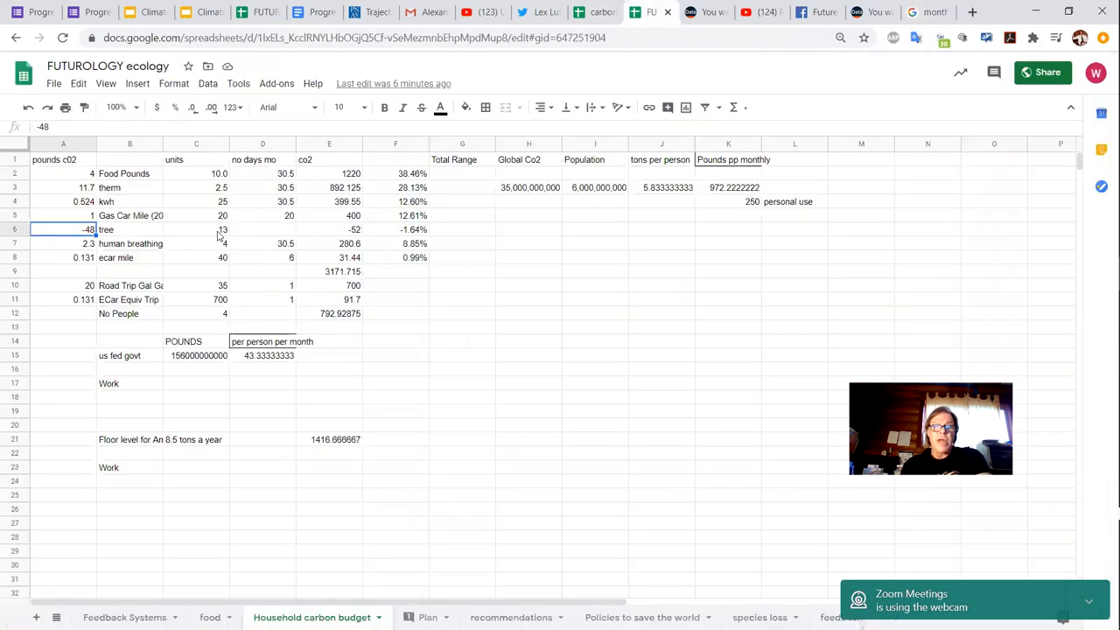
{"action": "left_click", "coordinate": [329, 229]}
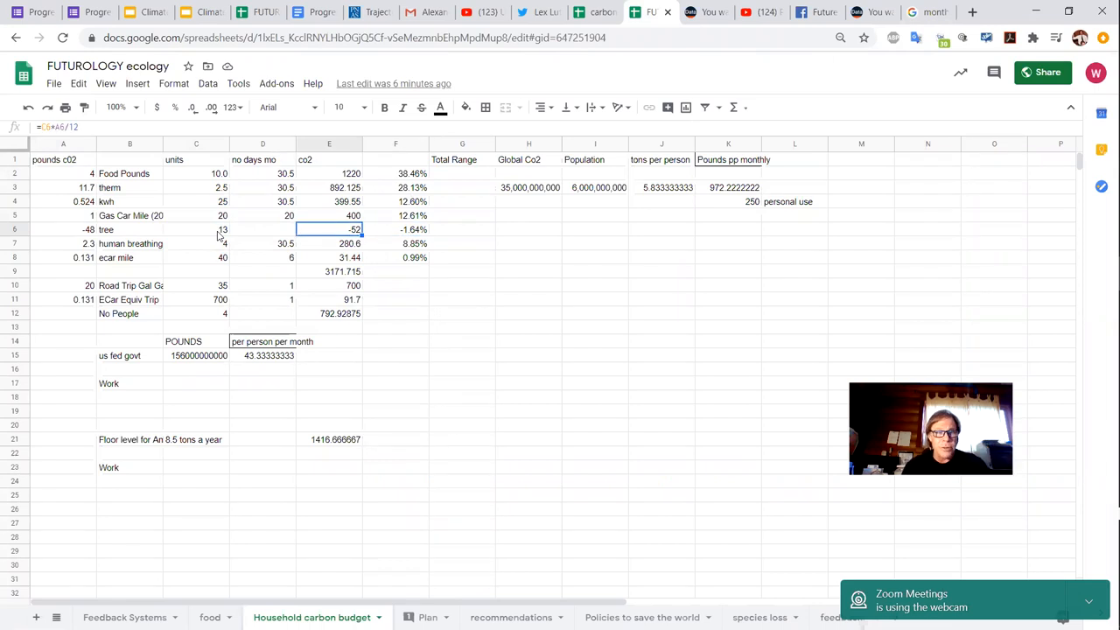
{"action": "left_click", "coordinate": [196, 244]}
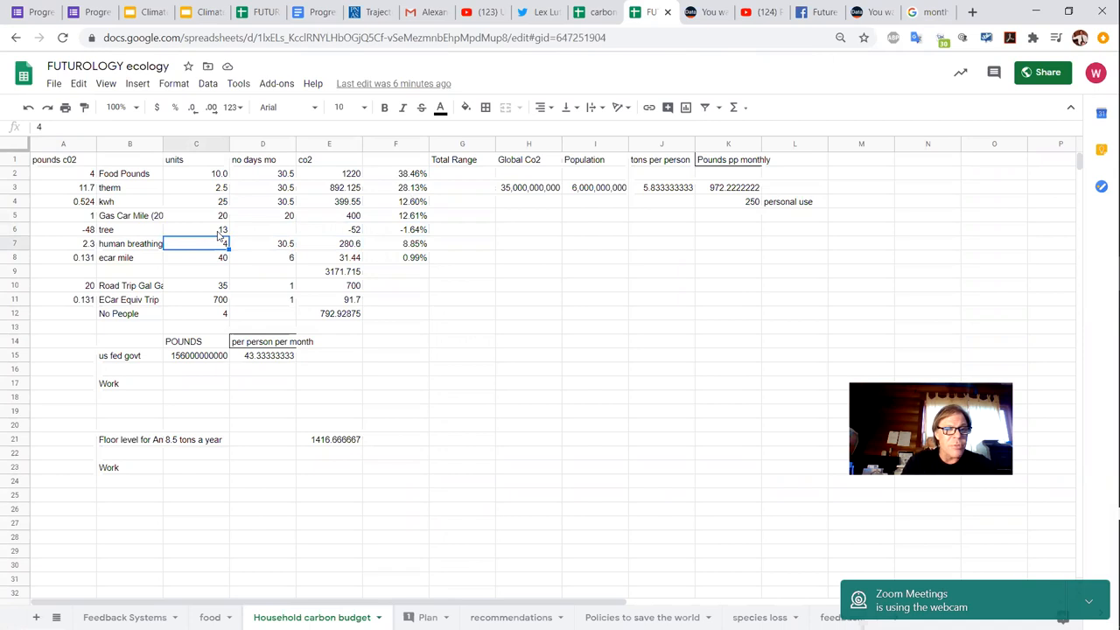
{"action": "left_click", "coordinate": [63, 243]}
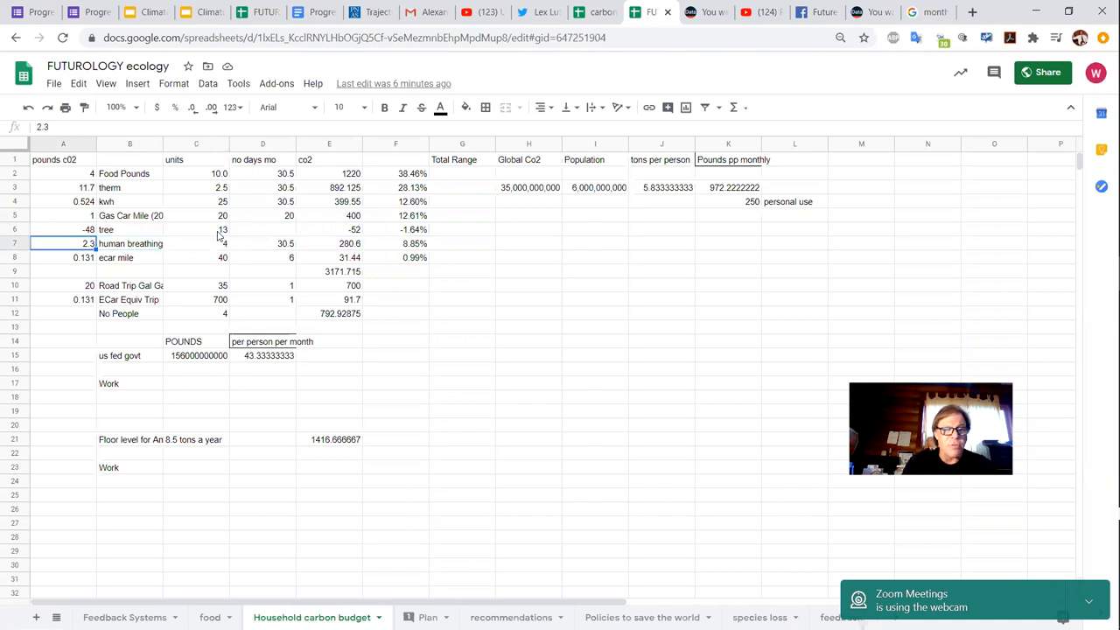
{"action": "left_click", "coordinate": [129, 243]}
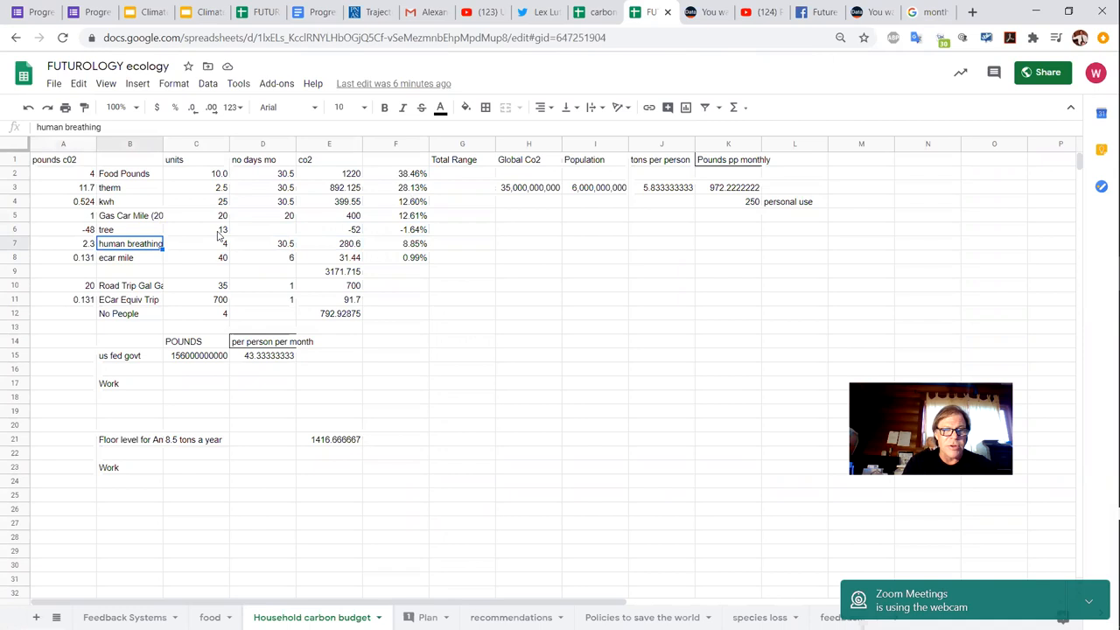
{"action": "left_click", "coordinate": [329, 243]}
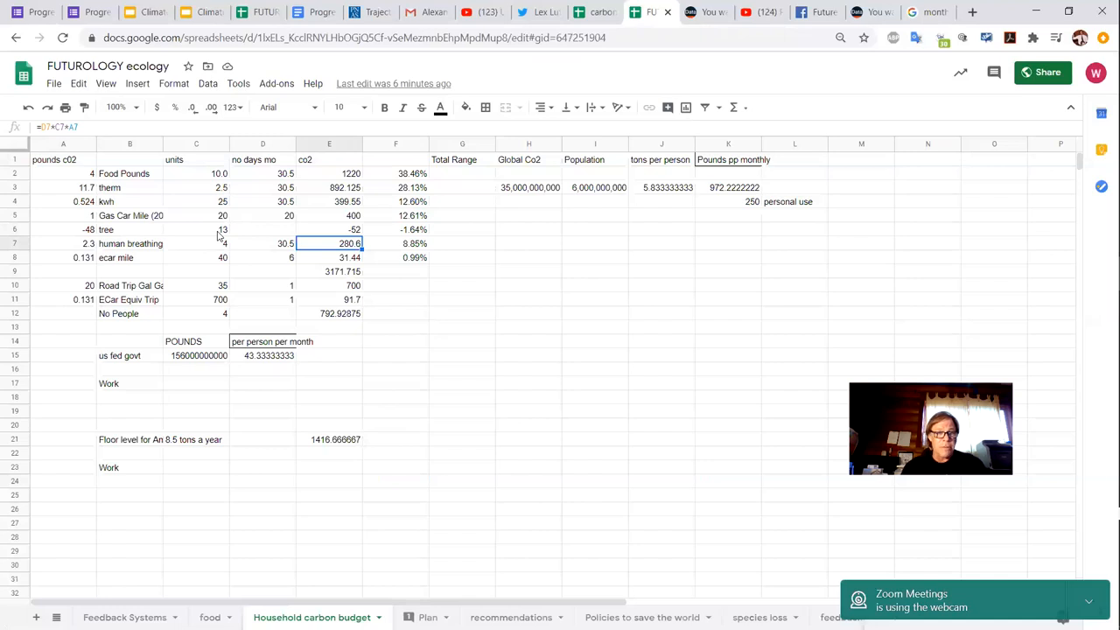
{"action": "left_click", "coordinate": [329, 257]}
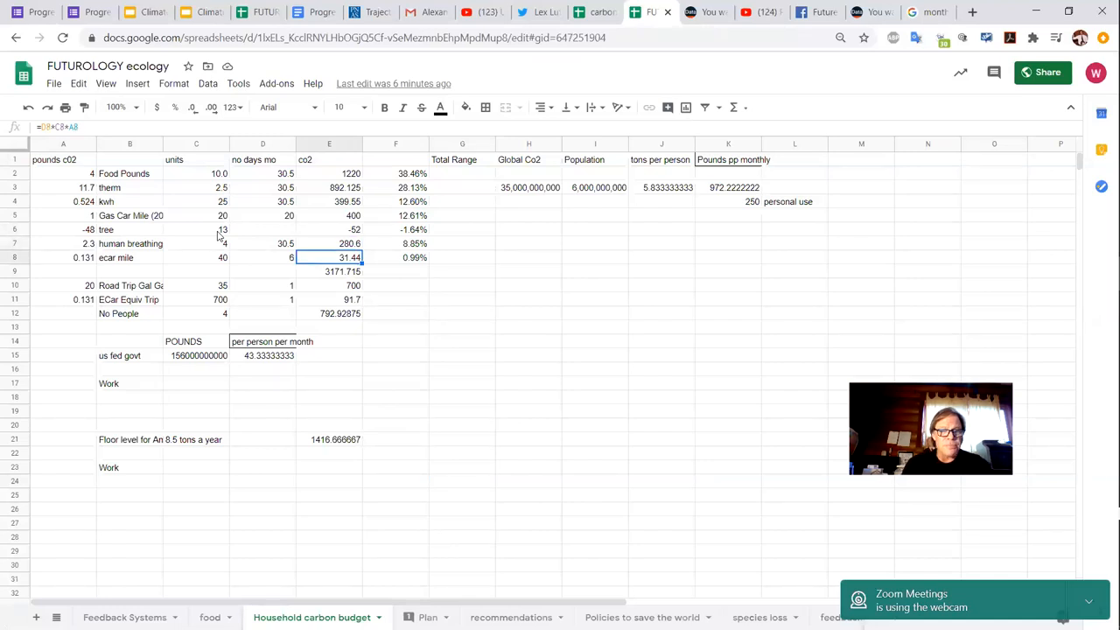
{"action": "left_click", "coordinate": [63, 257]}
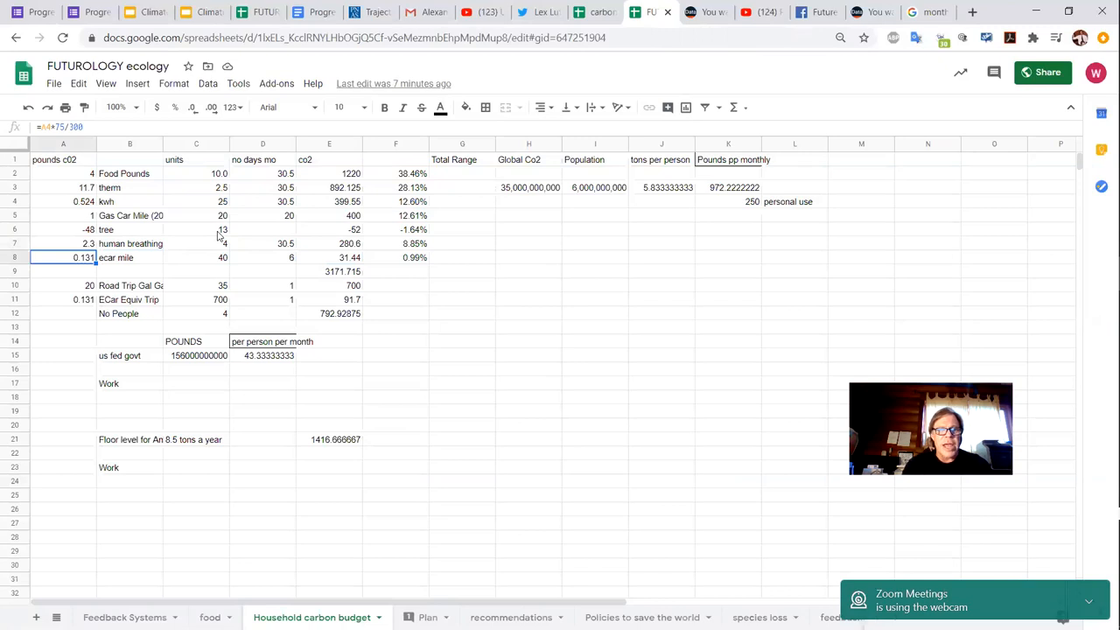
{"action": "left_click", "coordinate": [262, 257]}
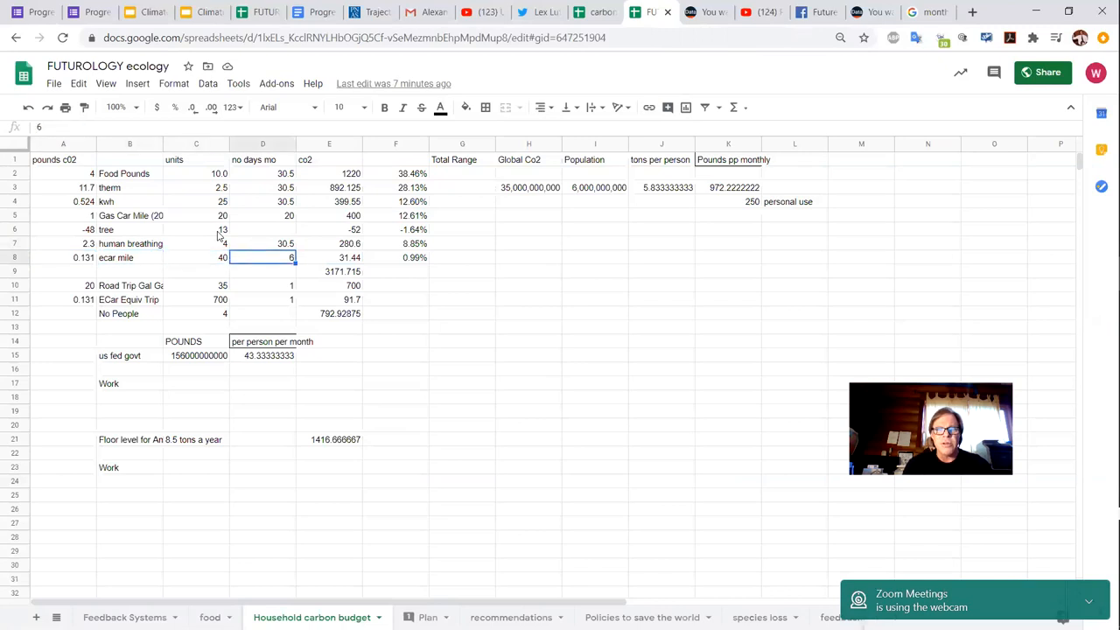
{"action": "left_click", "coordinate": [196, 257]}
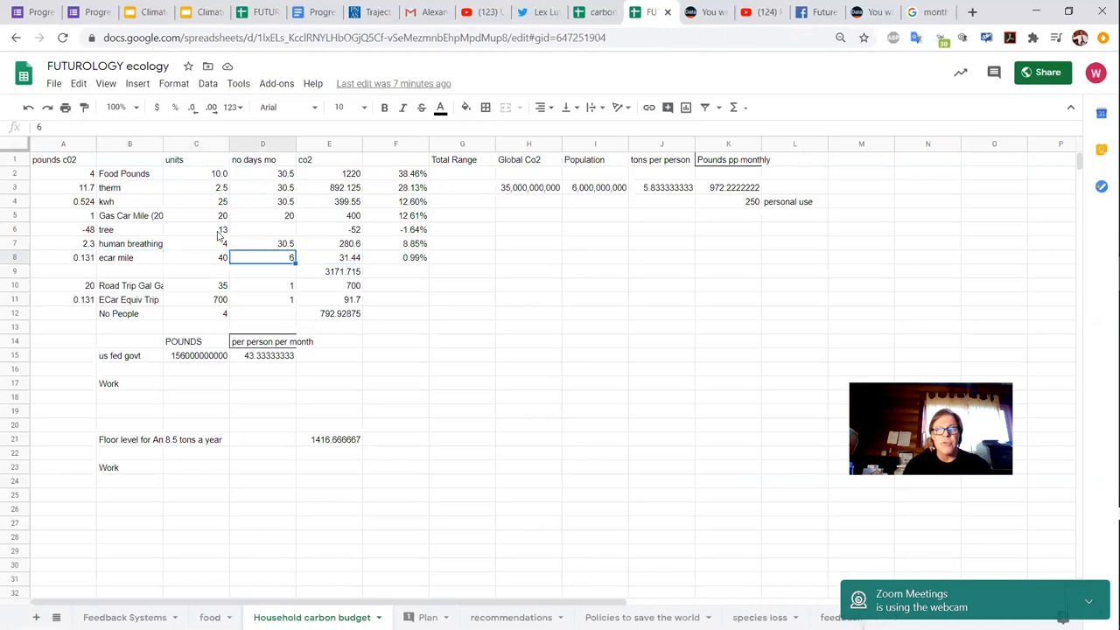
{"action": "left_click", "coordinate": [329, 257]}
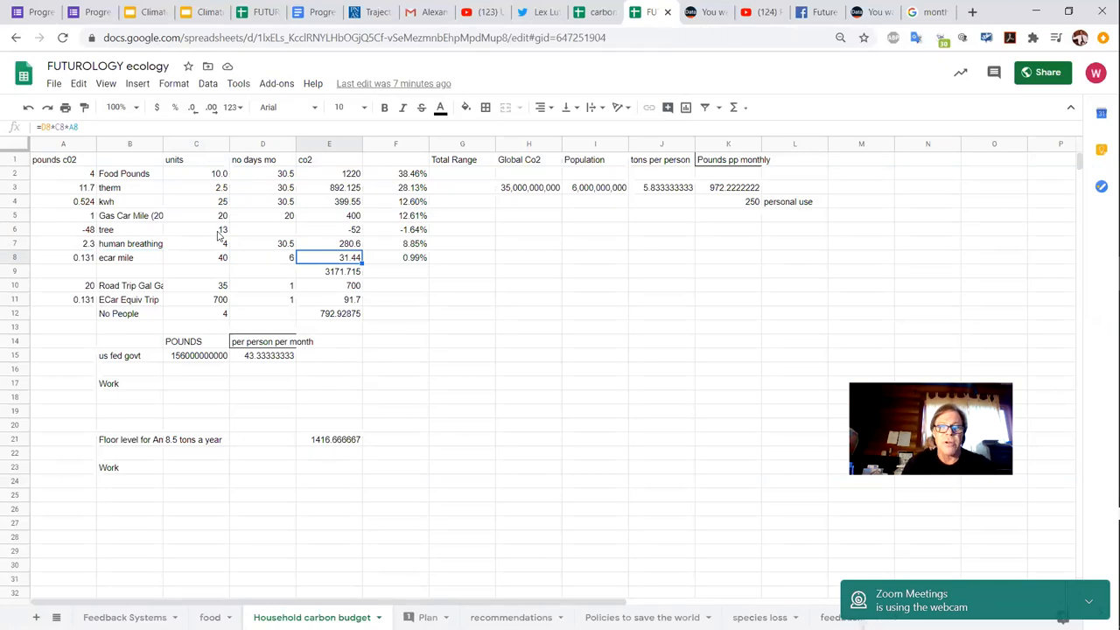
{"action": "left_click", "coordinate": [329, 271]}
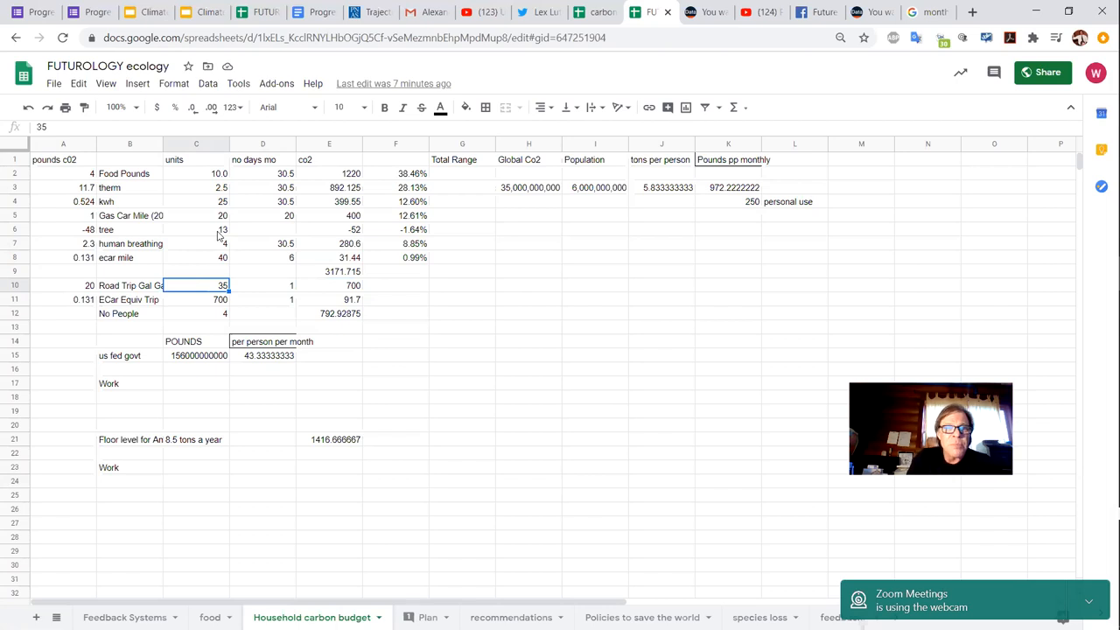
{"action": "left_click", "coordinate": [396, 286]}
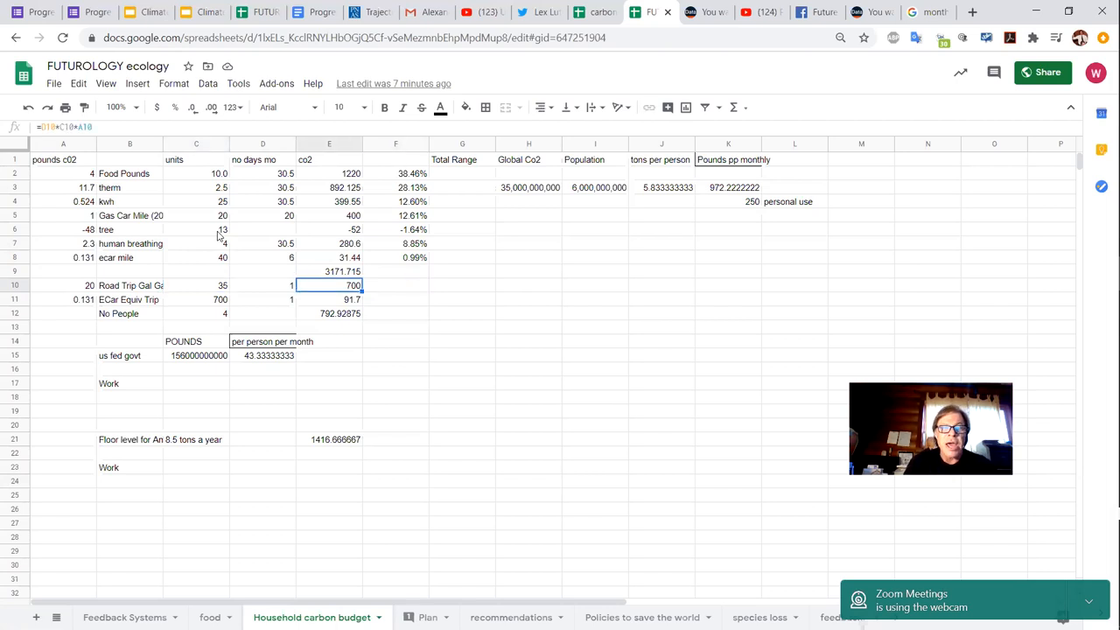
{"action": "left_click", "coordinate": [196, 299]}
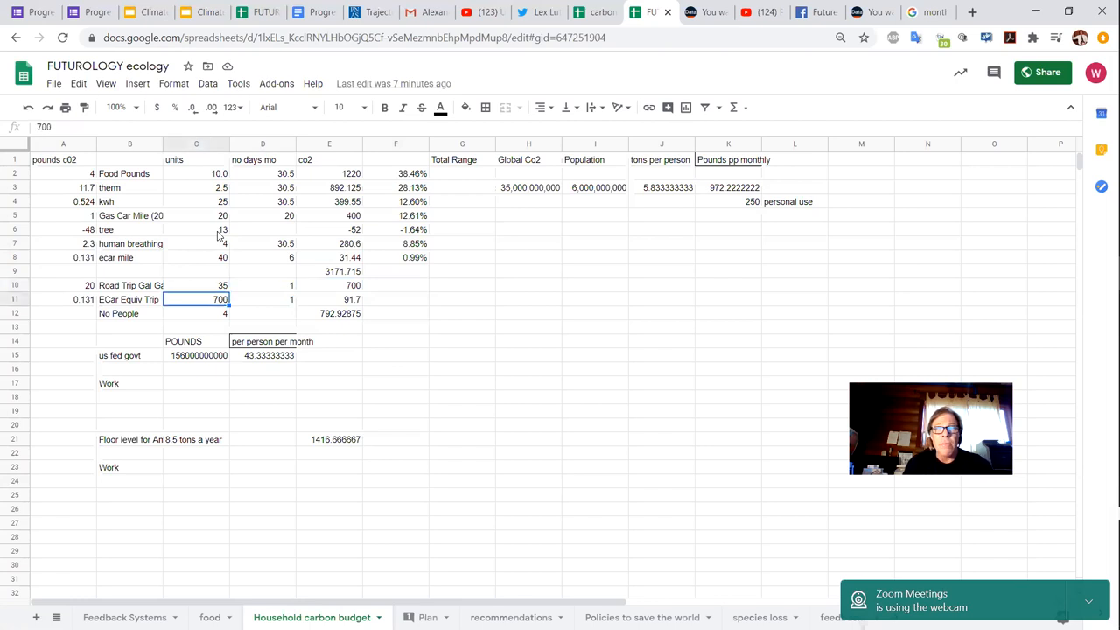
{"action": "left_click", "coordinate": [329, 299]}
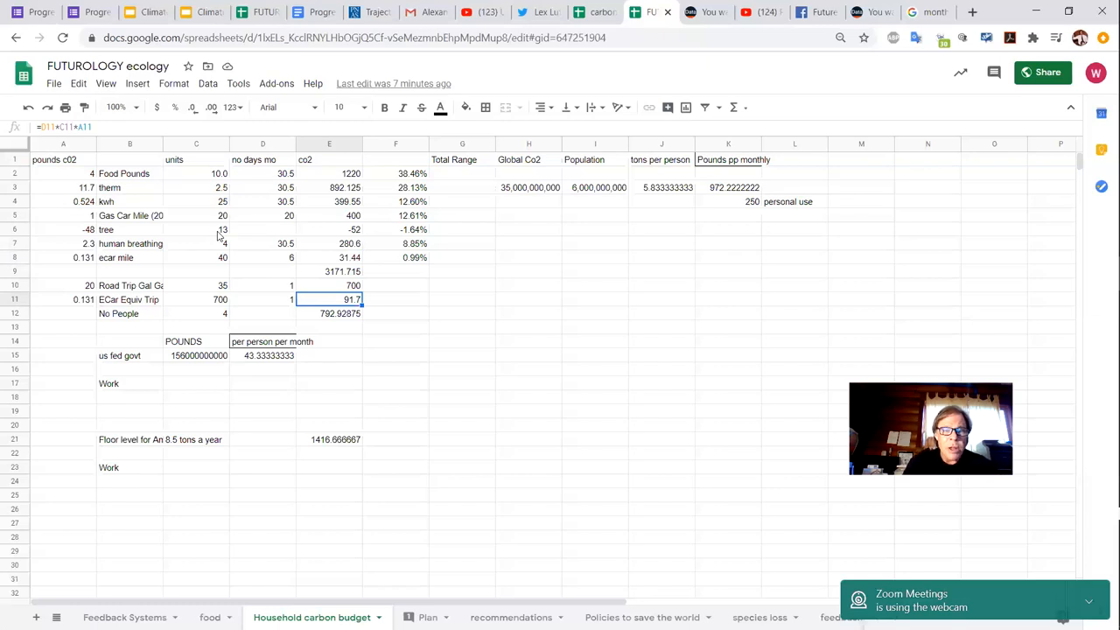
{"action": "left_click", "coordinate": [329, 313]}
{"action": "type", "text": "=E9/C12"}
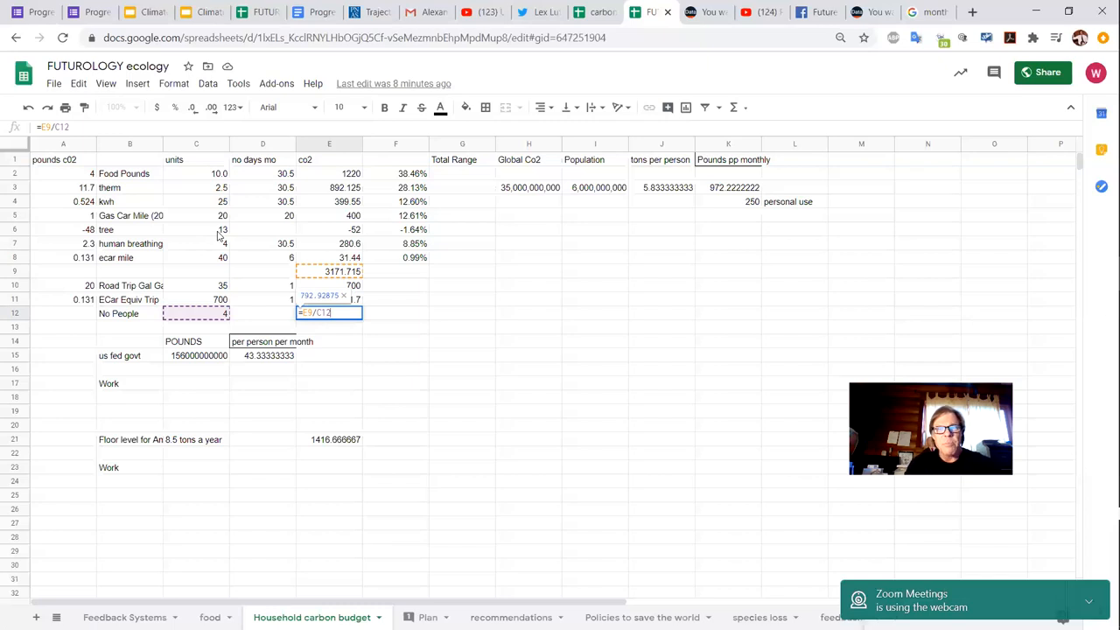
{"action": "key", "text": "enter"}
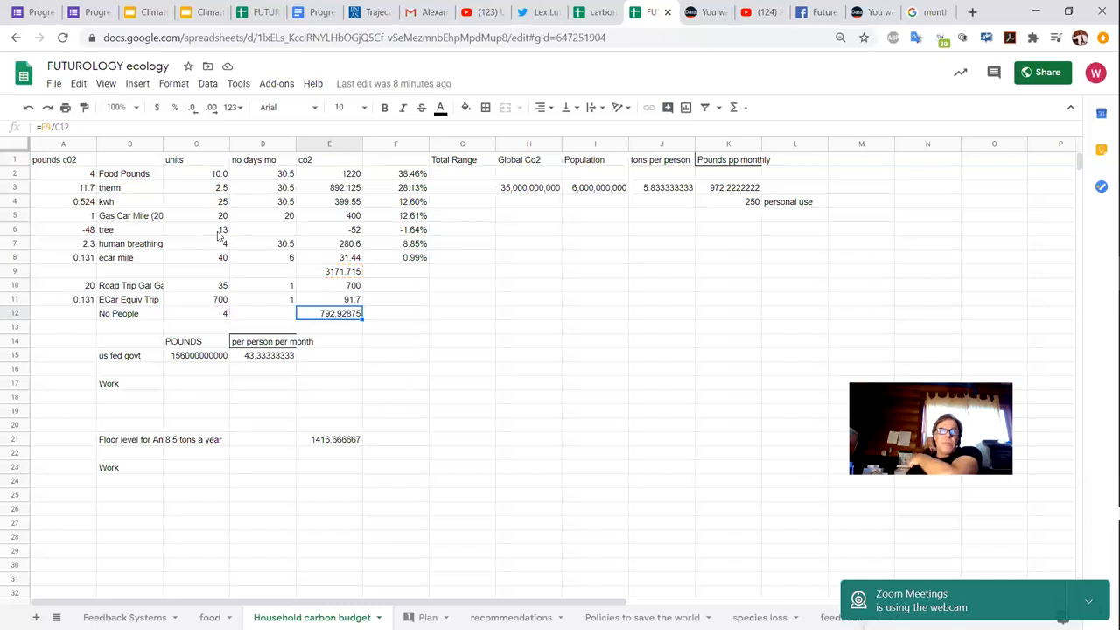
{"action": "left_click", "coordinate": [329, 243]}
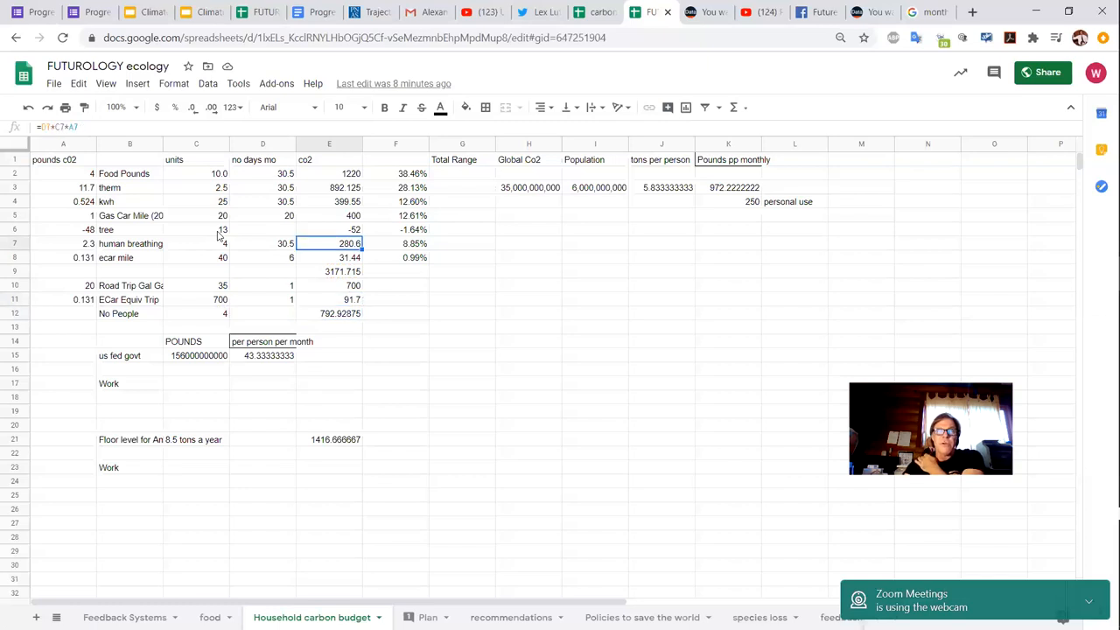
{"action": "left_click", "coordinate": [395, 173]}
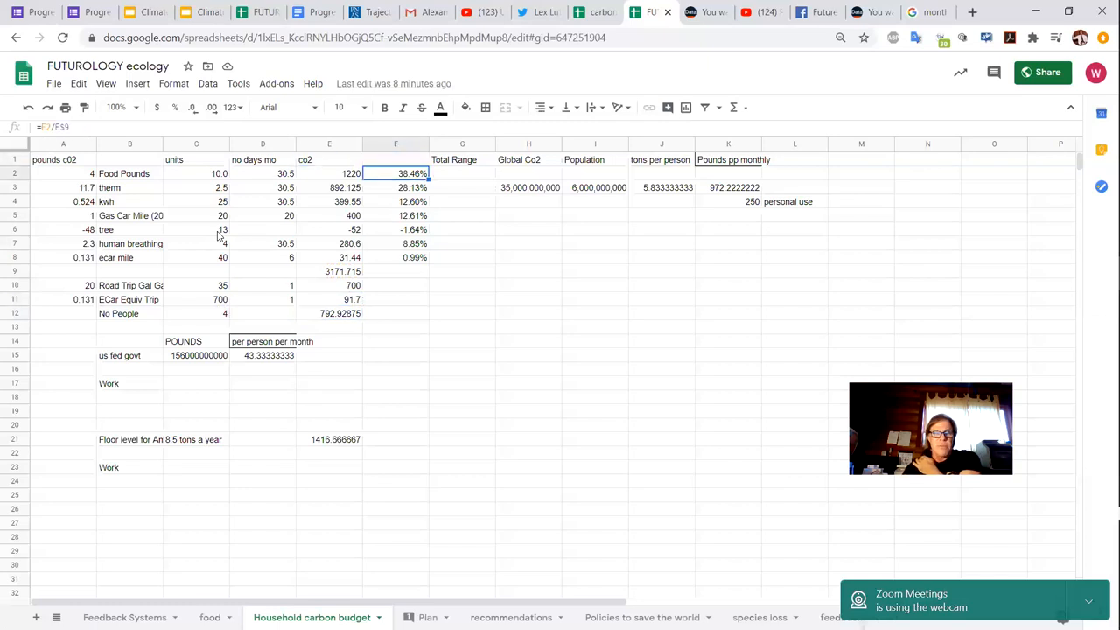
{"action": "left_click", "coordinate": [396, 188]}
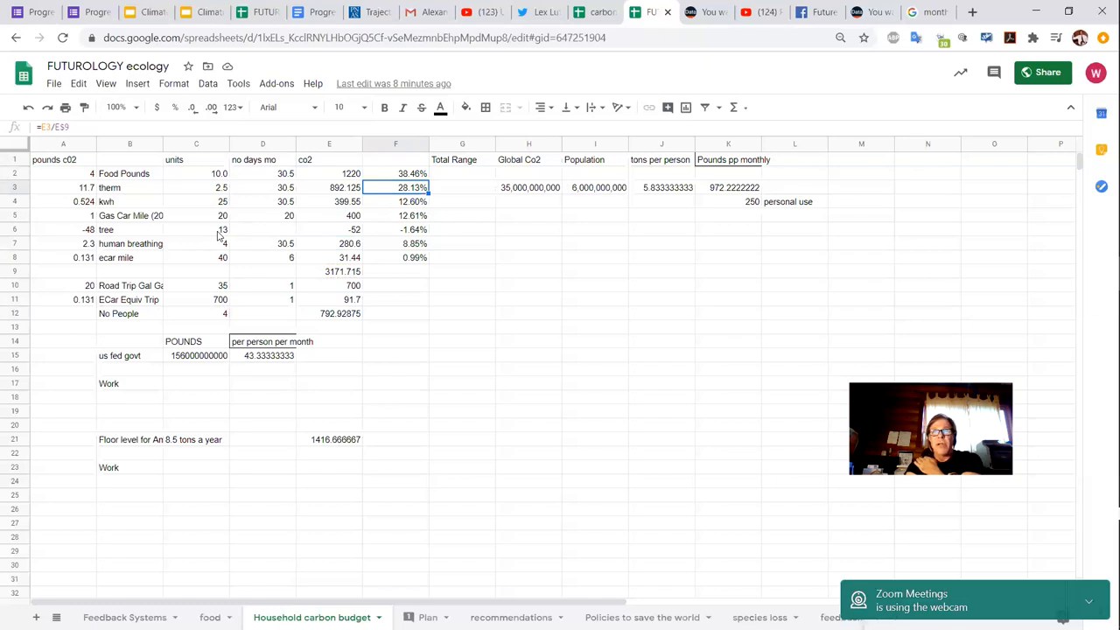
{"action": "left_click", "coordinate": [395, 201]}
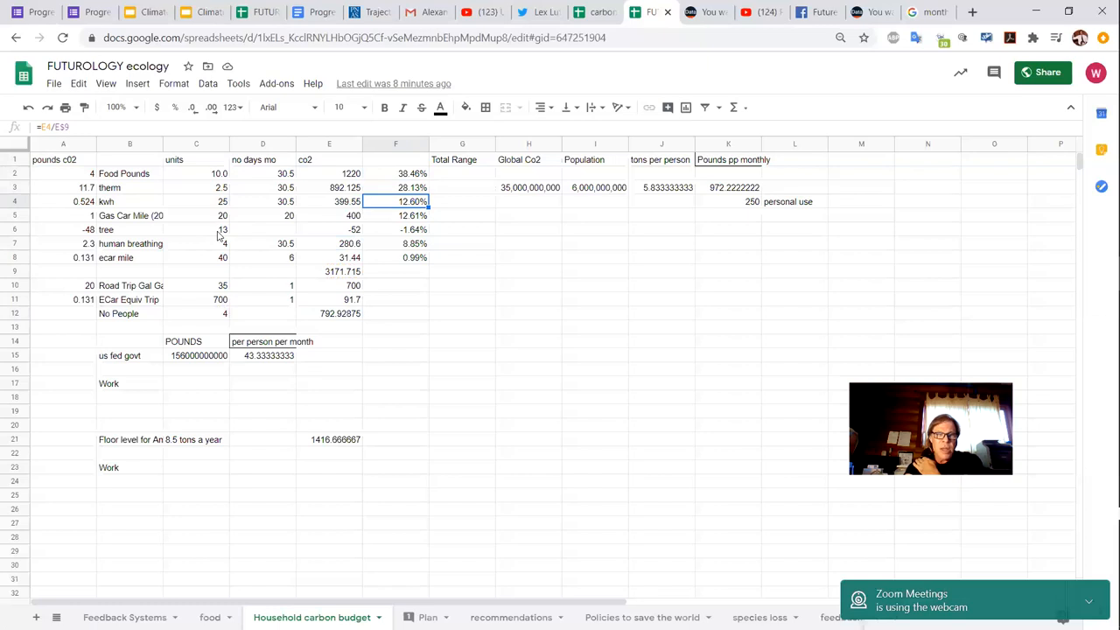
{"action": "left_click", "coordinate": [396, 216]}
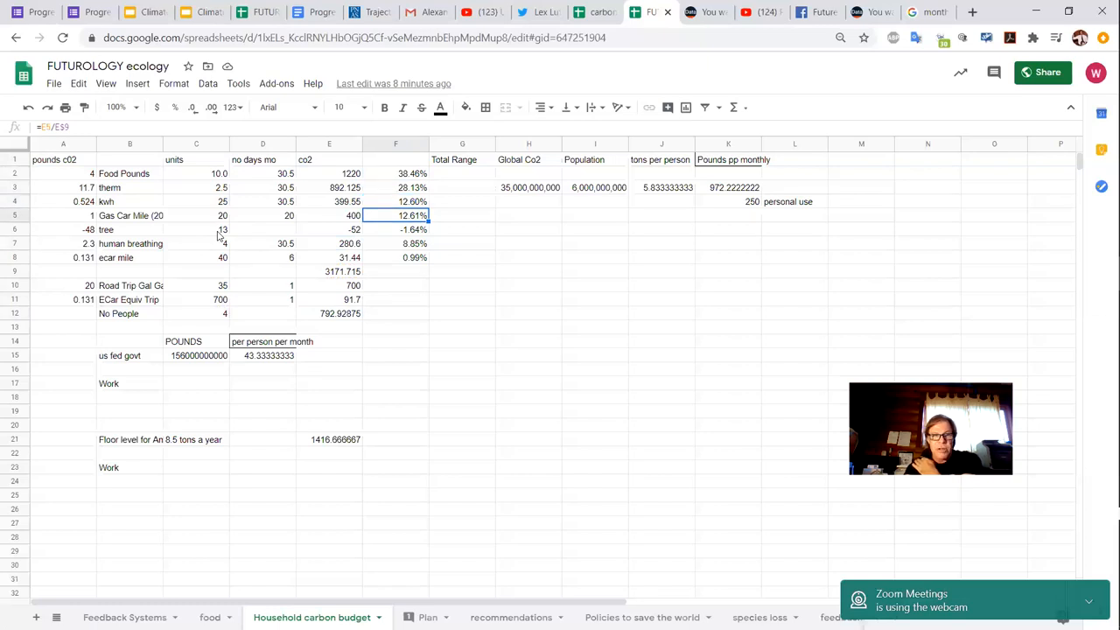
{"action": "left_click", "coordinate": [395, 258]}
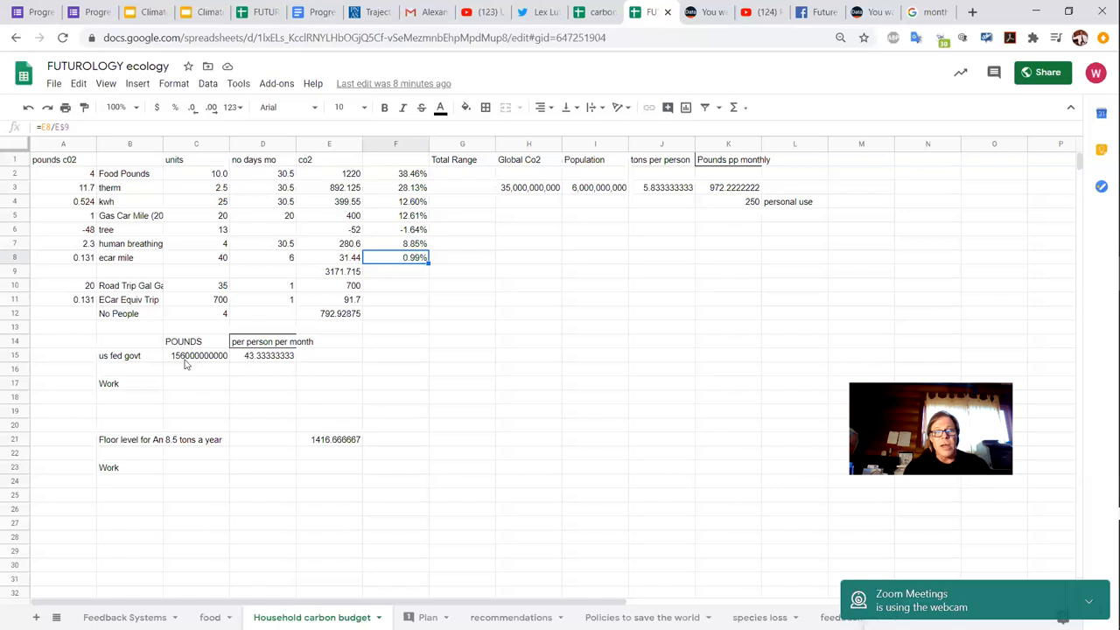
{"action": "left_click", "coordinate": [196, 355]}
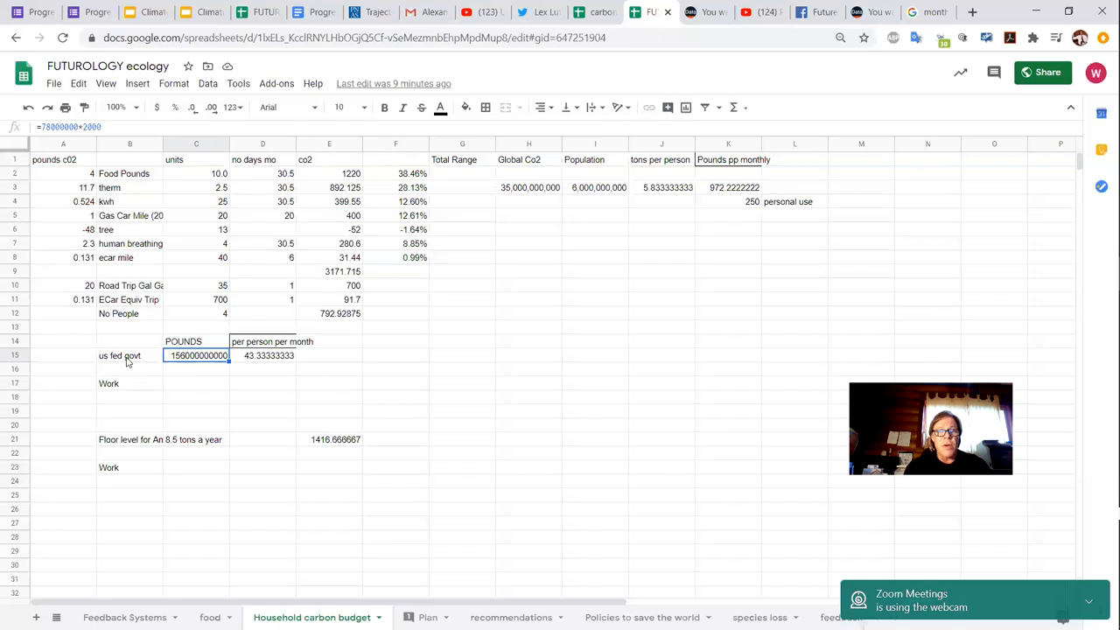
{"action": "left_click", "coordinate": [262, 356]}
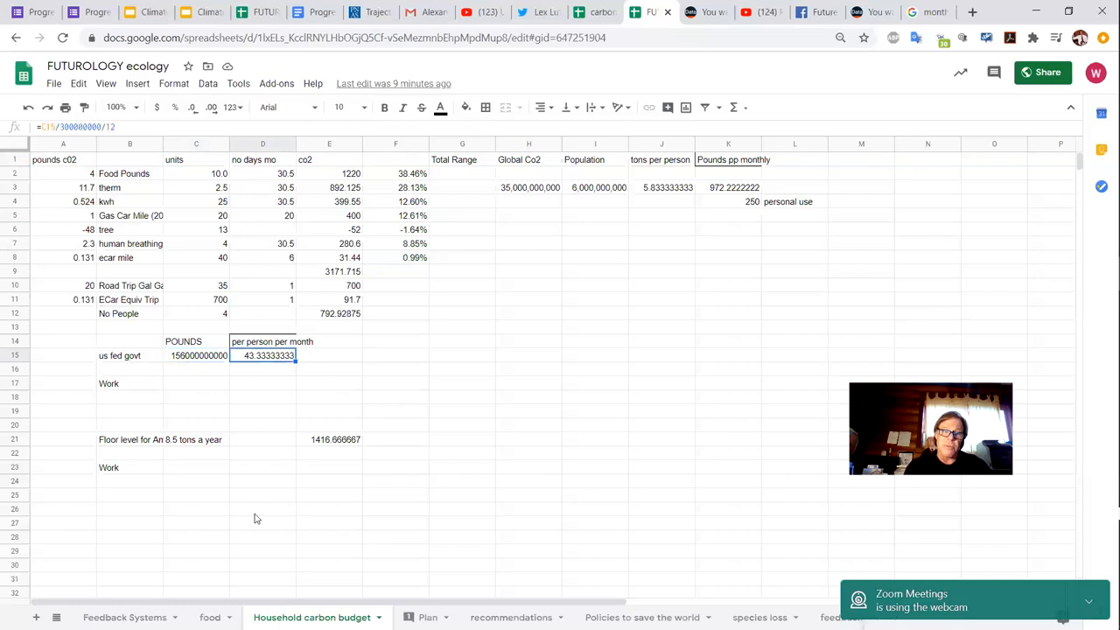
{"action": "left_click", "coordinate": [129, 439]}
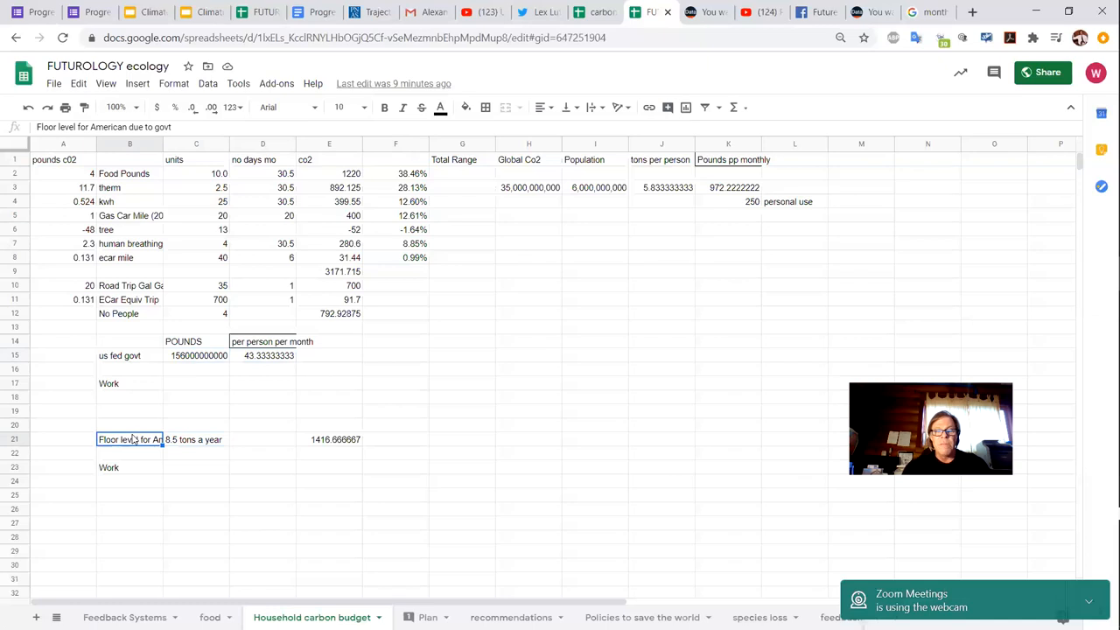
{"action": "left_click", "coordinate": [329, 425]}
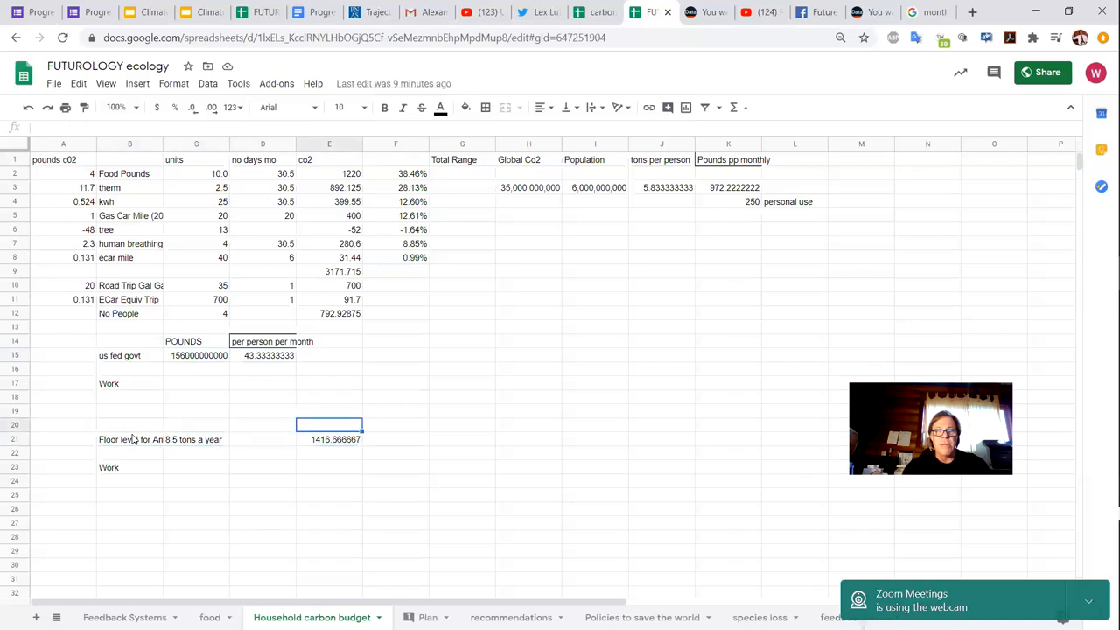
{"action": "left_click", "coordinate": [263, 439]}
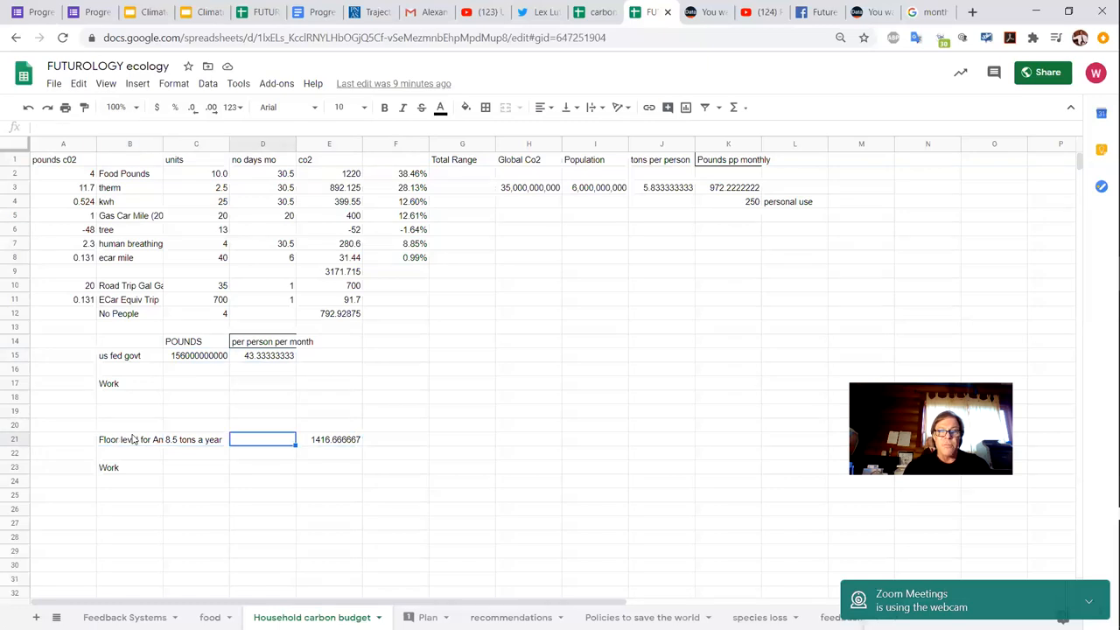
{"action": "left_click", "coordinate": [328, 440]}
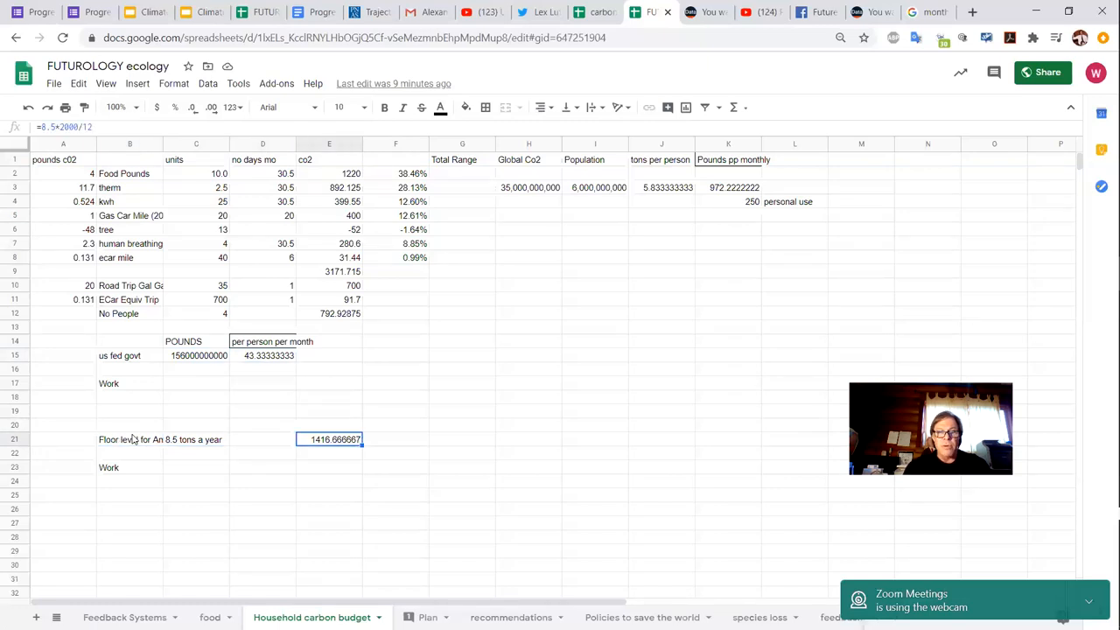
{"action": "left_click", "coordinate": [196, 439]}
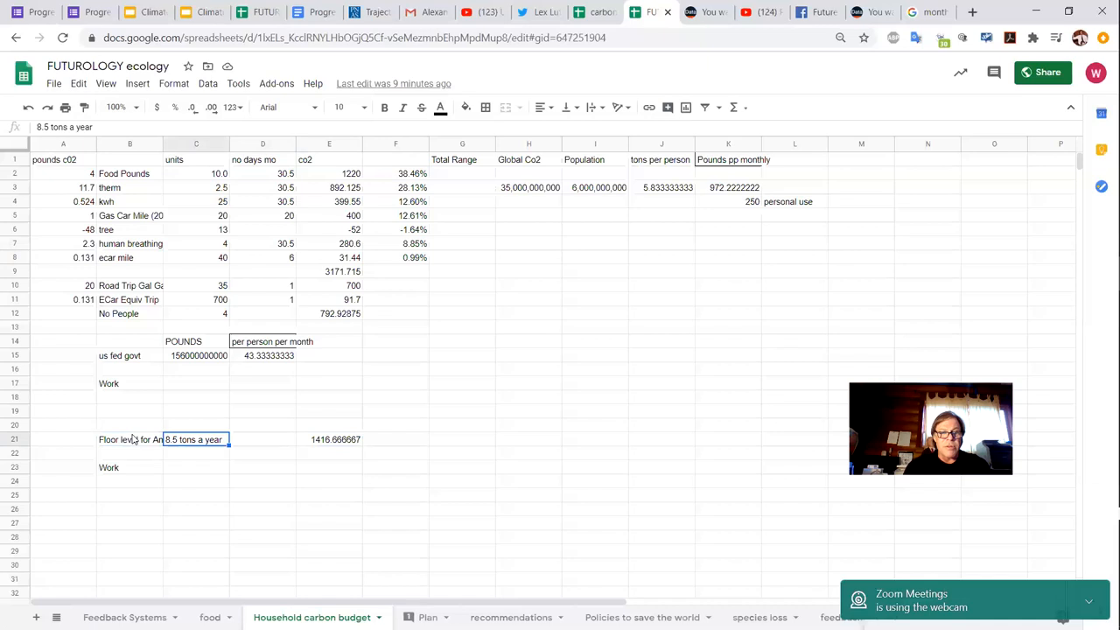
{"action": "left_click", "coordinate": [329, 439]}
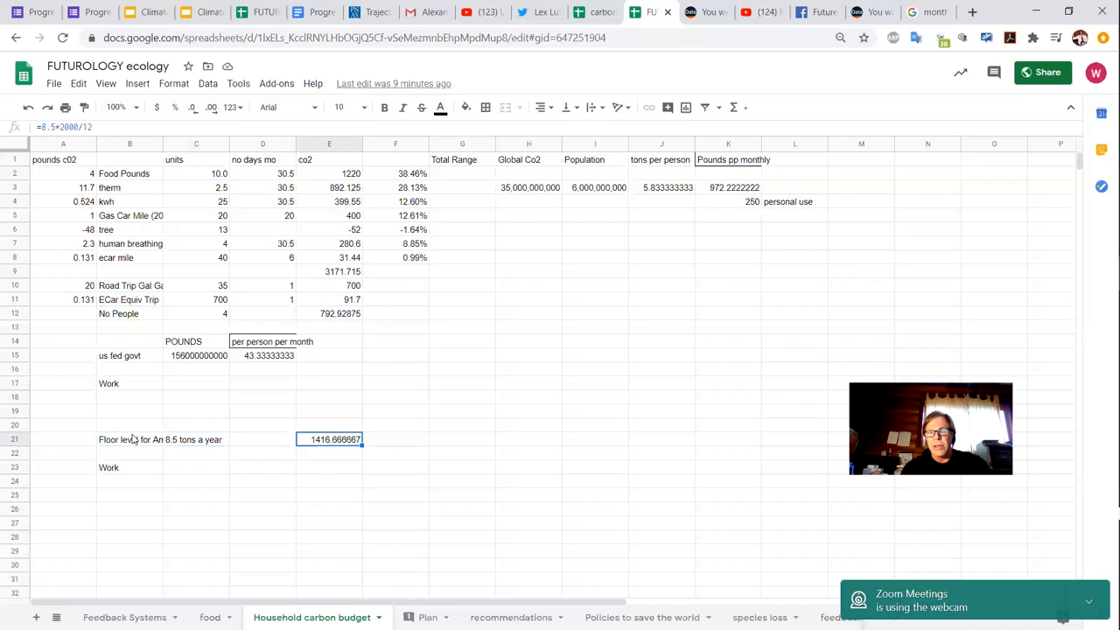
{"action": "mouse_move", "coordinate": [626, 511]}
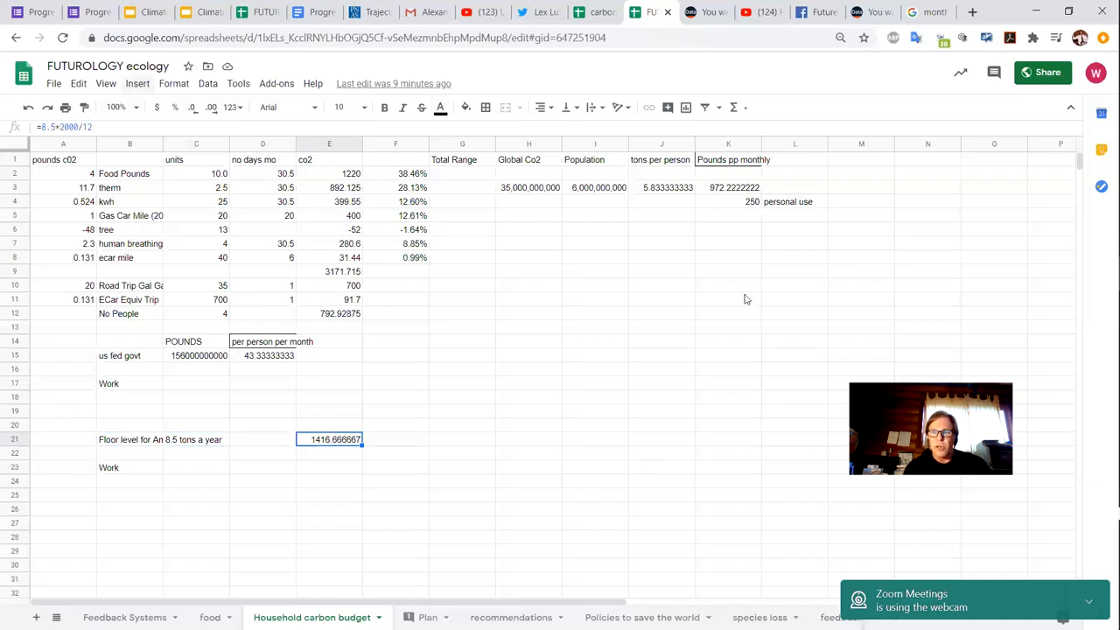
{"action": "mouse_move", "coordinate": [846, 497]}
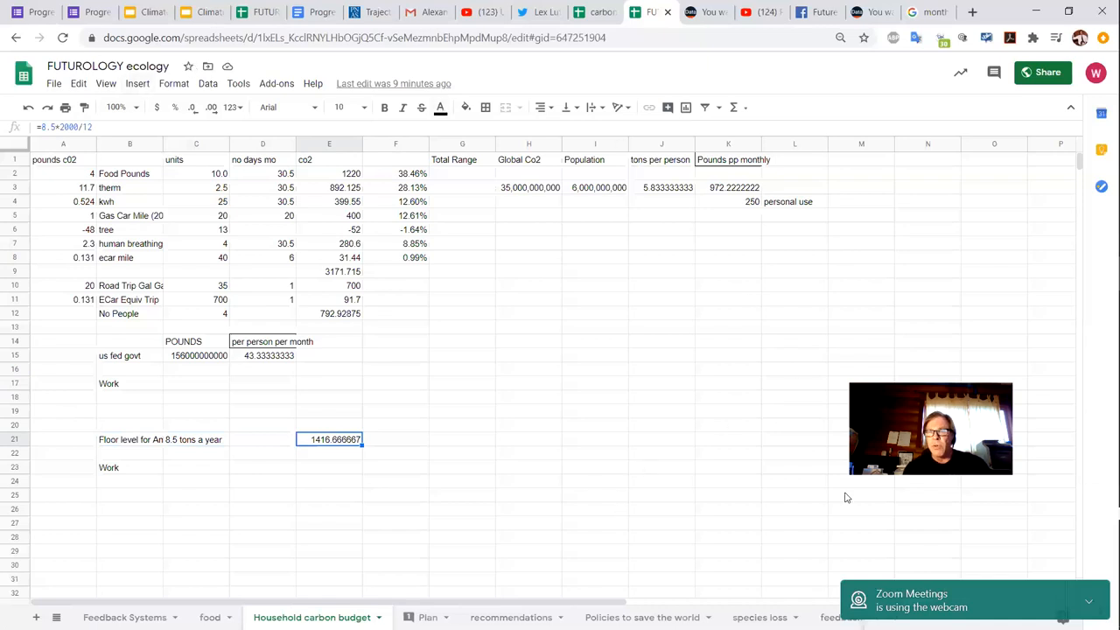
{"action": "mouse_move", "coordinate": [676, 448]}
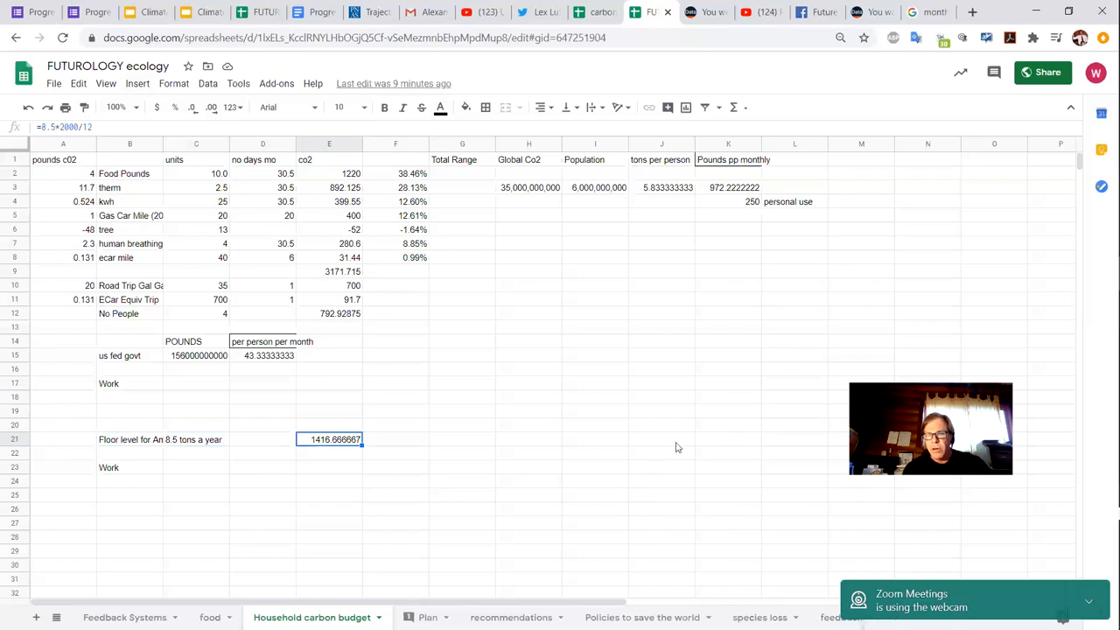